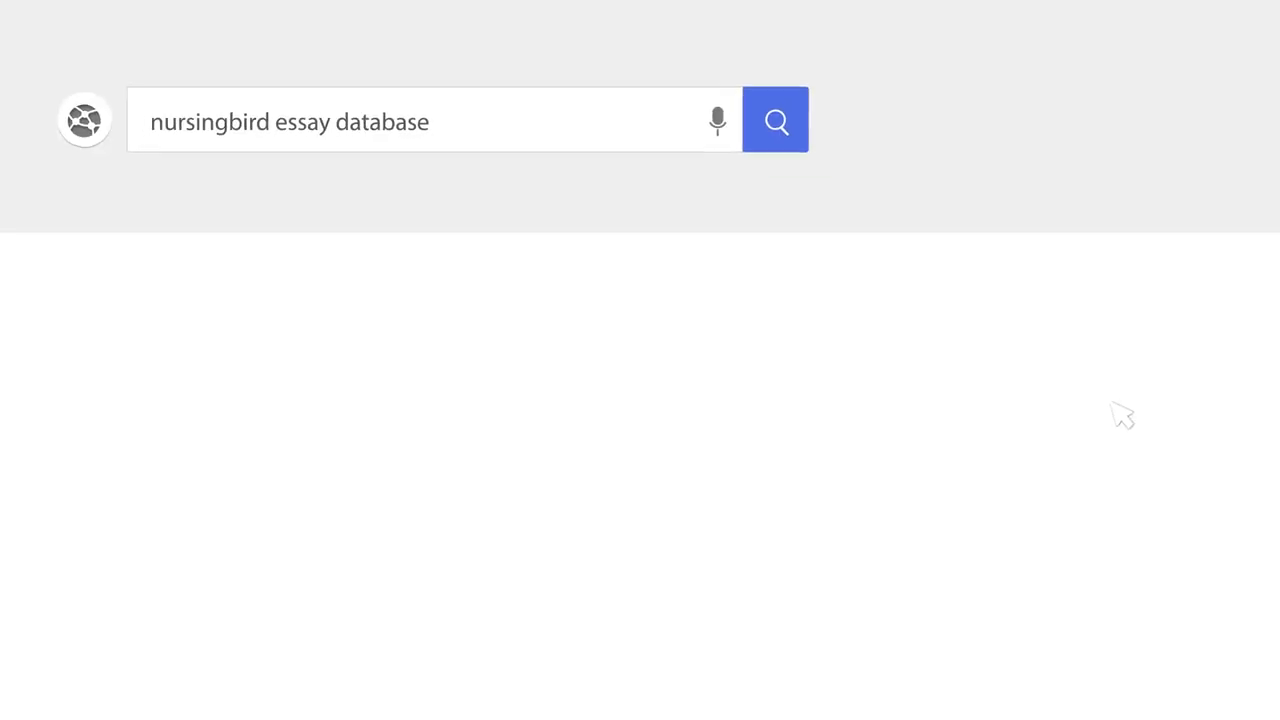
Run the web search for the NursingBird essay database.
click(776, 120)
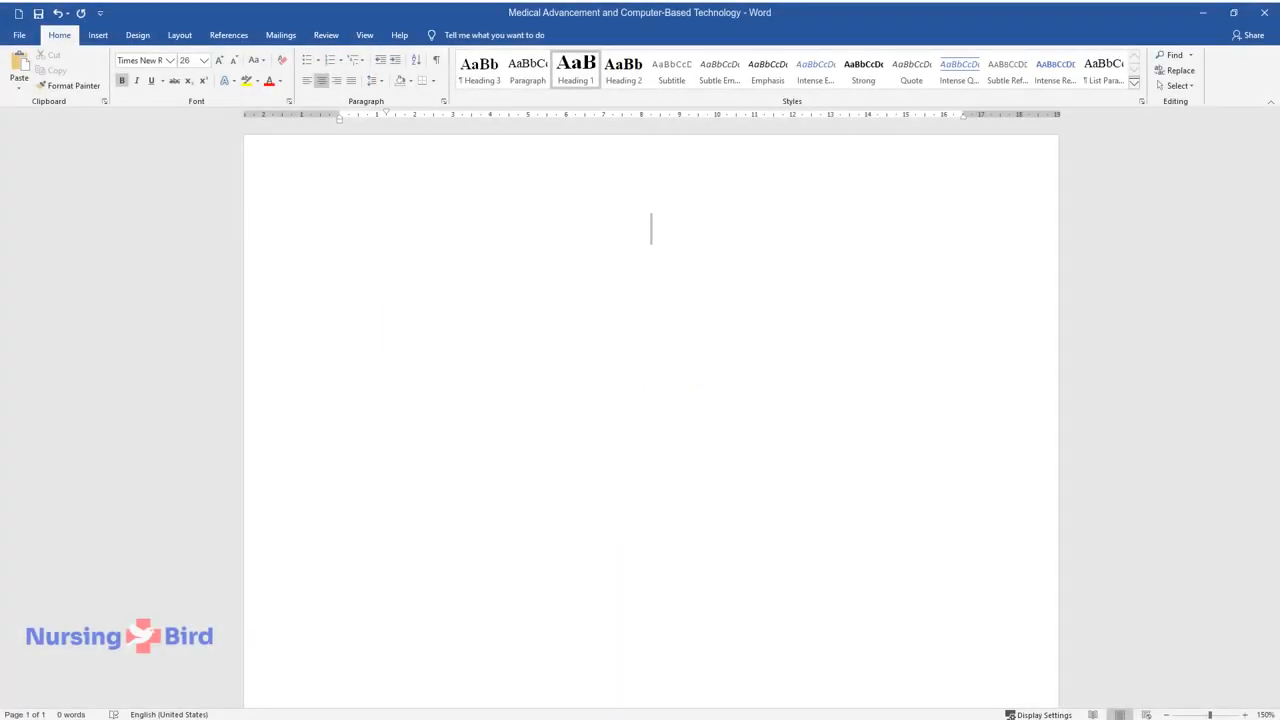
Add the title 'Medical Advancement and Computer-Based Technology' and begin the introduction on computers' potential.
text(Medical Adva)
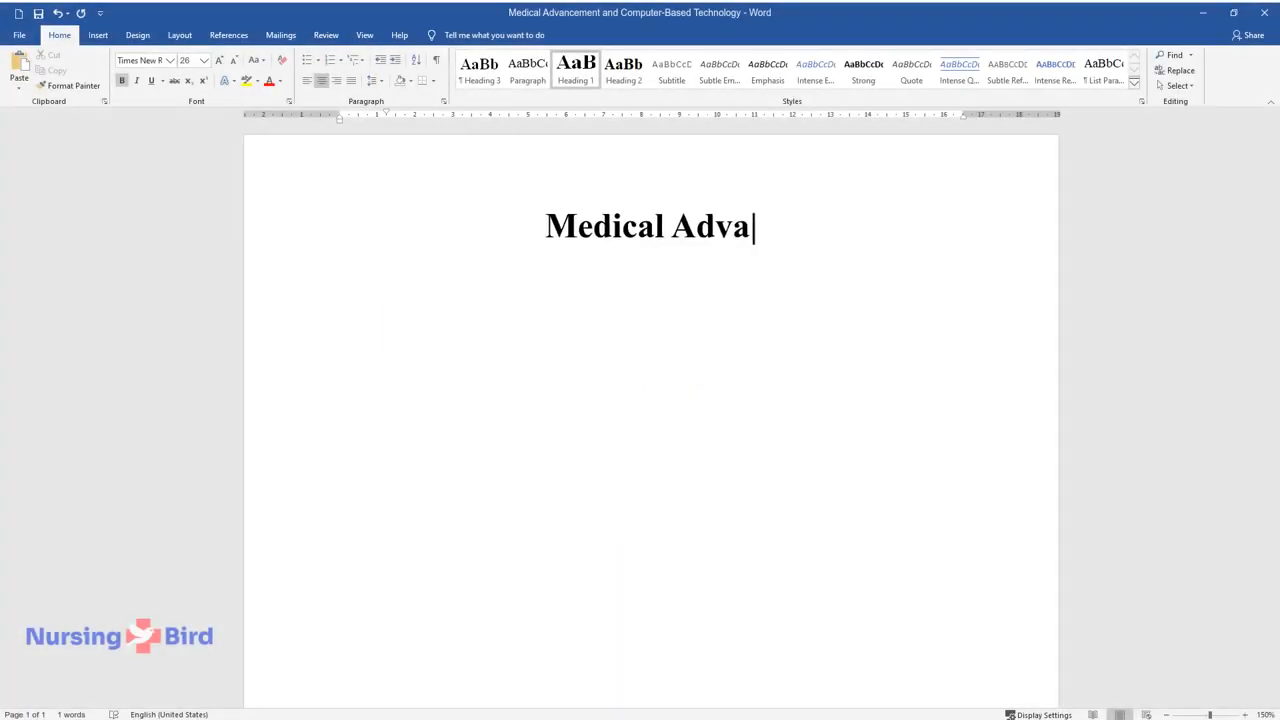
text(ncement and Computer-Based Technology)
text(Introduction)
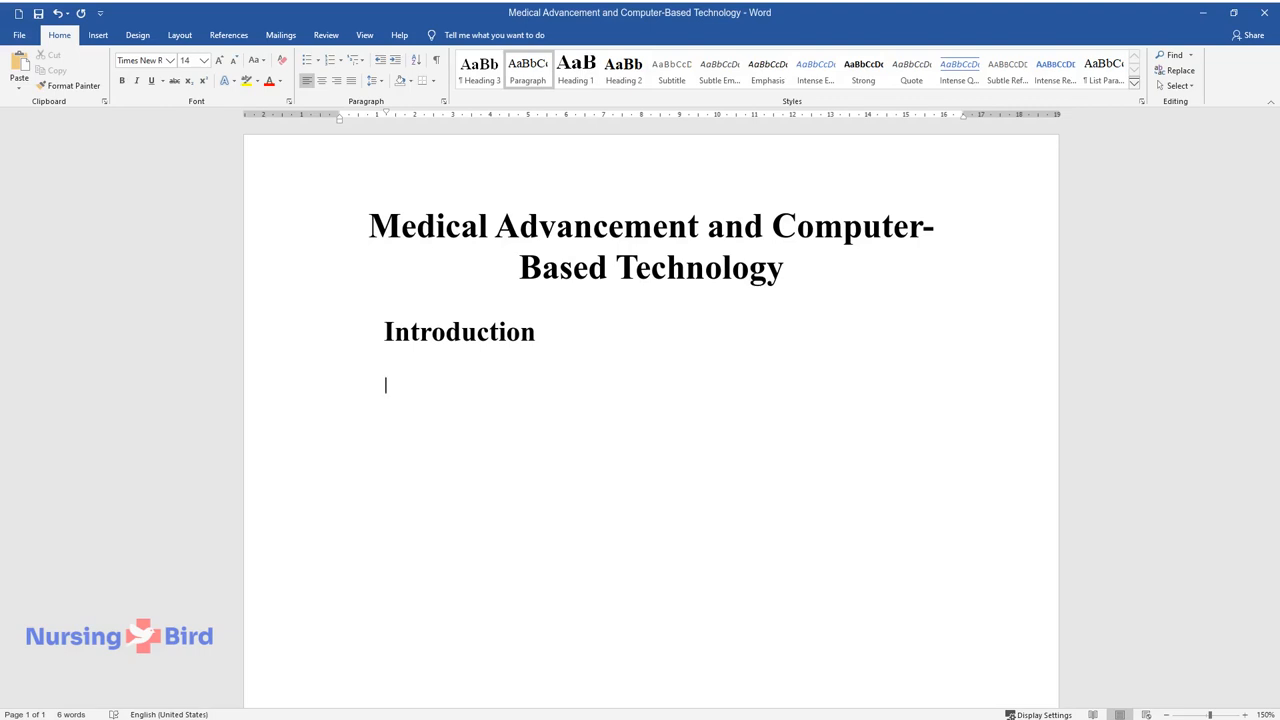
text(In the few decades since its advent)
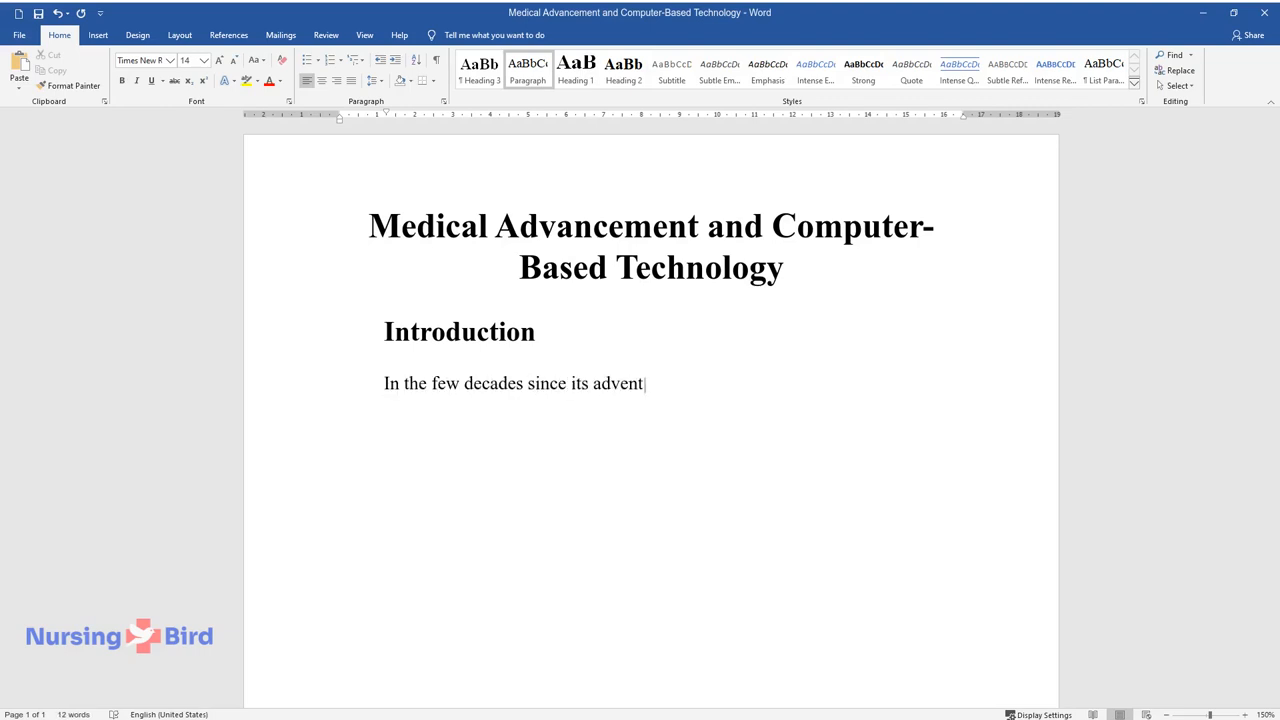
text(, computers and computer-based technologies have demonstrated tremendou)
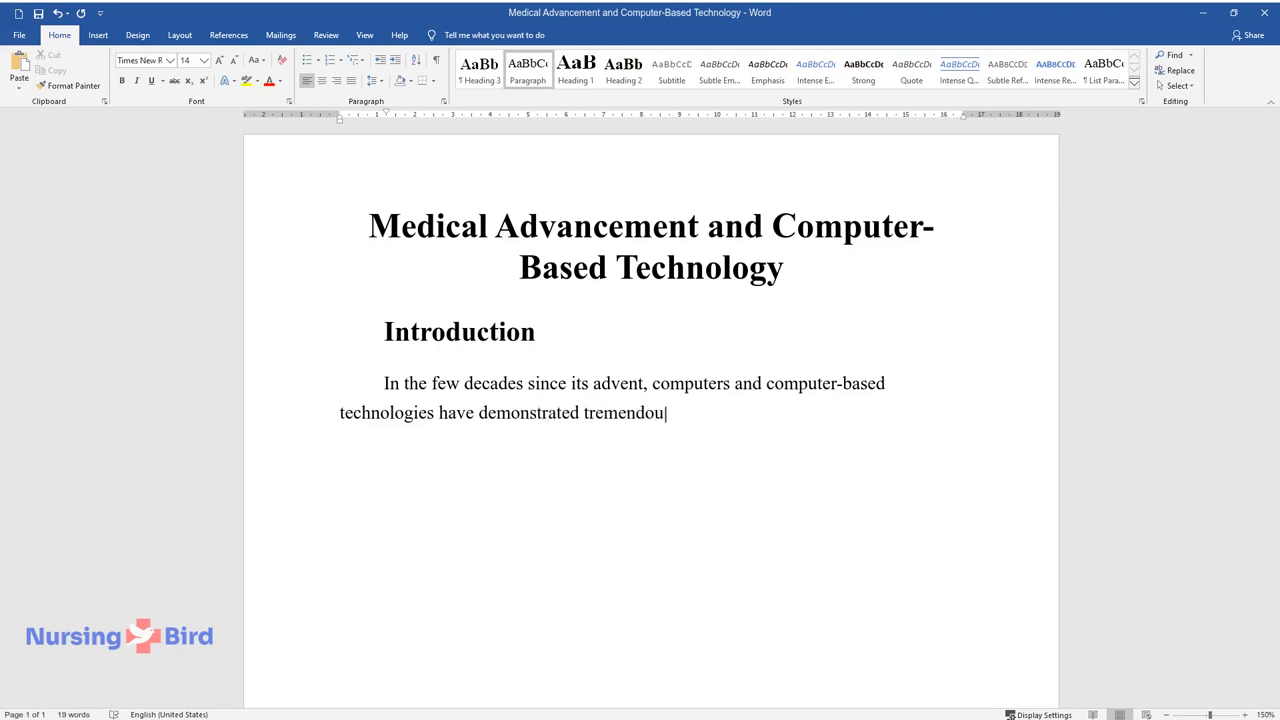
text(s potential for aiding the development)
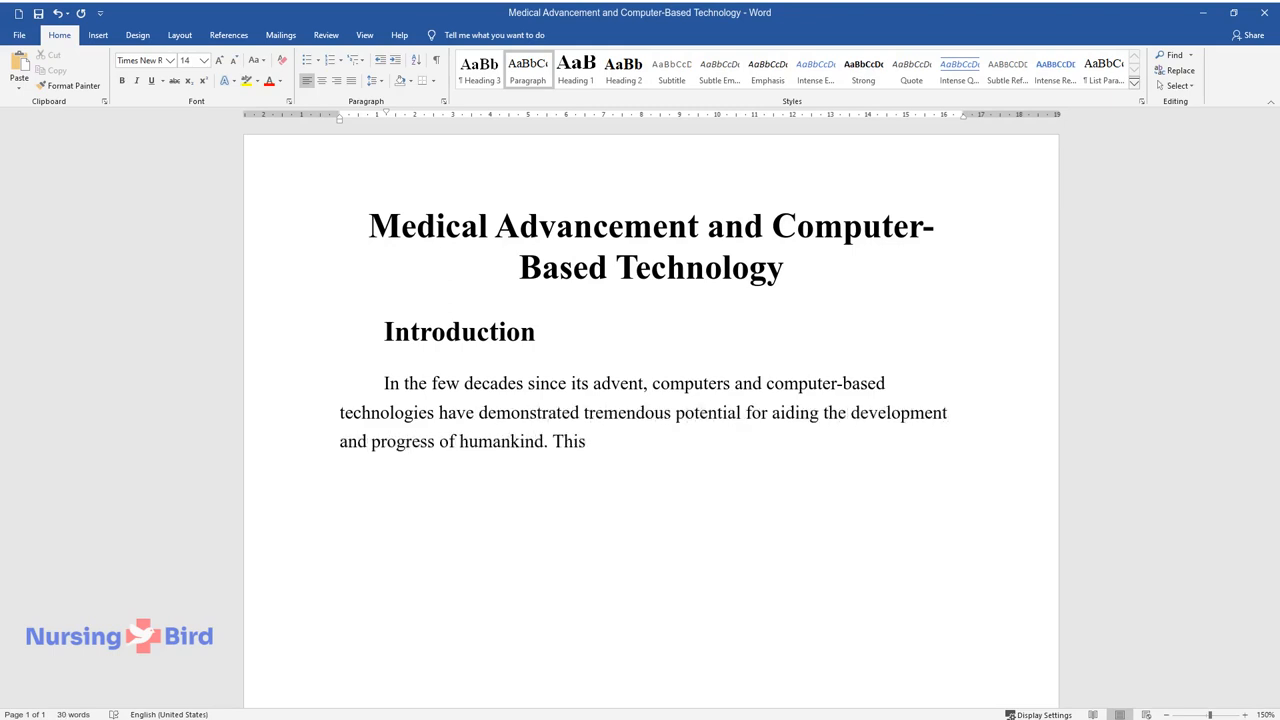
text(potential has translated into the c)
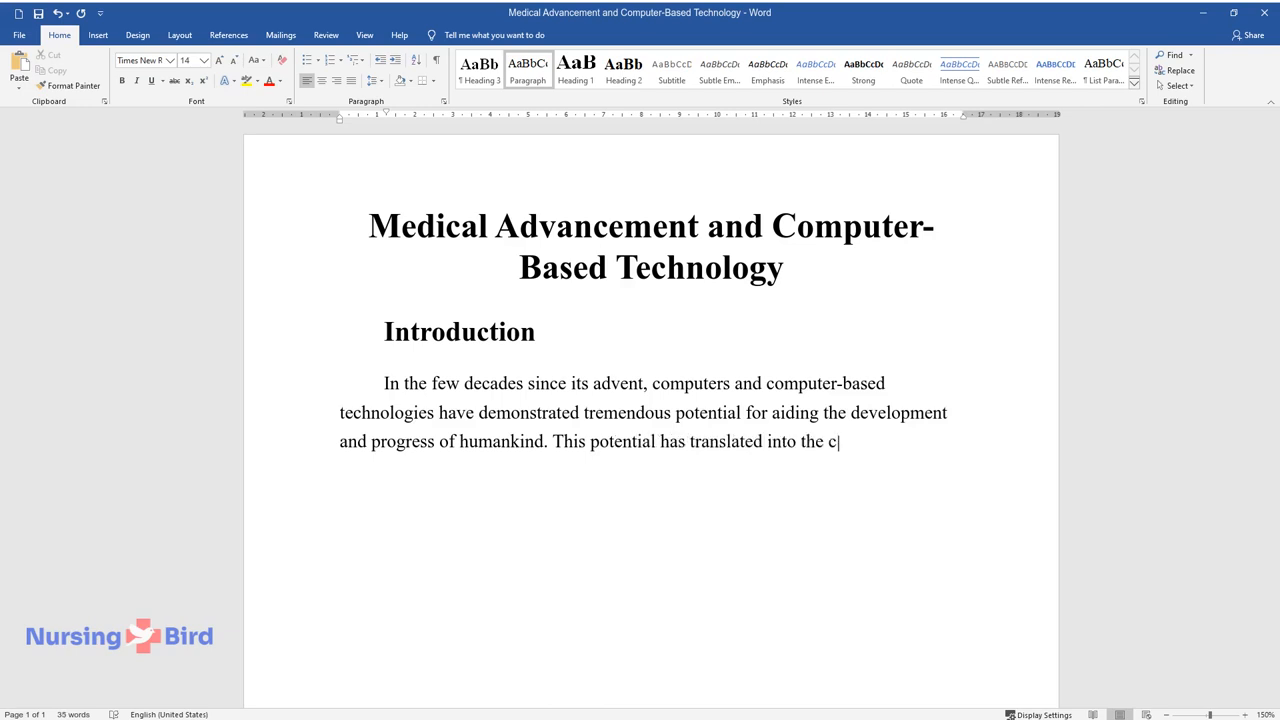
text(omputers and computer-based technolo)
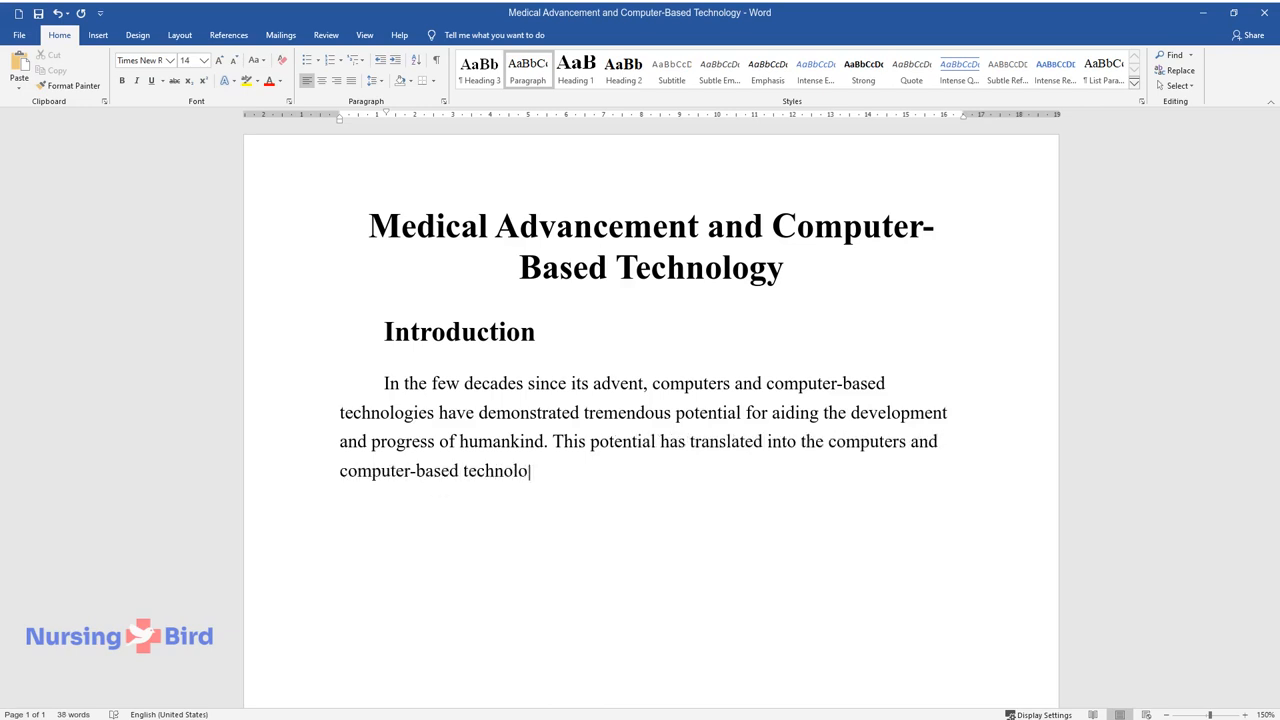
Continue the introduction on computers pervading human activity and improving healthcare's abilities and effectiveness.
text(gies pervading nearly every sphere of)
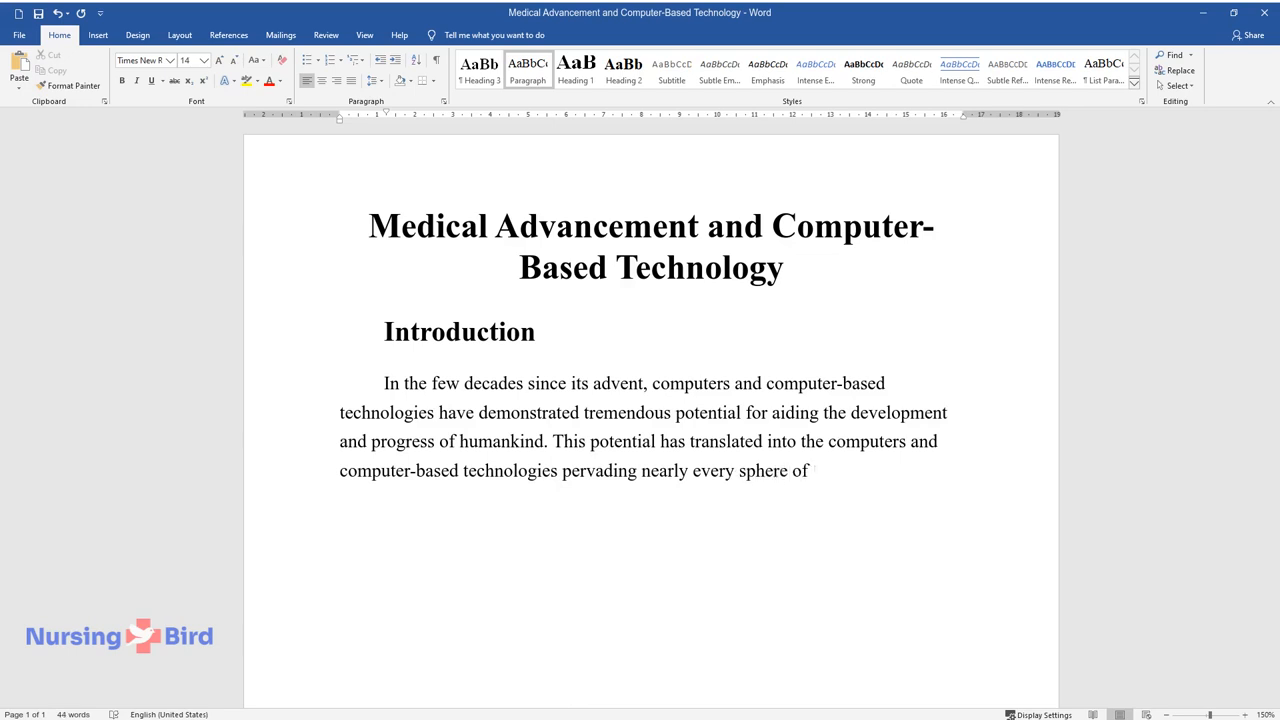
text(human activity. Healthcare is an i)
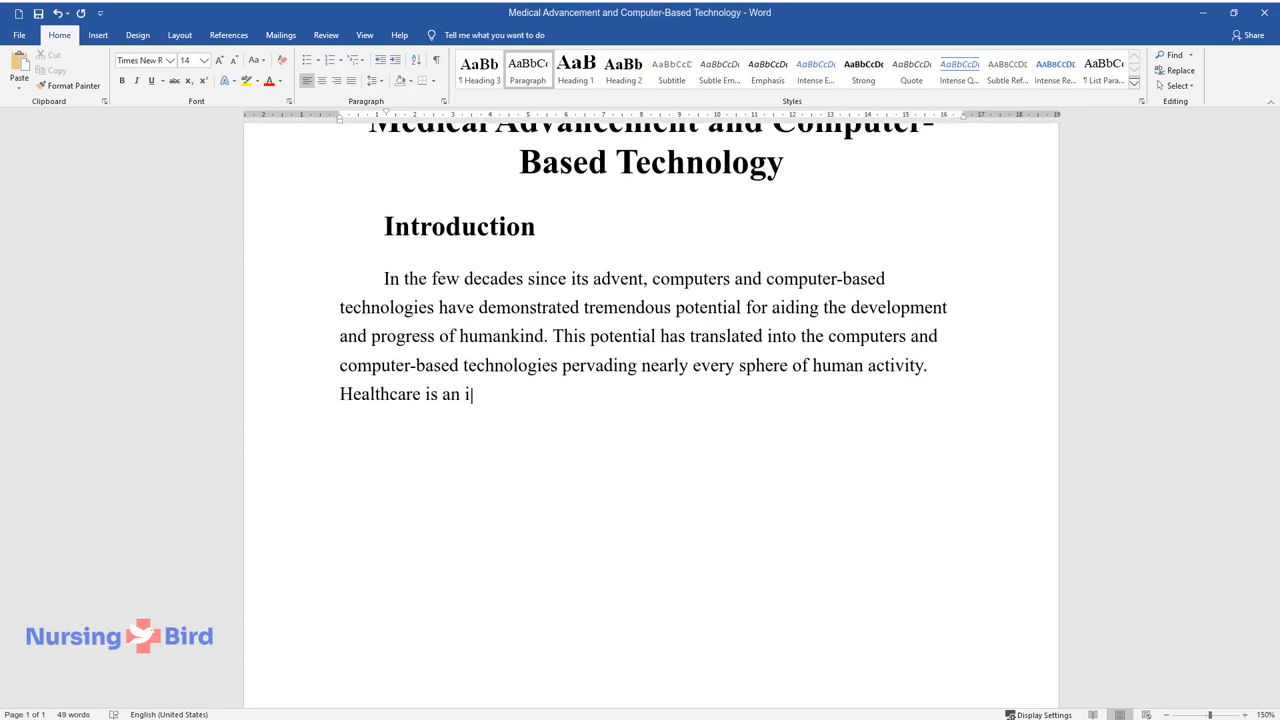
text(mportant facet of human activity, which has provided a positive)
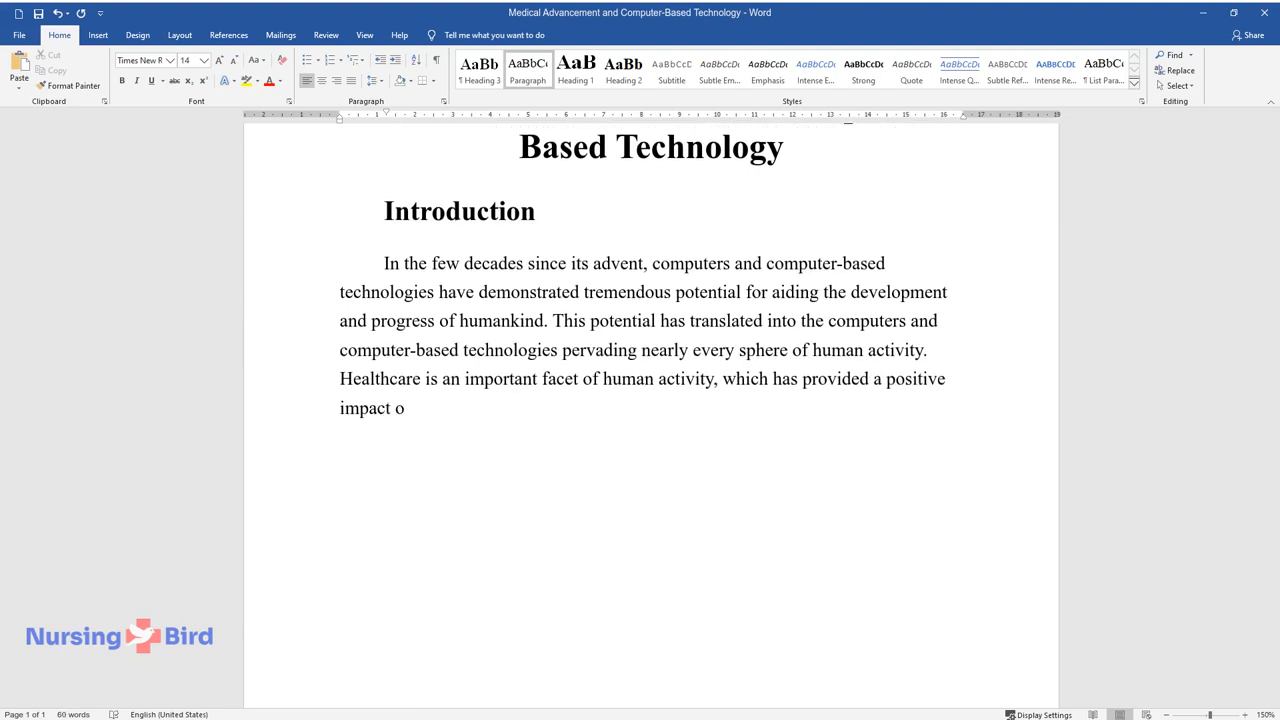
text(n the longevity of human life and th)
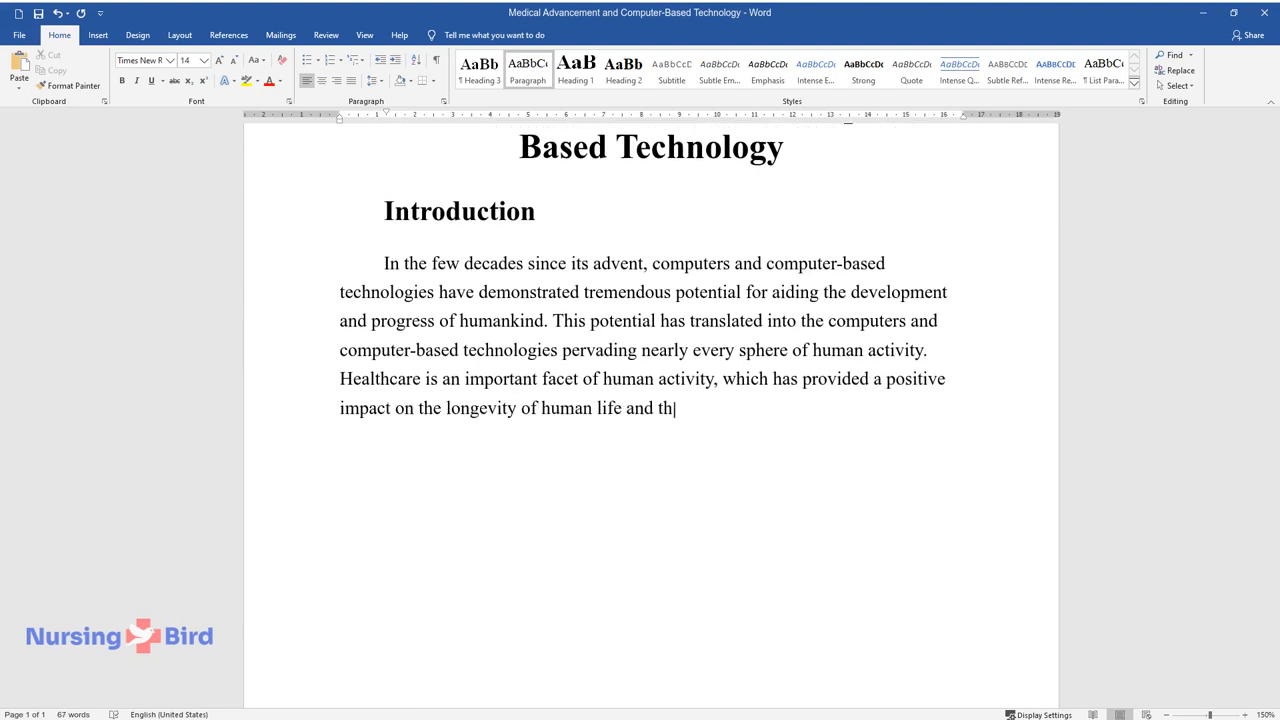
text(e ability to manage and treat the n)
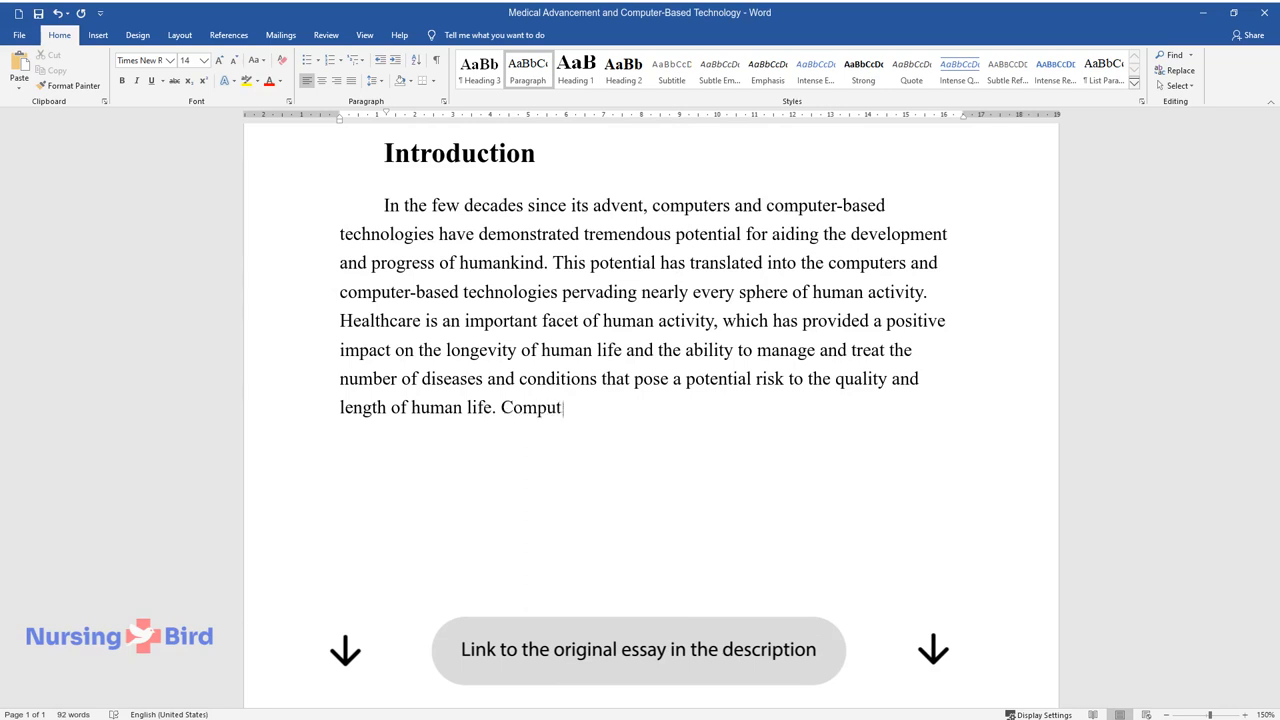
text(ers and computer-based technologies have and)
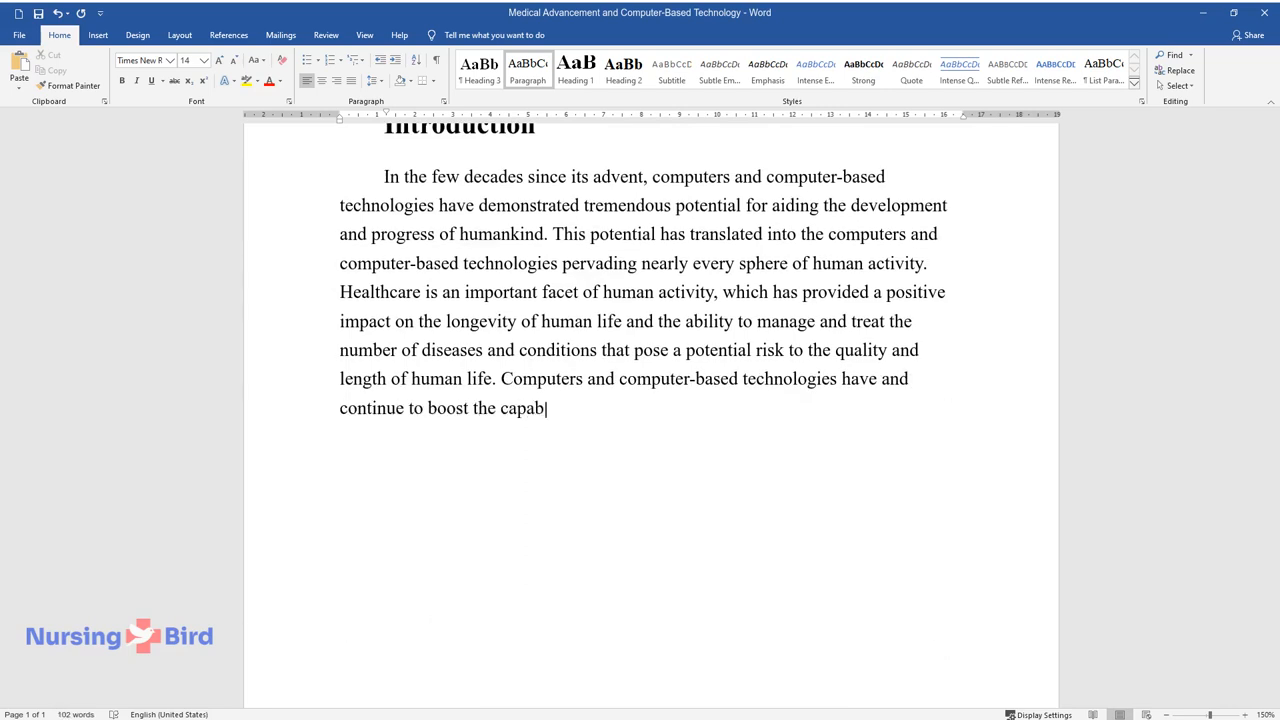
text(ilities and effectiveness of medicine to the benefit of)
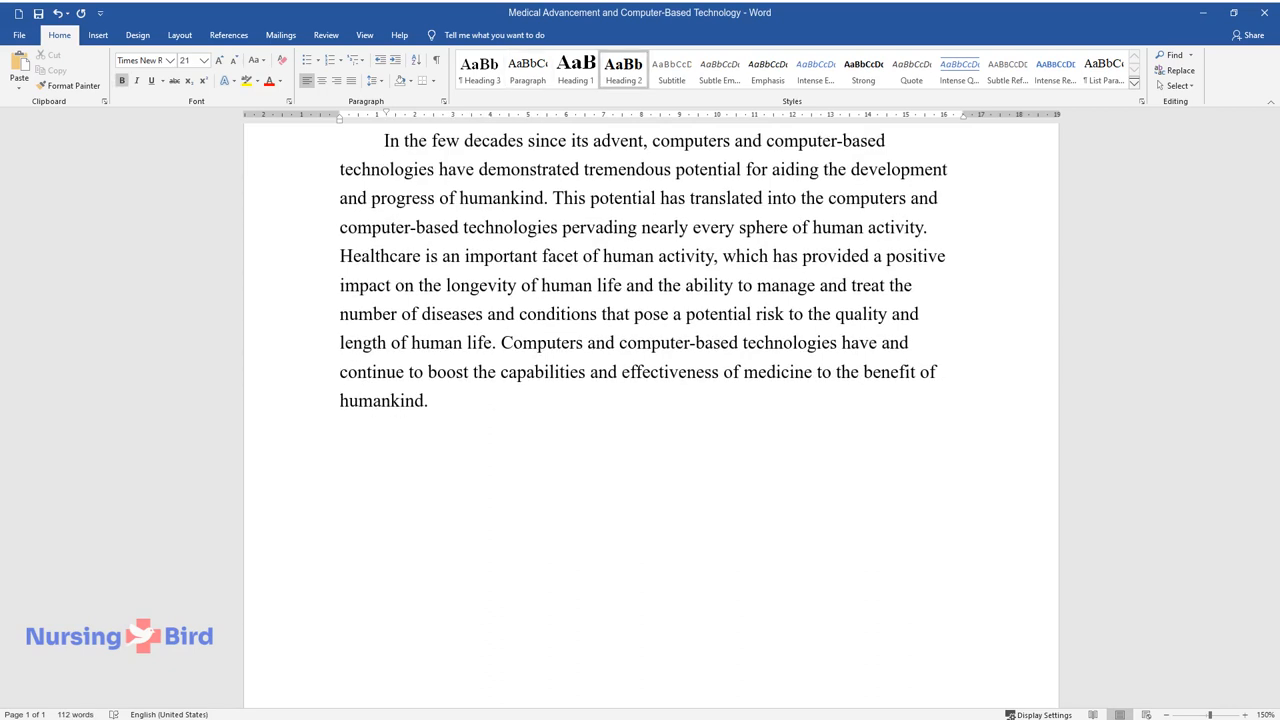
Add the 'An Overview of Me...' heading and the sentence on three advances evaluated in medicine.
text(An Overview of Medical Advancements)
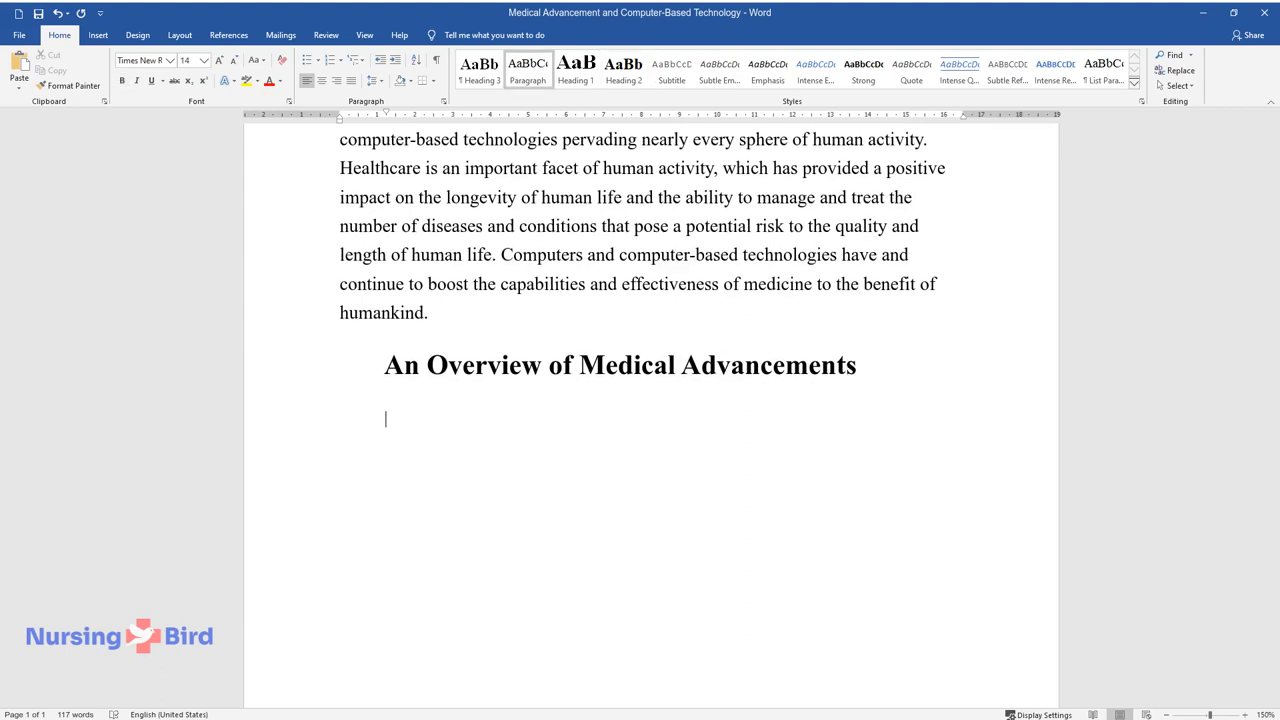
text(Three advances in the fiel)
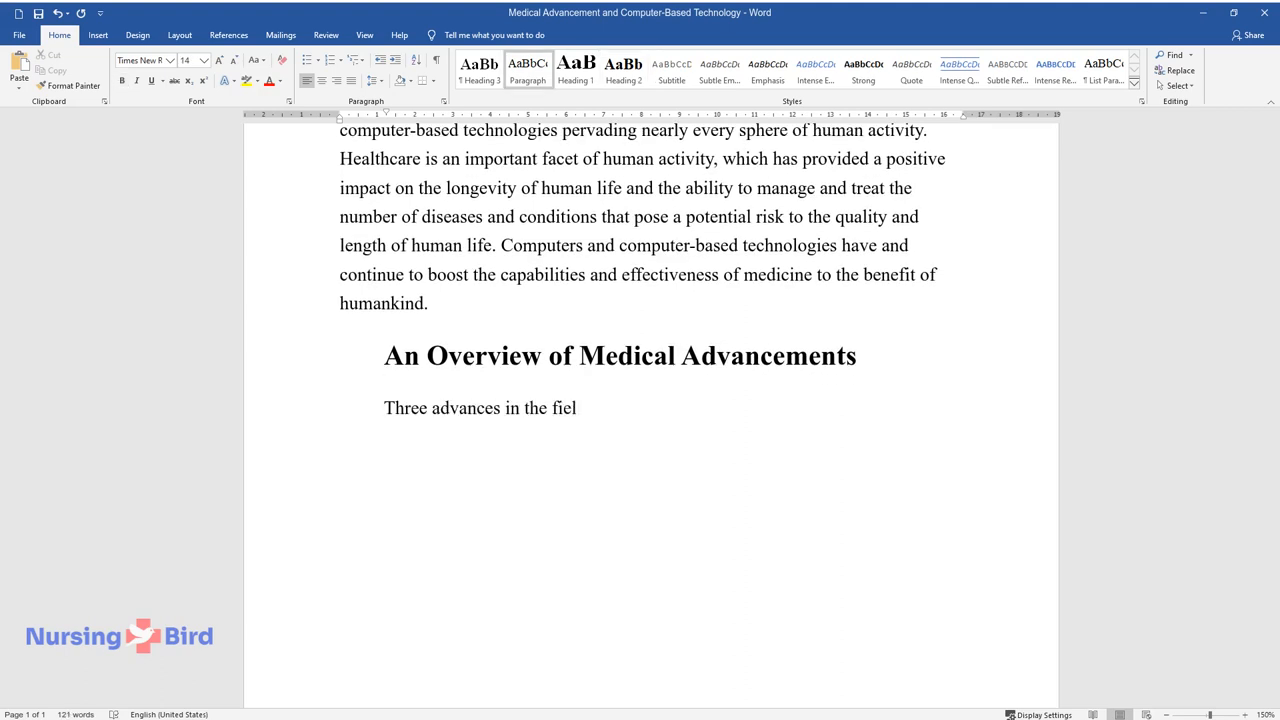
text(d of medicine are evaluated to provide clarity to the)
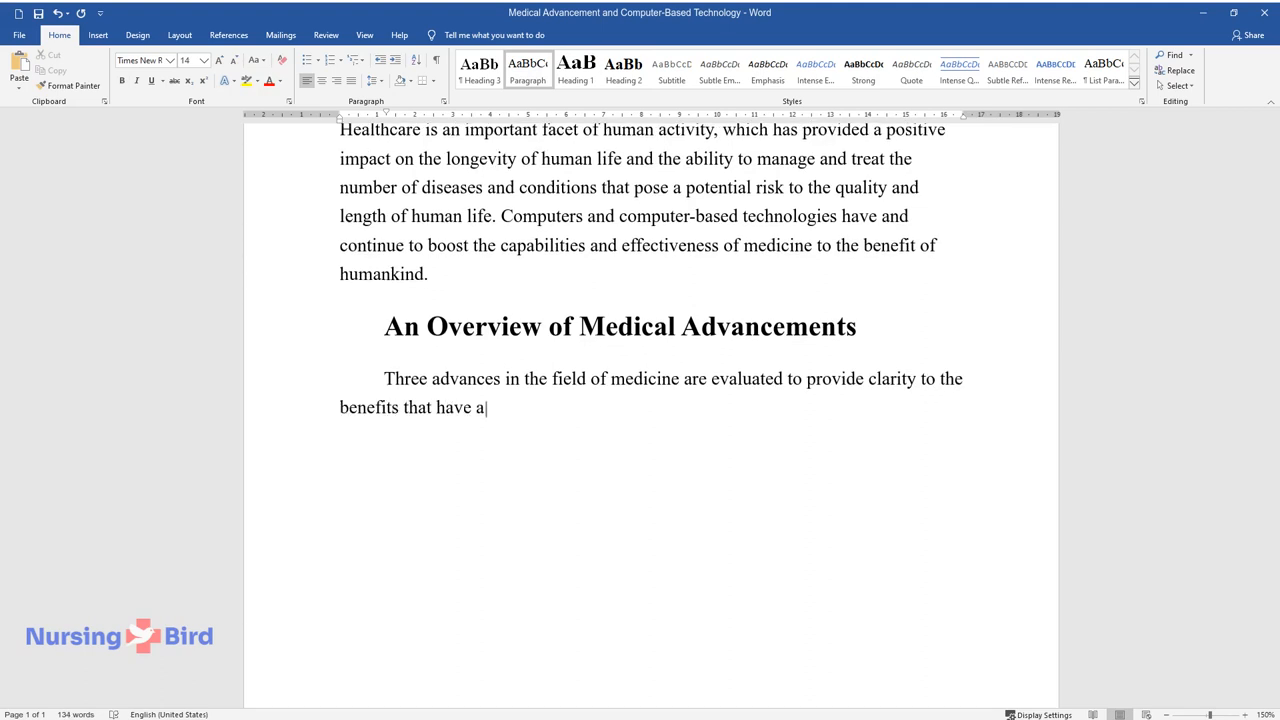
text(ccrued to medical science, as a result of the advent of)
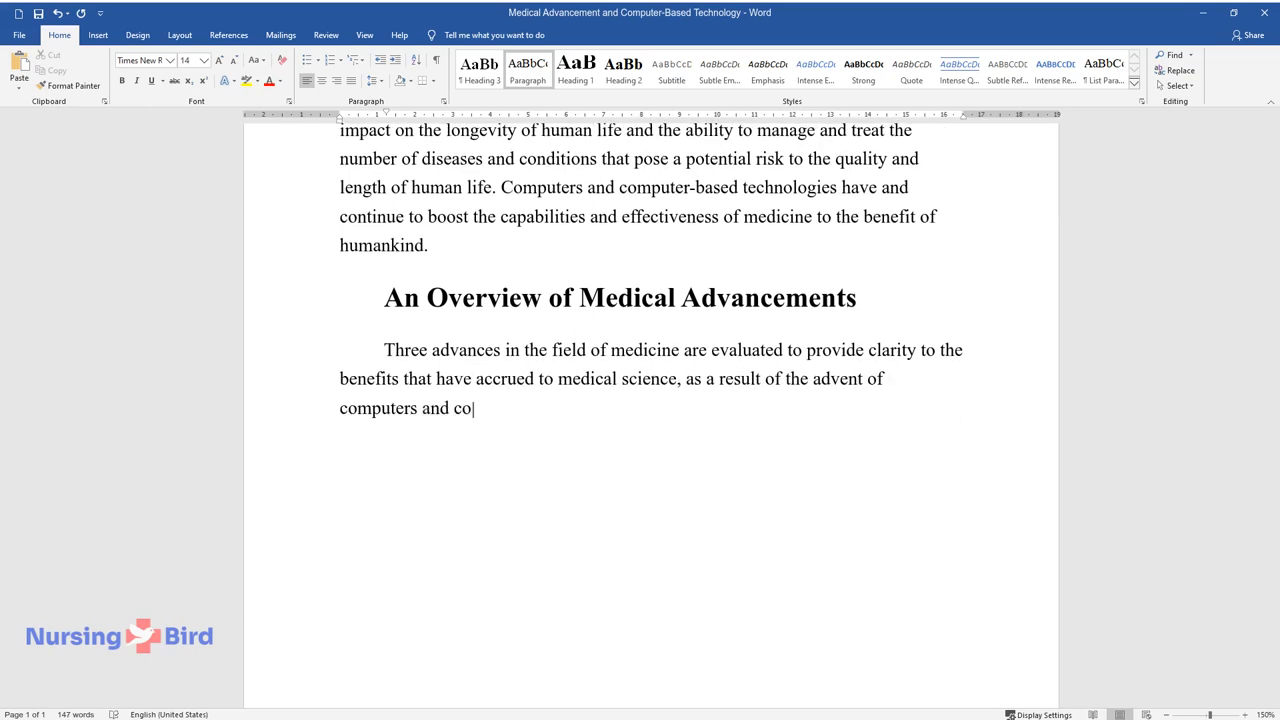
text(mputer-based technology.)
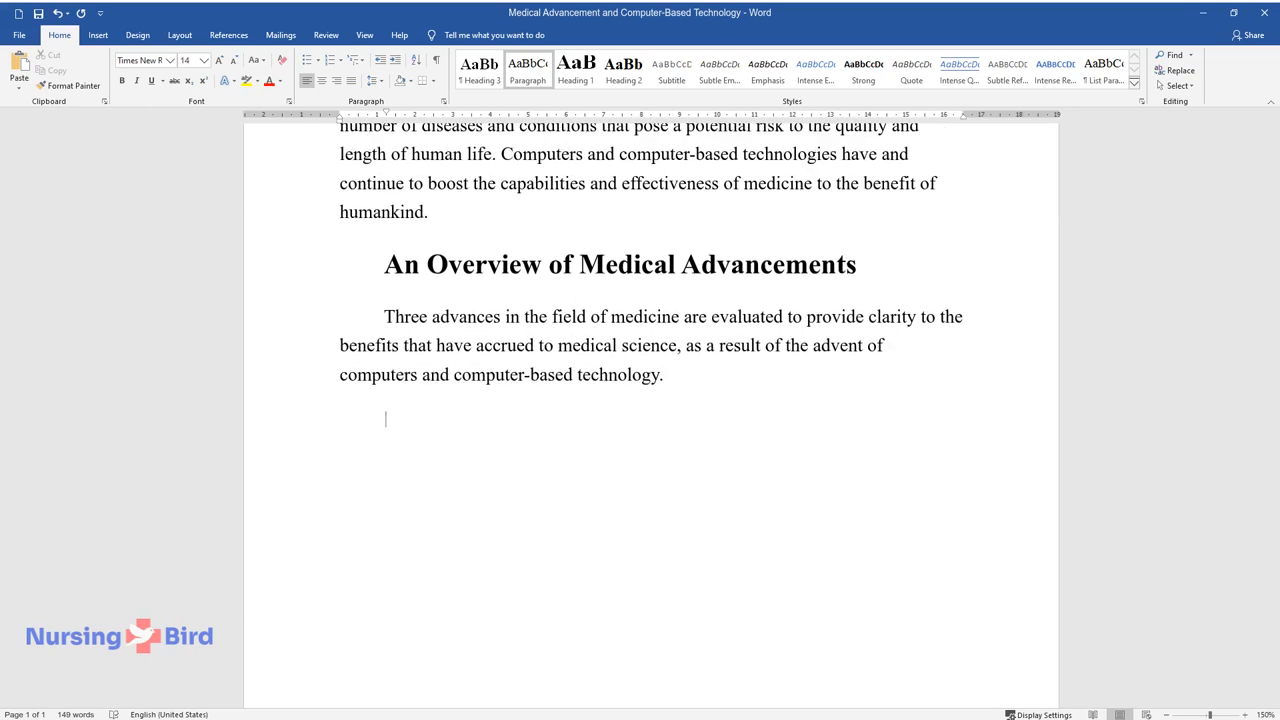
Write how computers changed collecting, storing and retrieving information, making information technology common parlance.
text(The most common and striking)
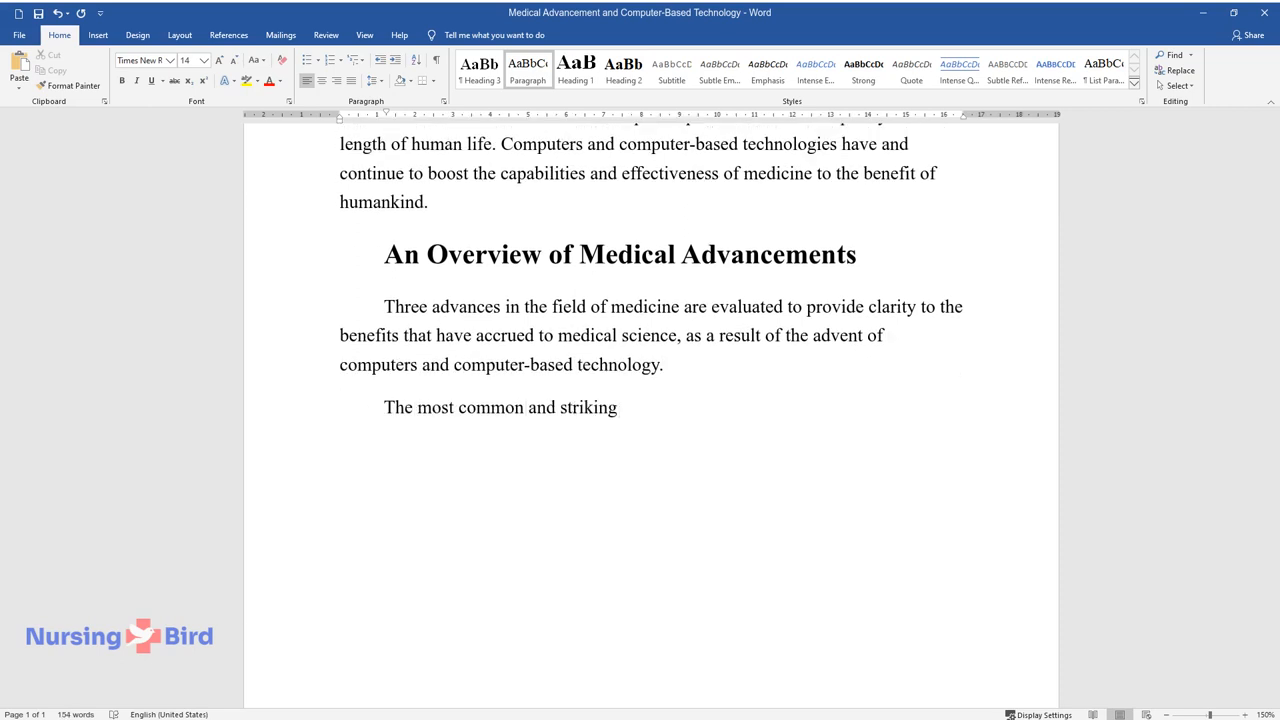
text(influence of computers is in the m)
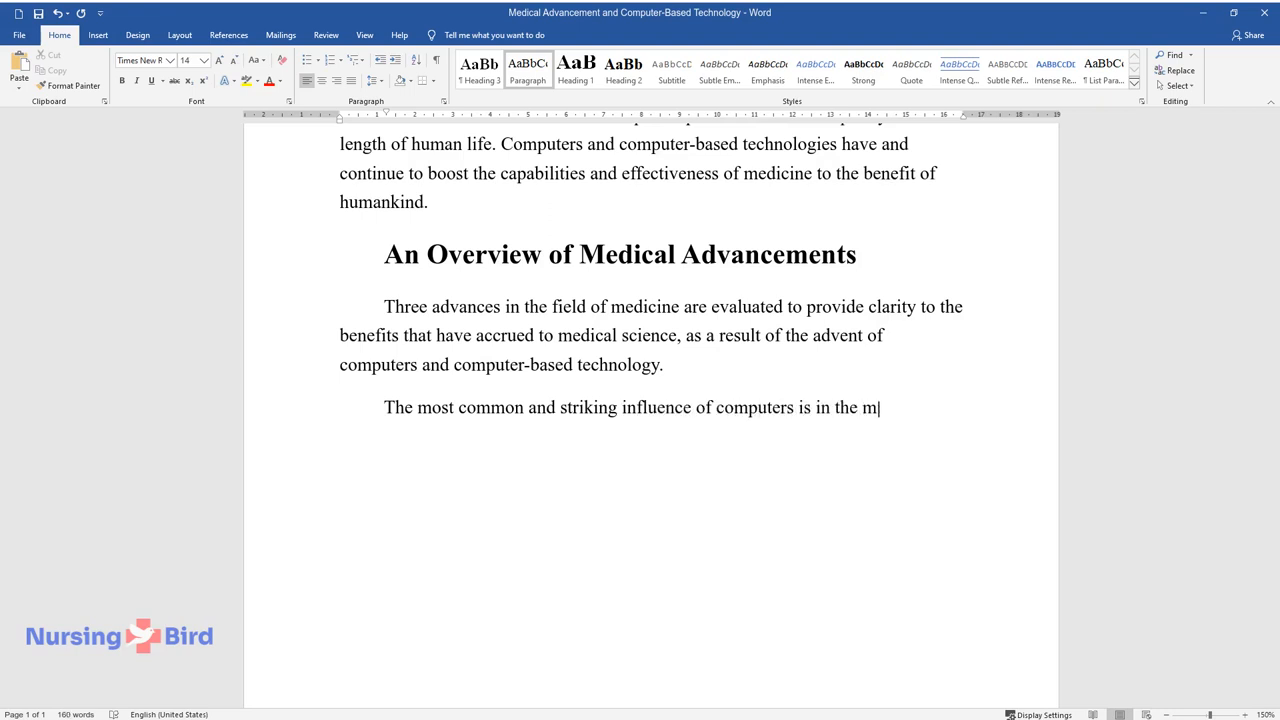
text(anner that we now collect, store, a)
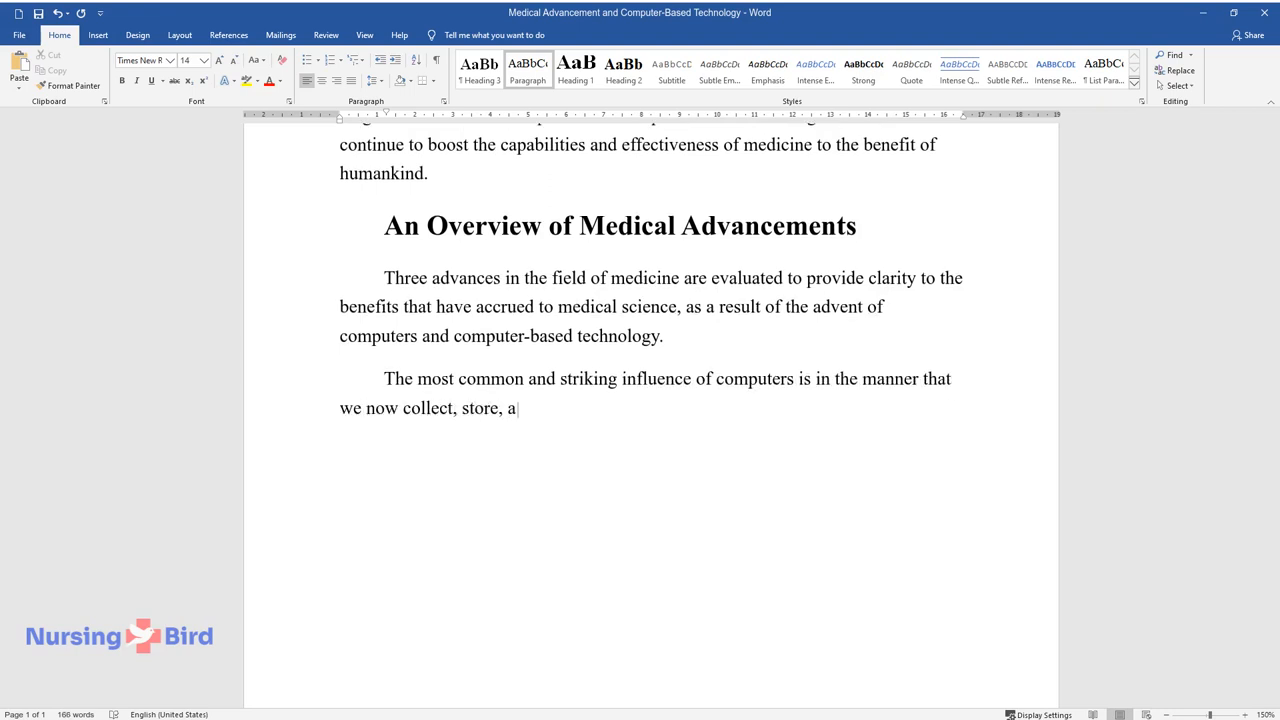
text(nd retrieve information. The advent of computers and)
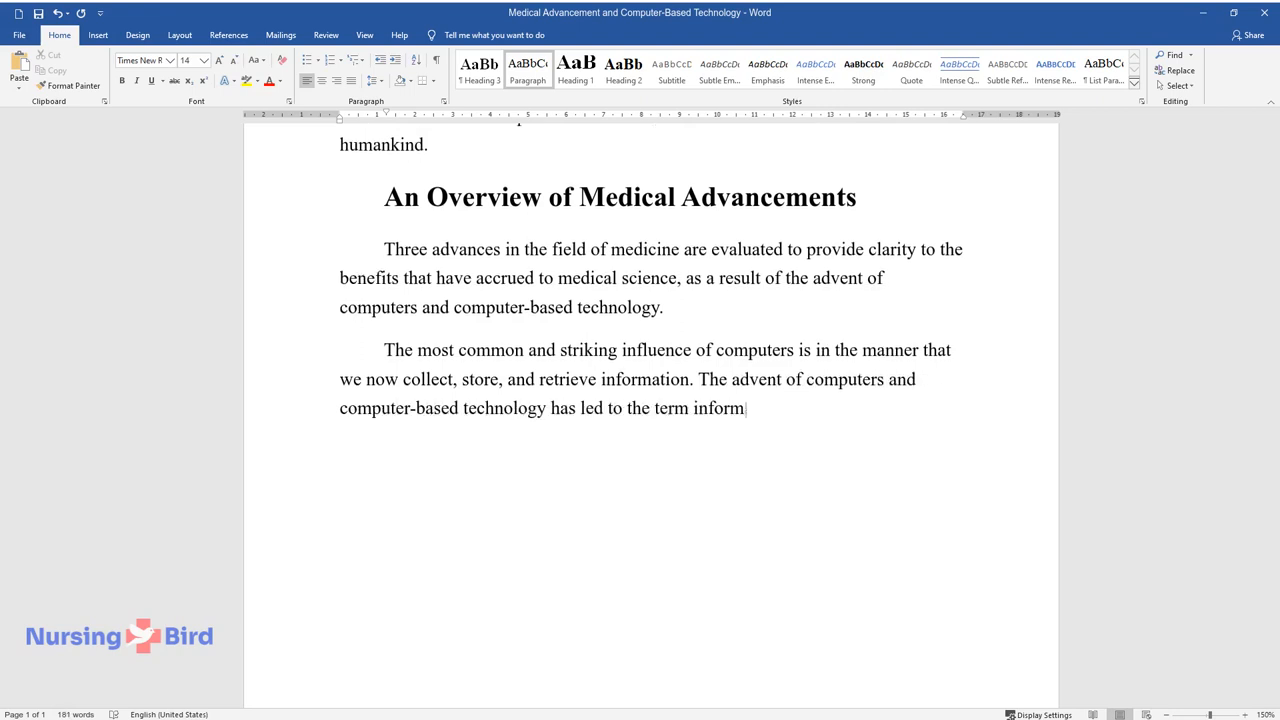
text(ation technology becoming a common)
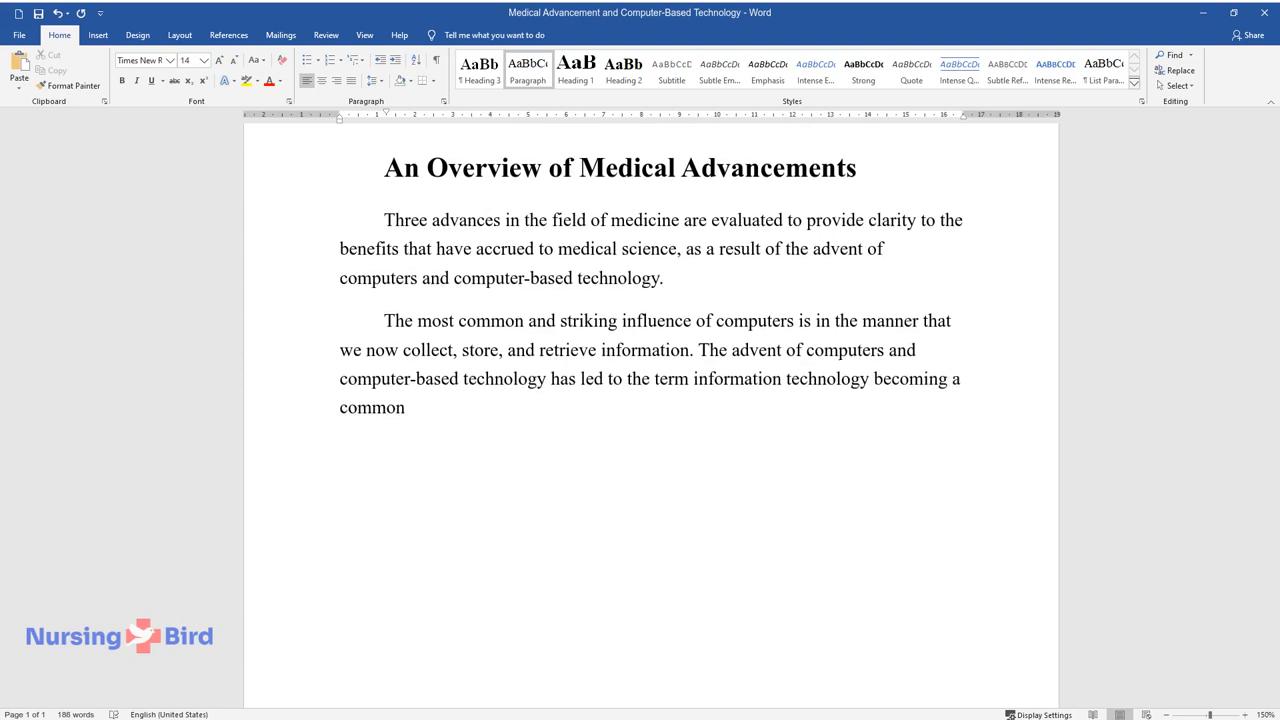
text(parlance and a part of human activi)
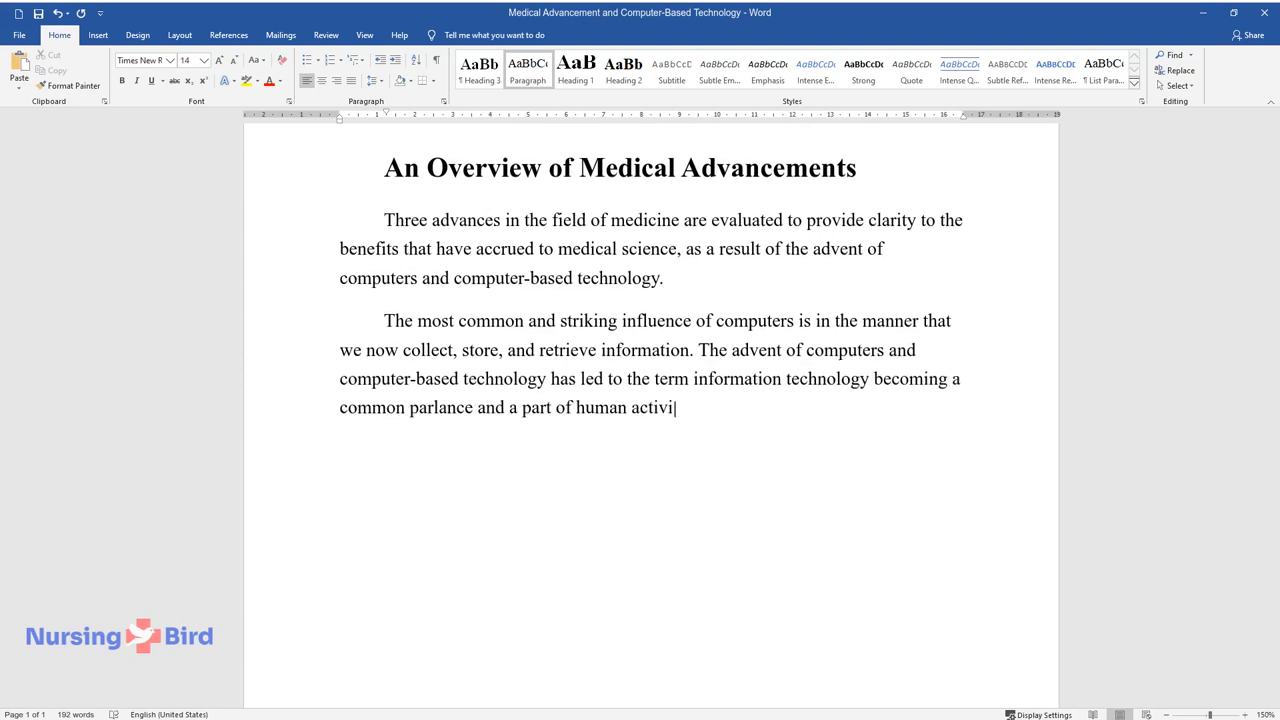
text(ty. It is but natural that information)
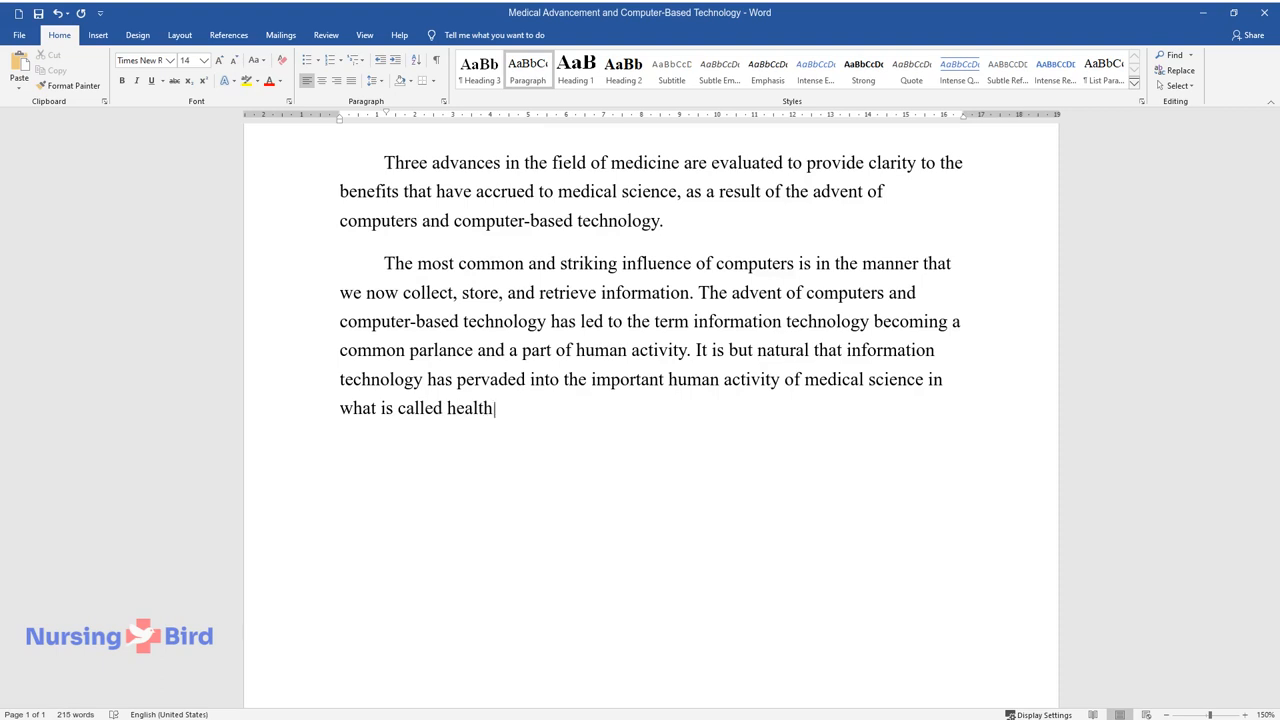
Finish the paragraph on health information technology (HIT) and its potential to revolutionize healthcare.
text(information technology (HIT). HIT a)
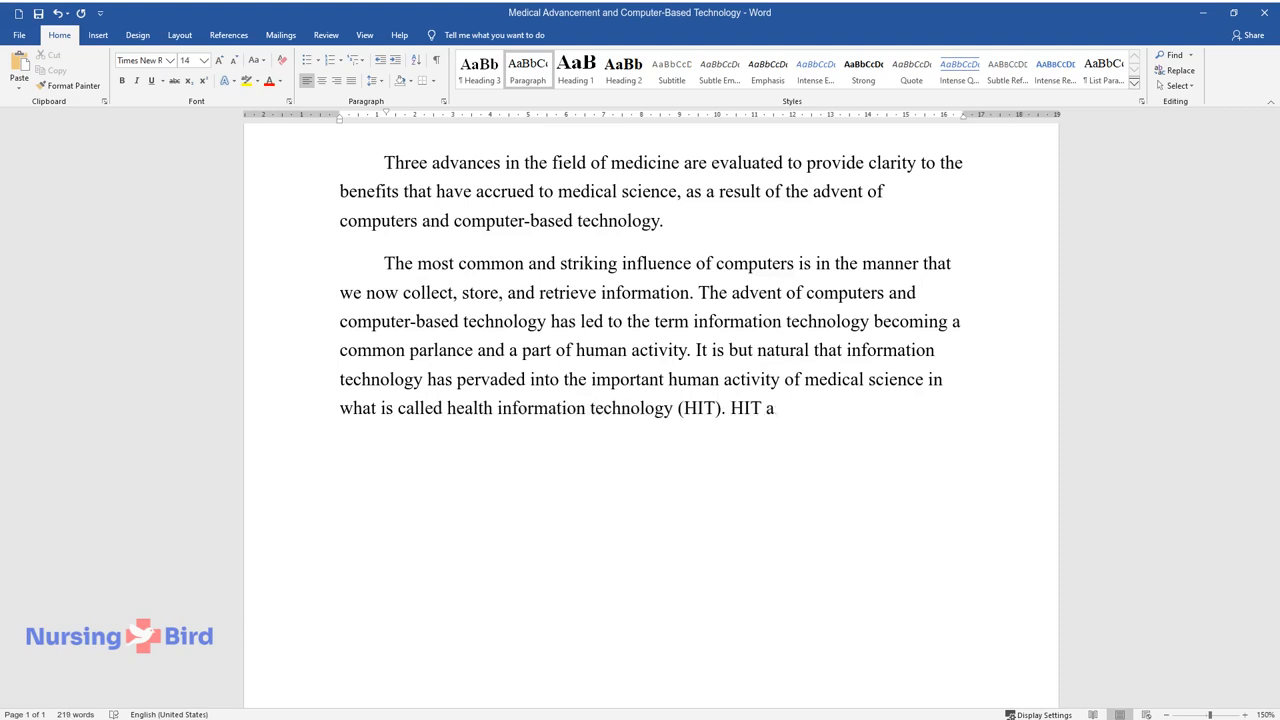
text(ims at a unified system of maintain)
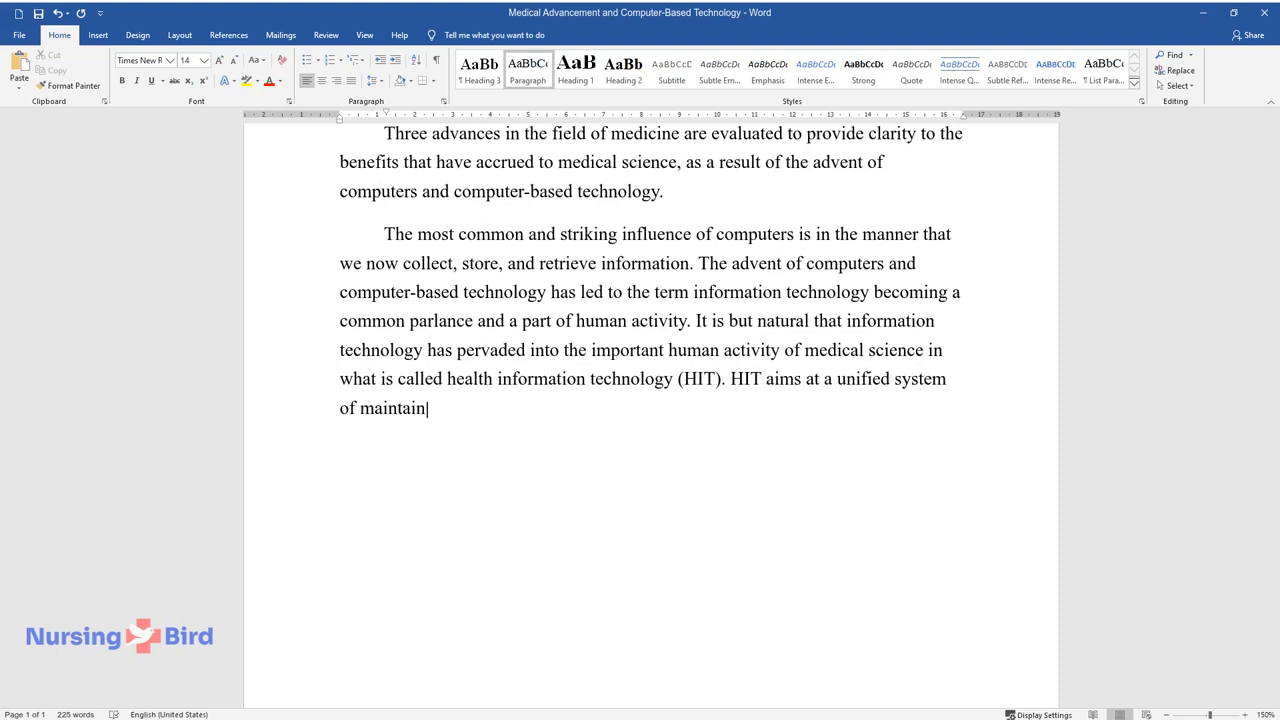
text(ing medical histories and information to assist physicians in their)
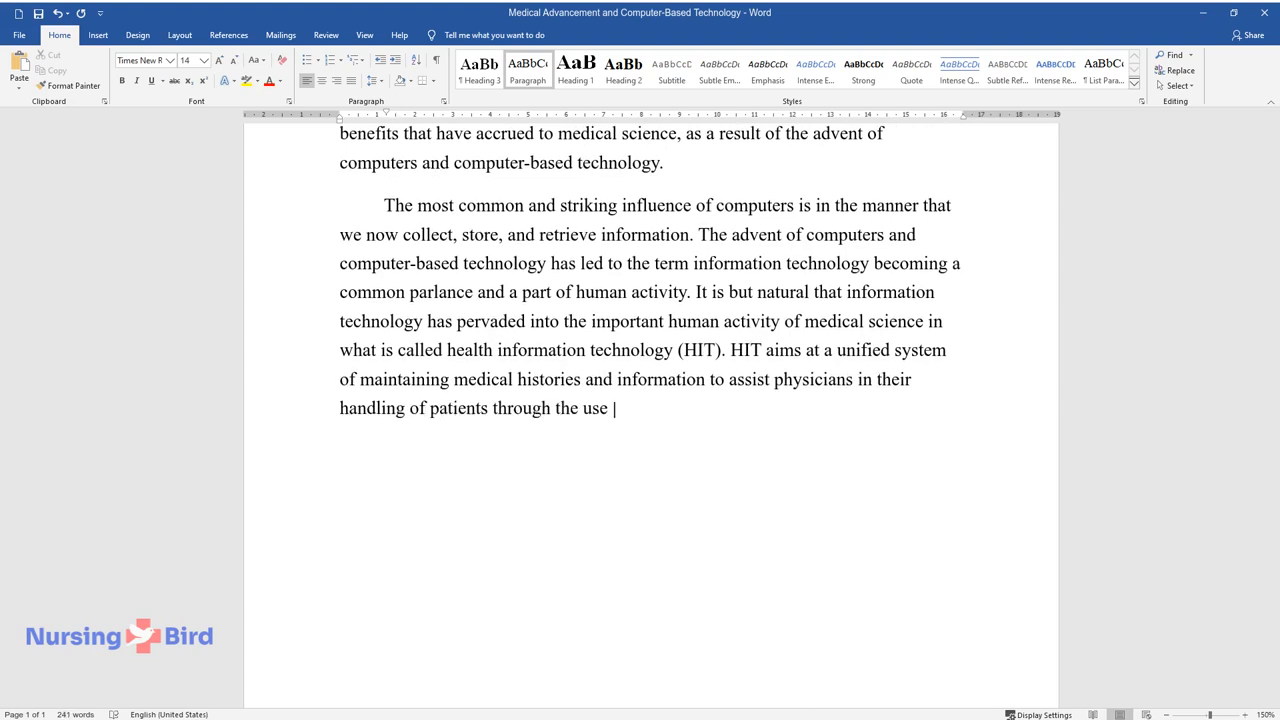
text(of computers and computer-based tec)
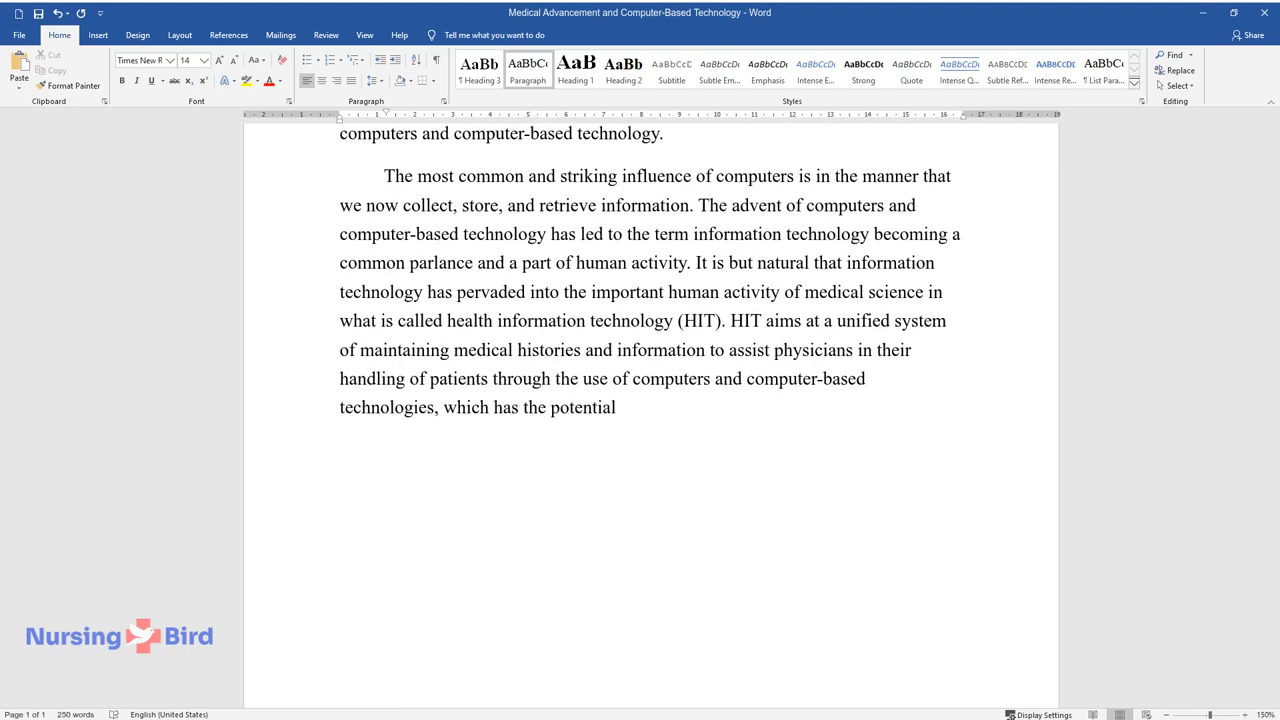
text(to revolutionize the healthcare industry.)
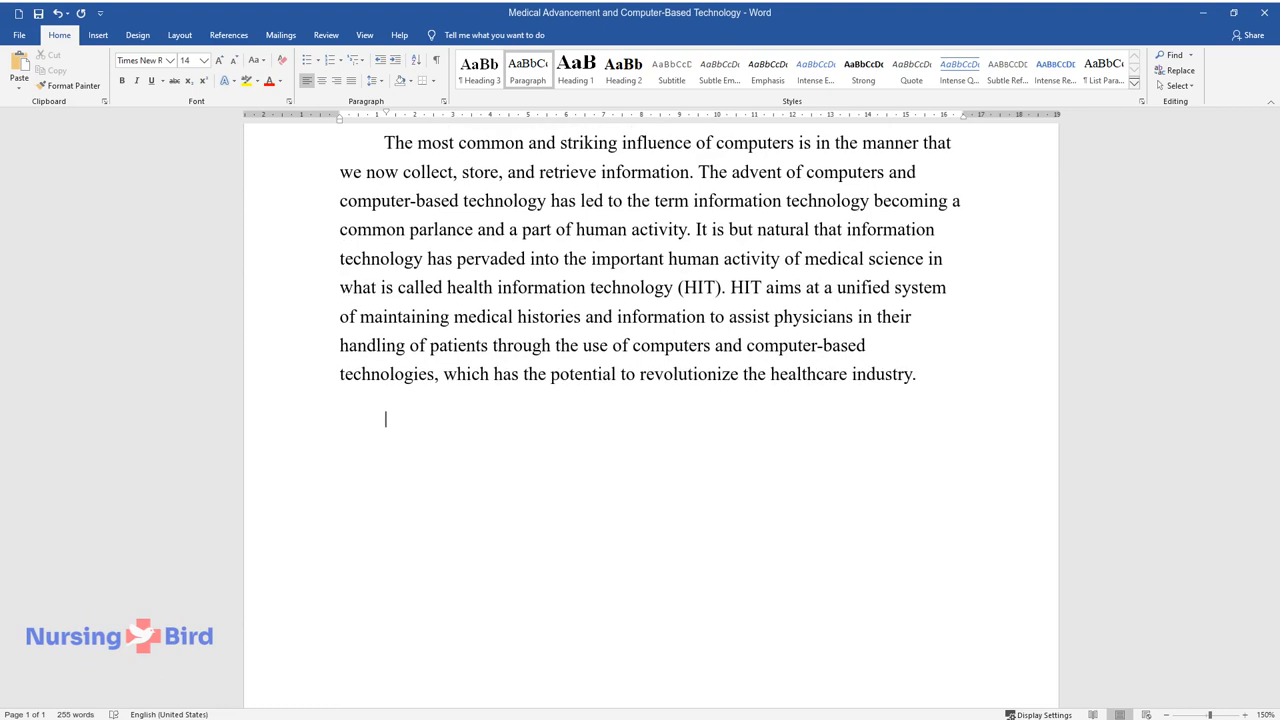
Begin the paragraph introducing Mayo Clinic's hospital rules-based system (HRBS) and its objective of optimal patient care.
text(To understand how computer)
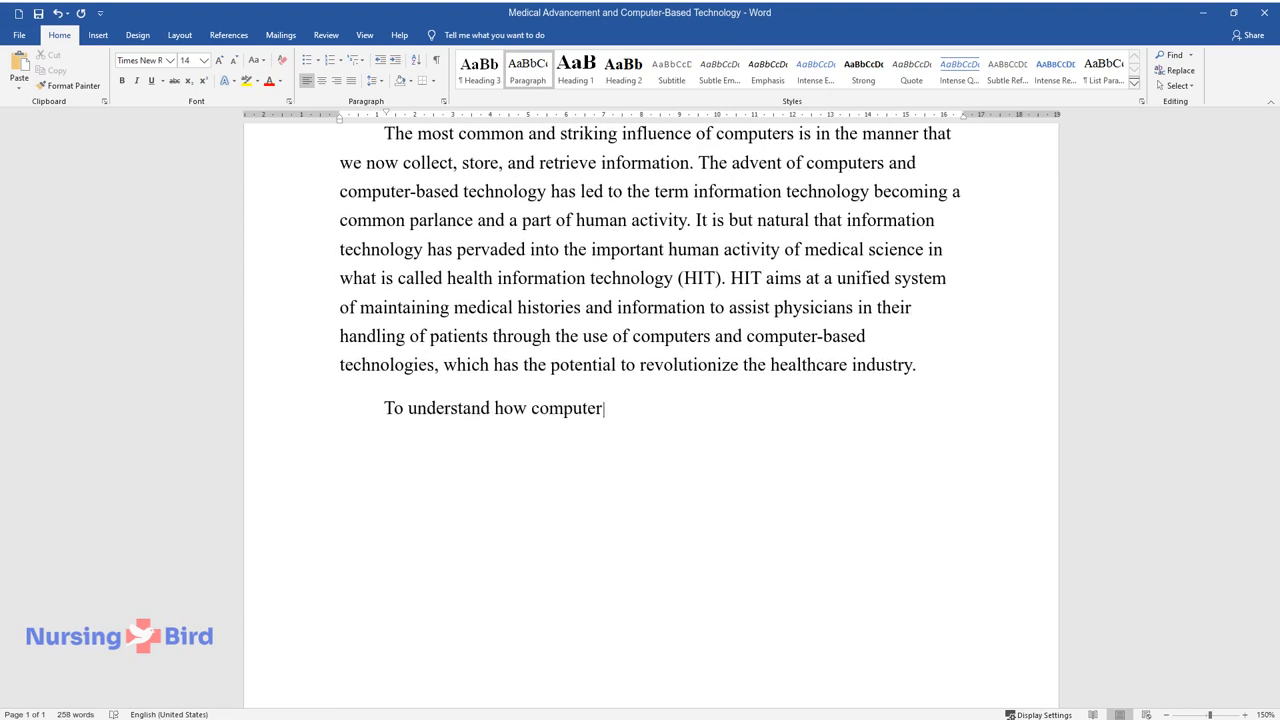
text(-based information technology advances th)
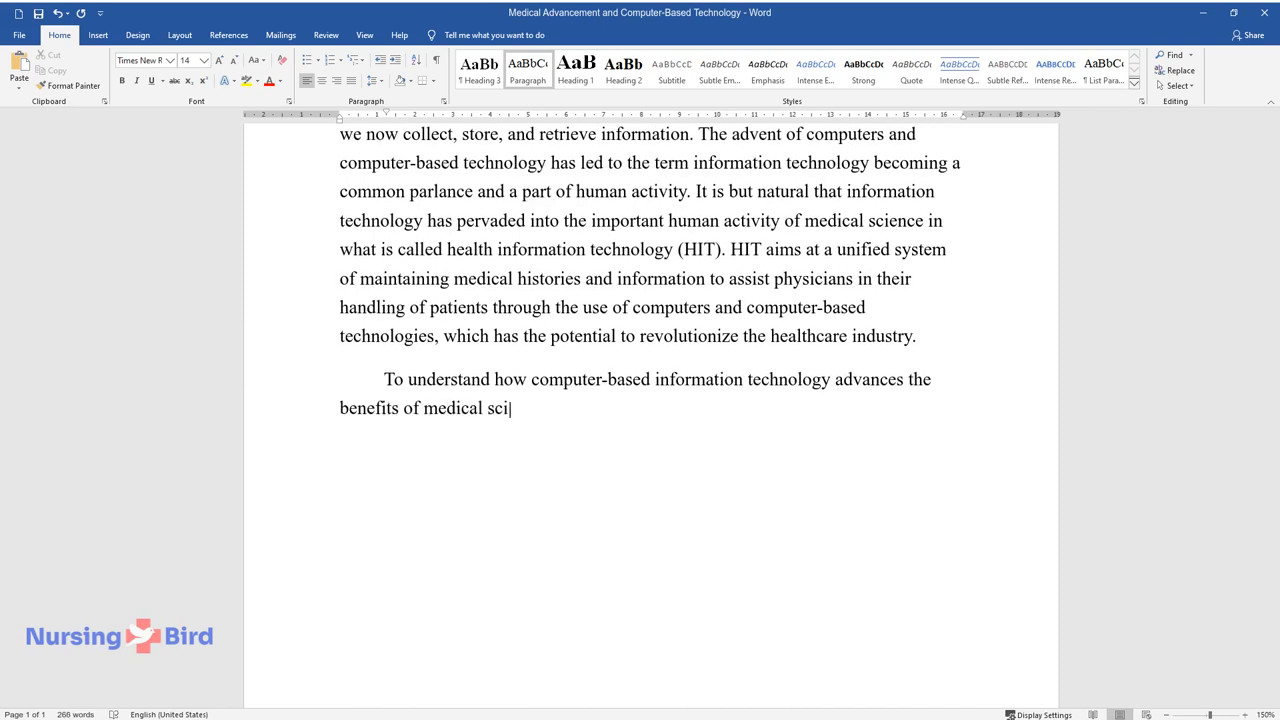
text(ence, an evaluation of the compu)
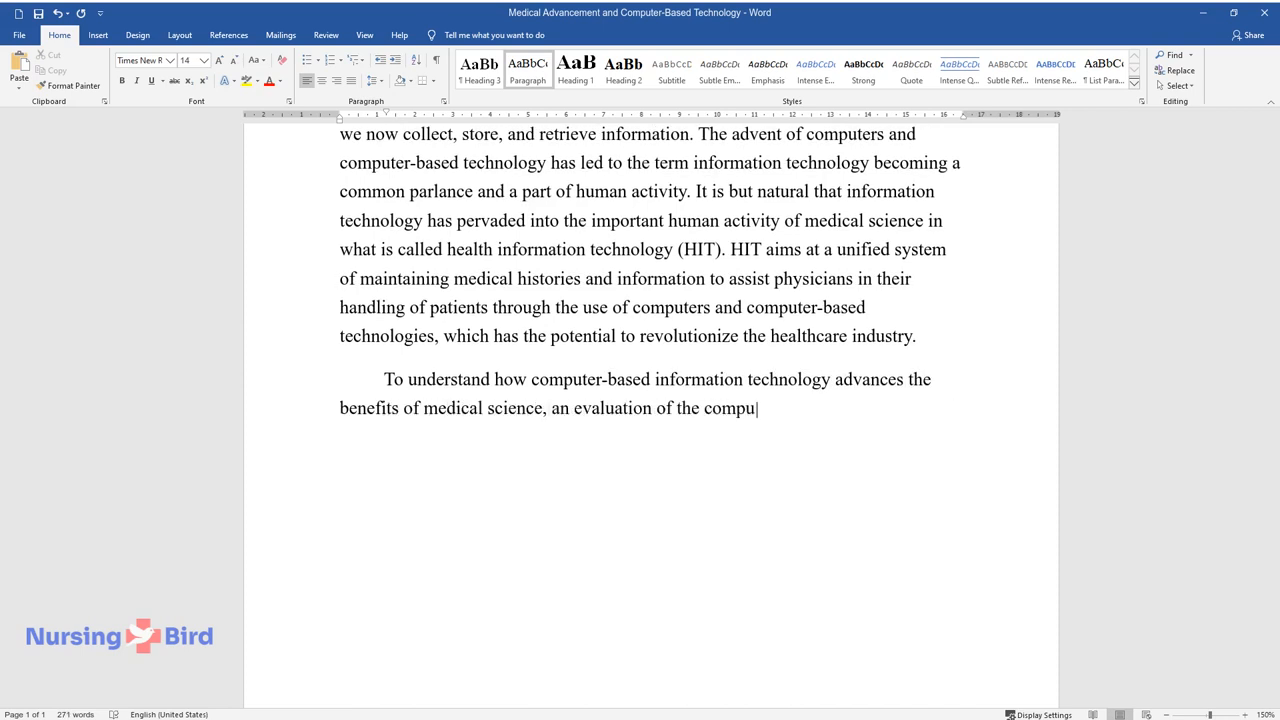
text(ter-oriented hospital rules-based)
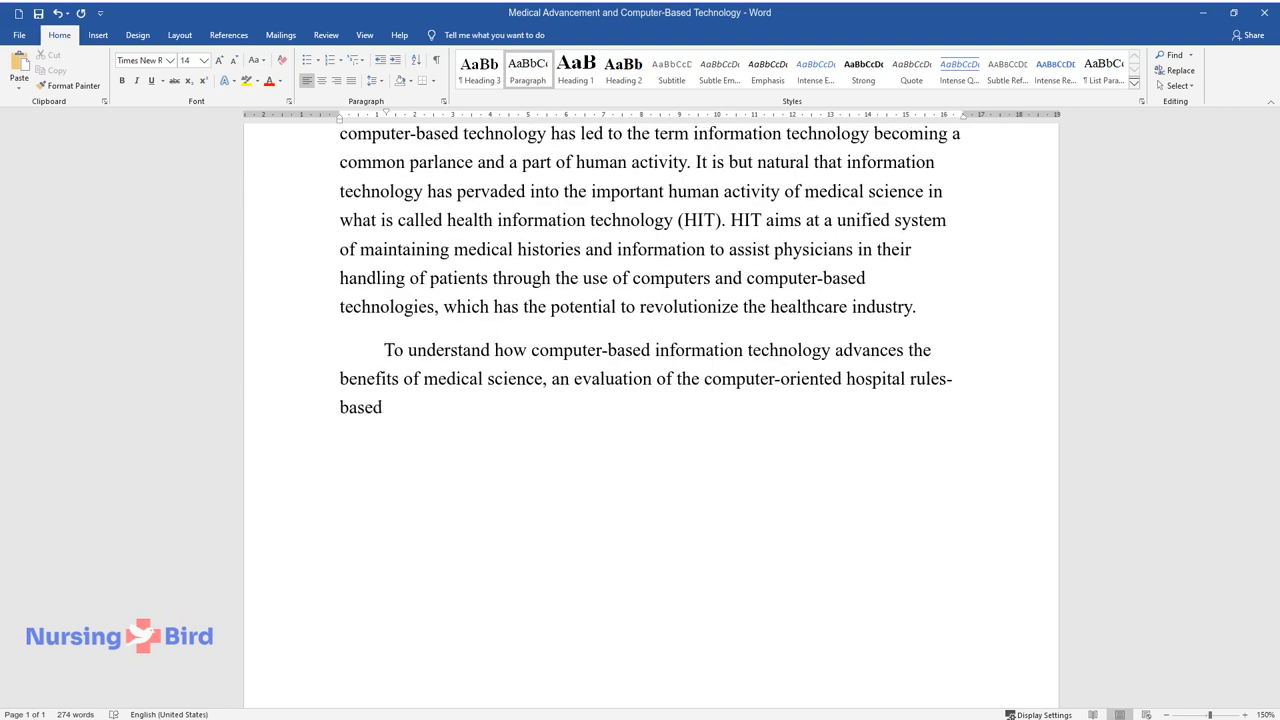
text(system (HRBS), as implemented in)
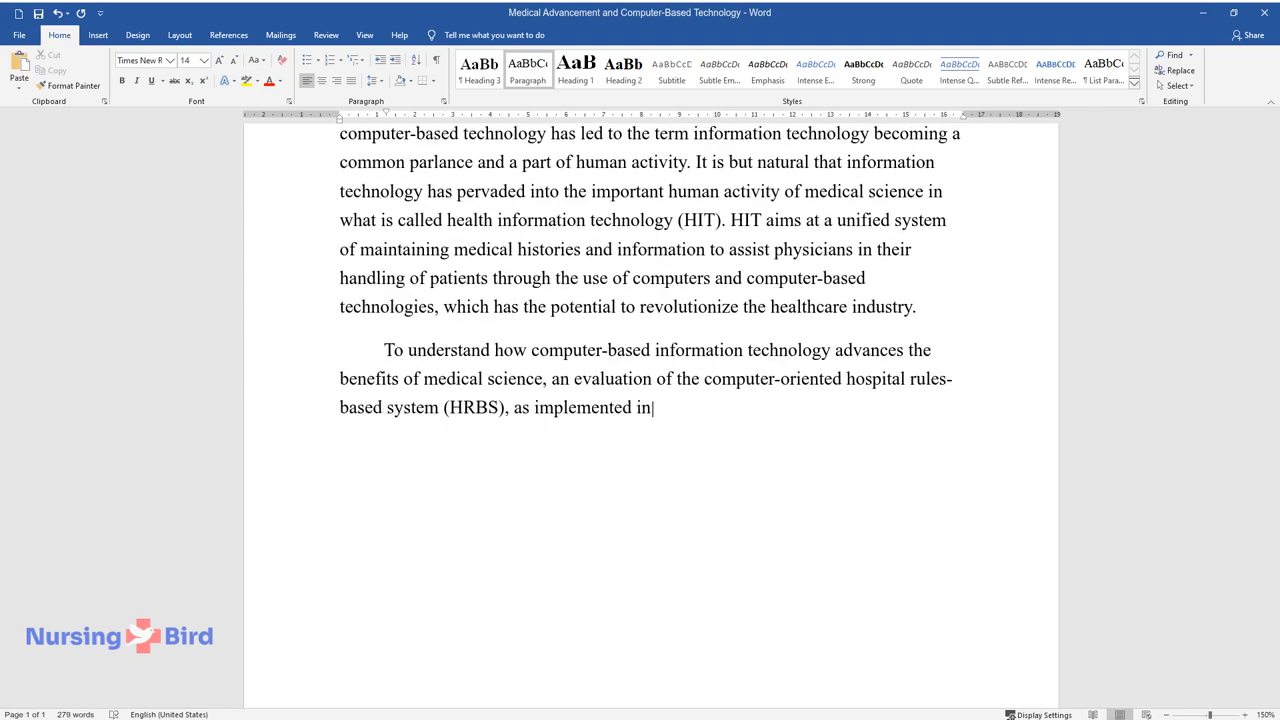
text(the Mayo Clinic is useful. The)
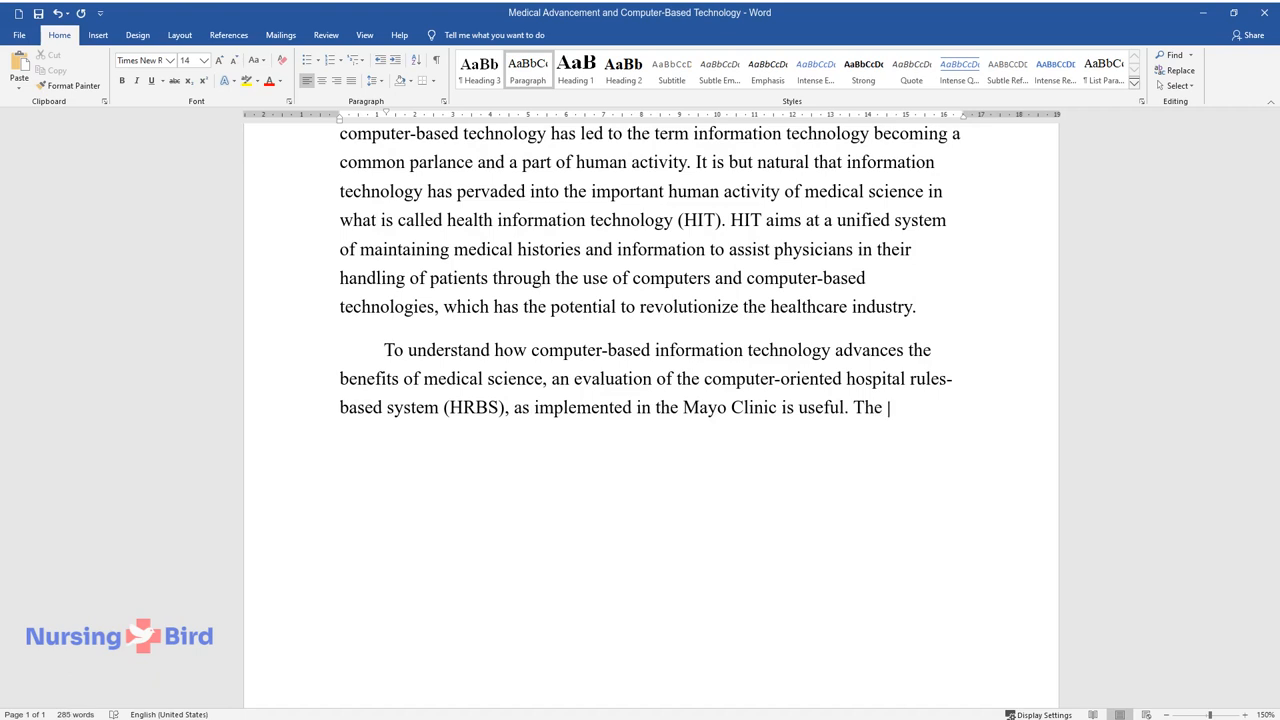
text(objective of HRBS is to quickly i)
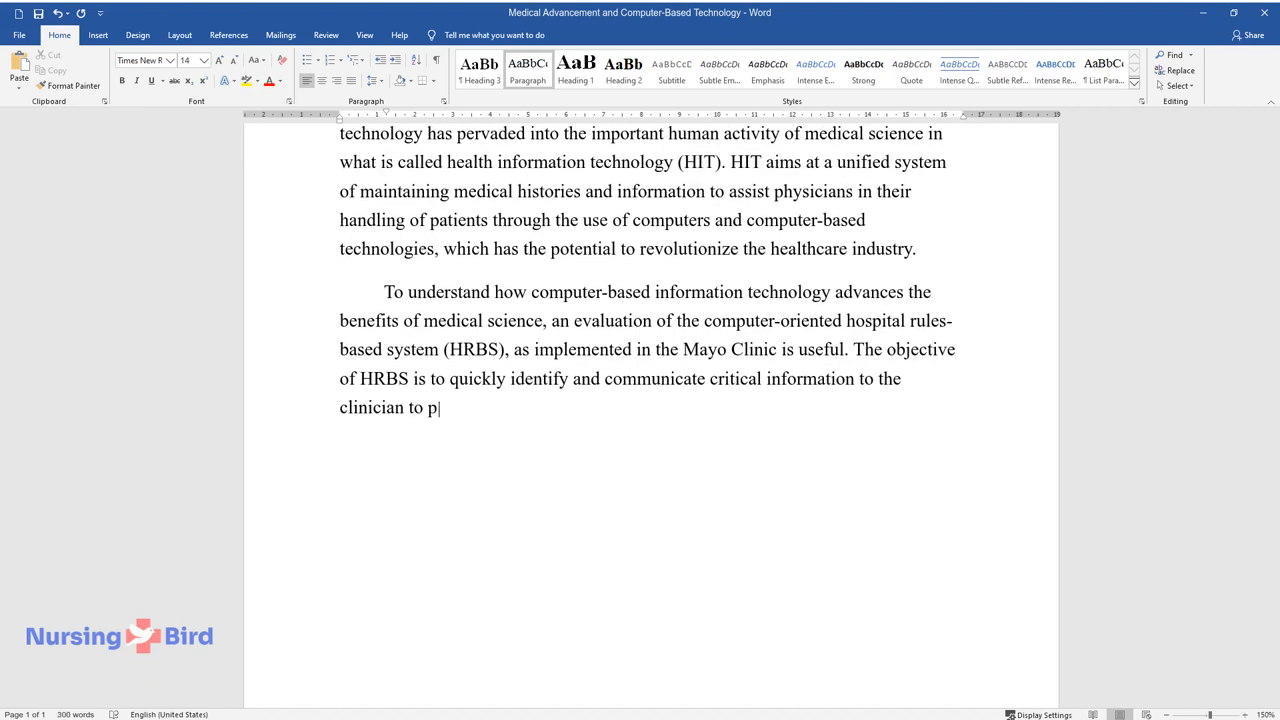
text(rovide optimal patient care. In addition, it also increases workload)
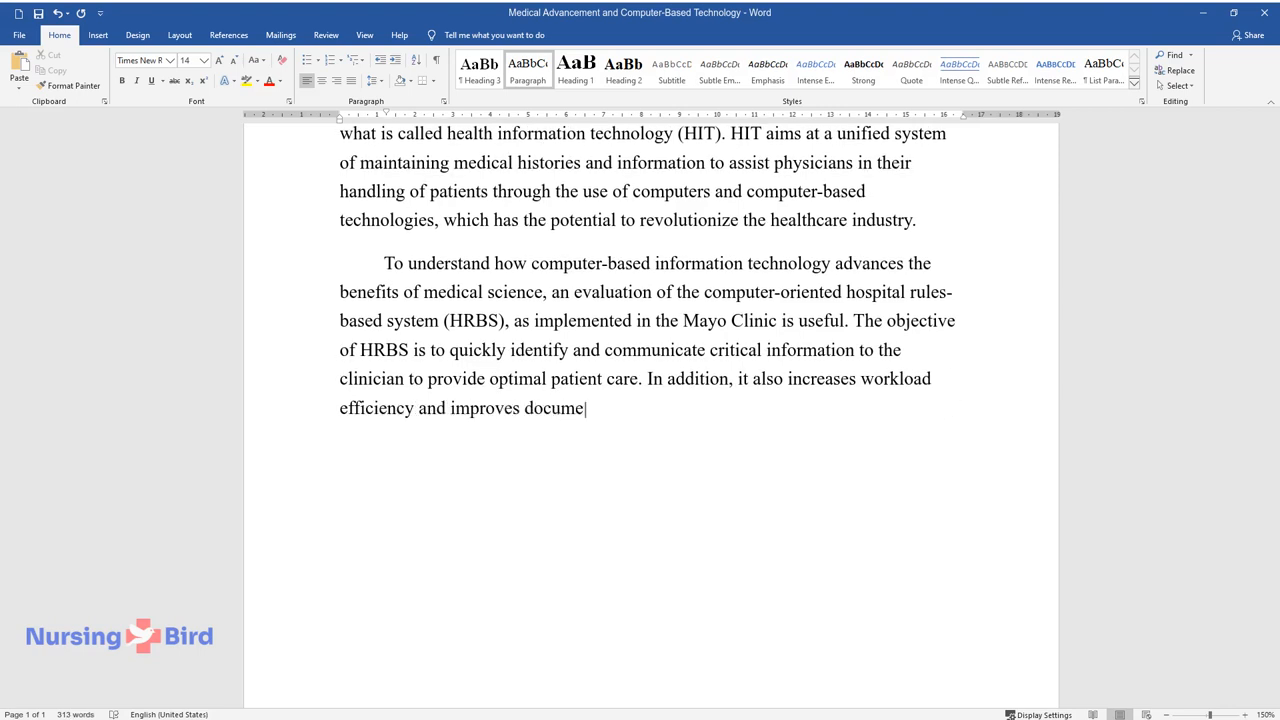
Describe the six departments using HRBS and its Web-based subsystems integrating institutional databases.
text(ntation and communication. HRBS)
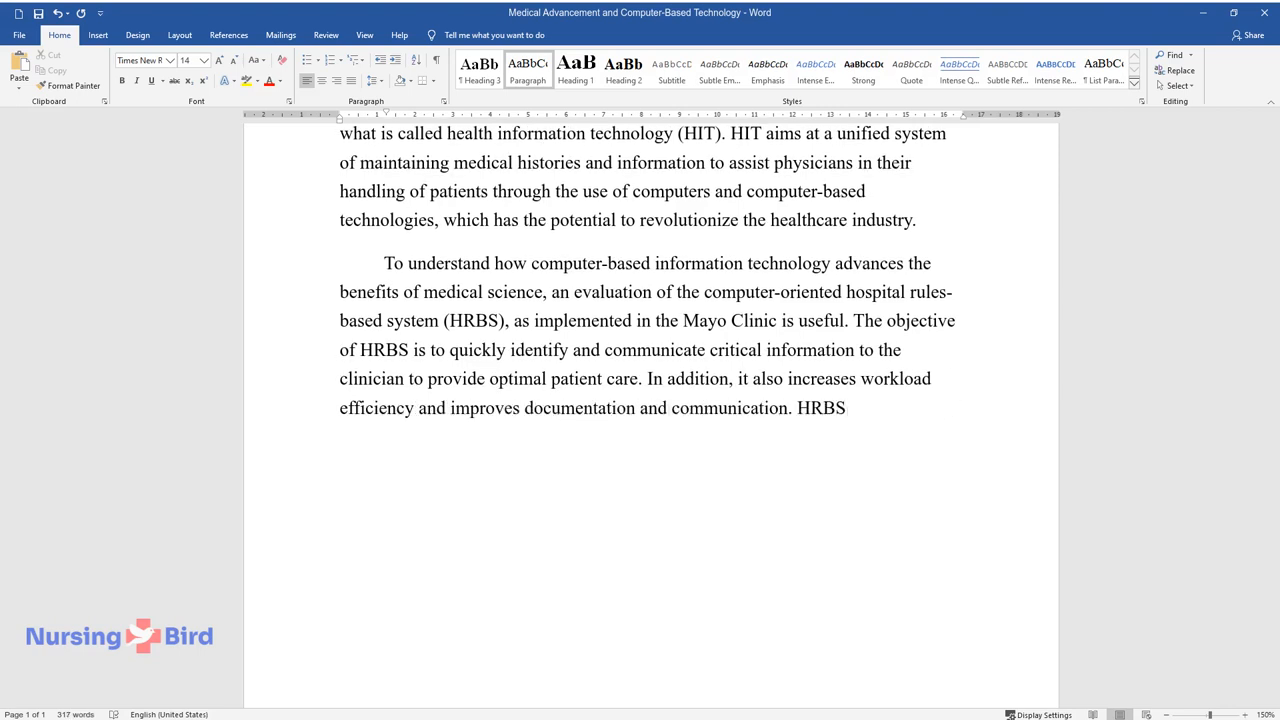
text(is utilized by six departments of)
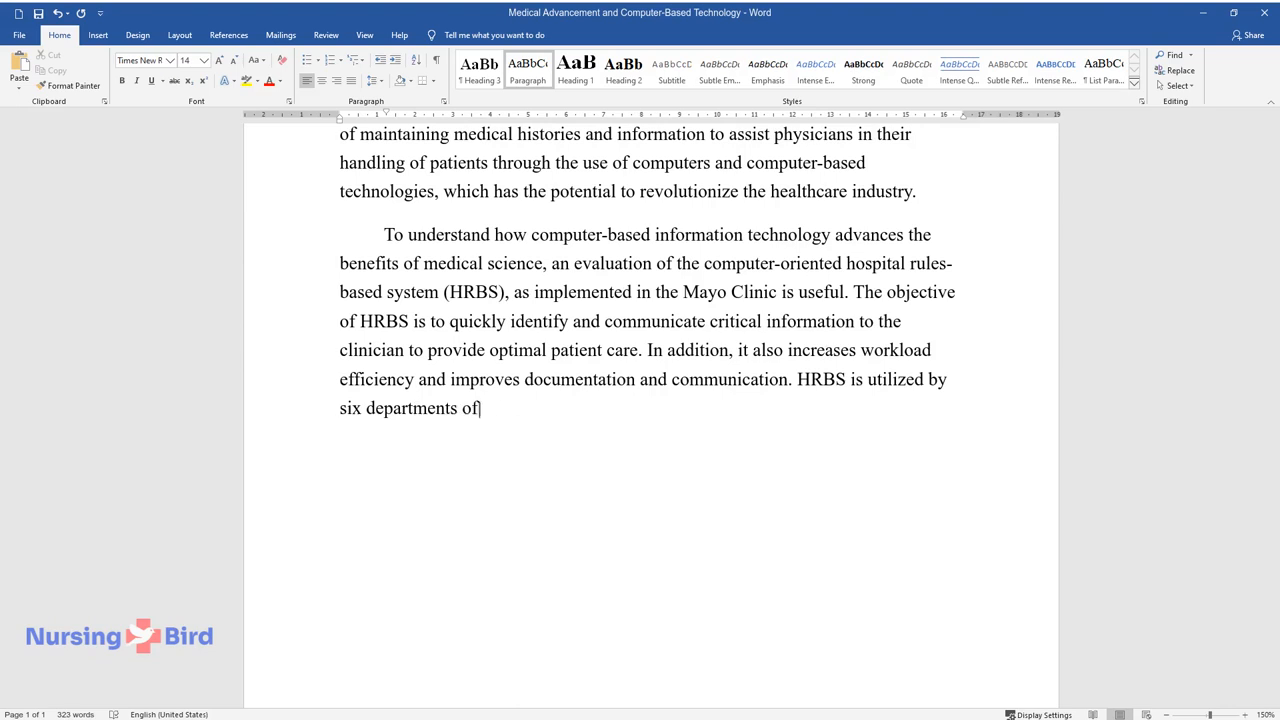
text(Mayo Clinic, namely, the infectious-disease division, pharmacy)
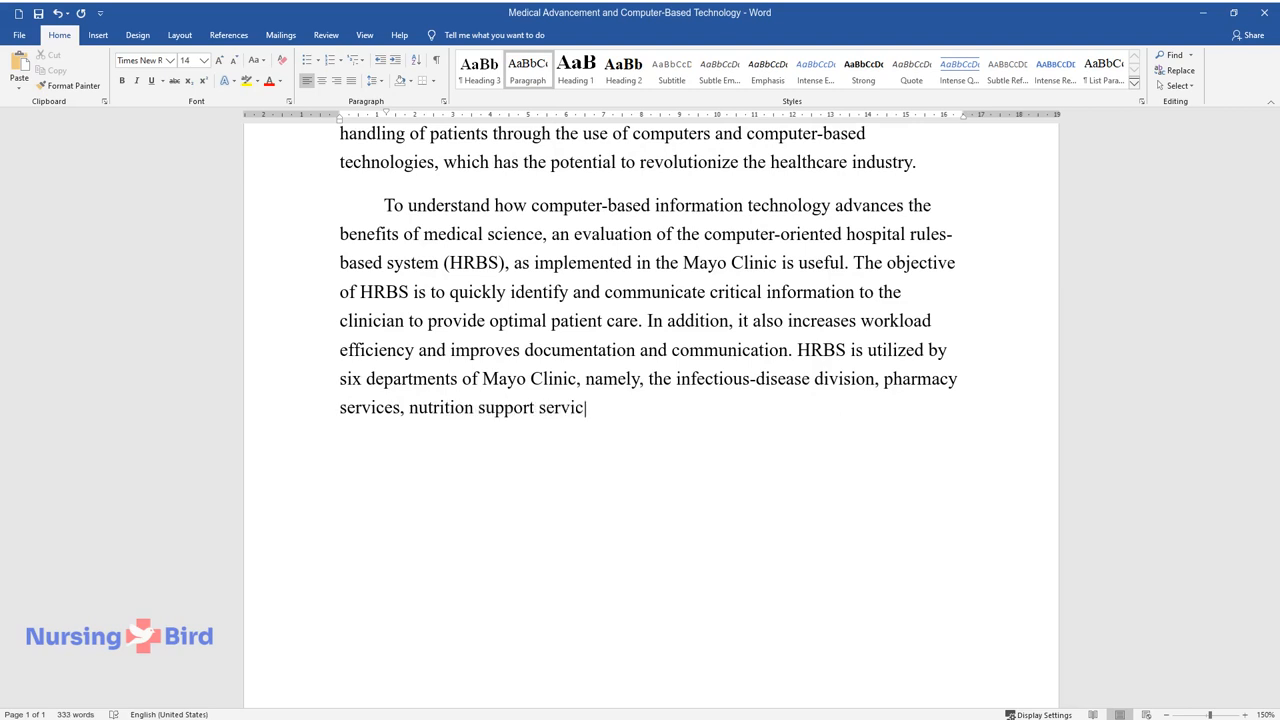
text(es, infection control, and the nursing department.)
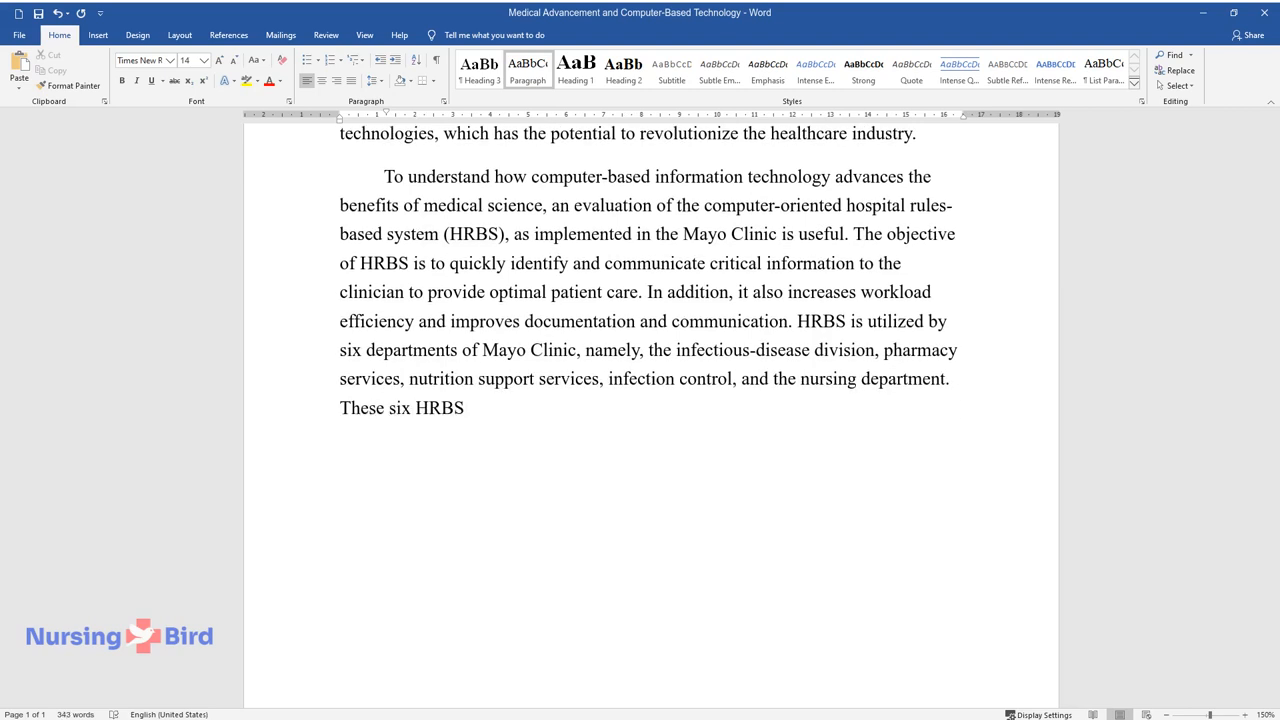
text(subsystems are Web-based programs)
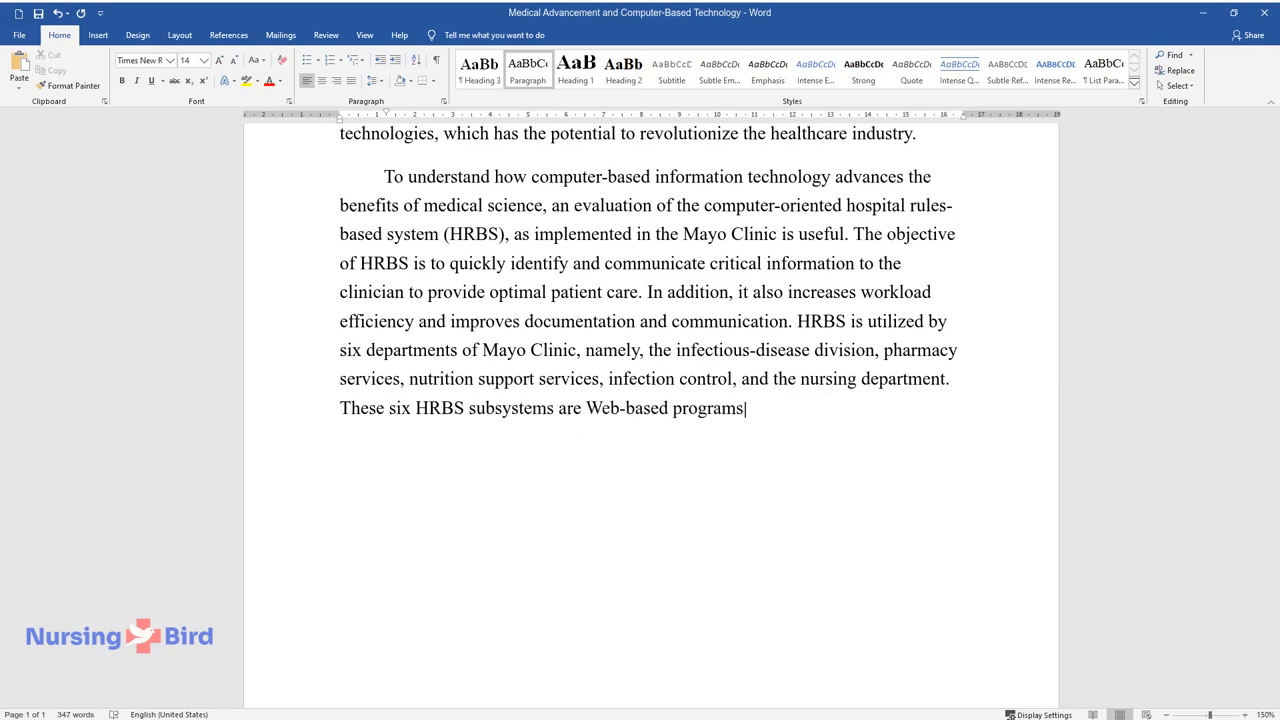
text(that have a common structural de)
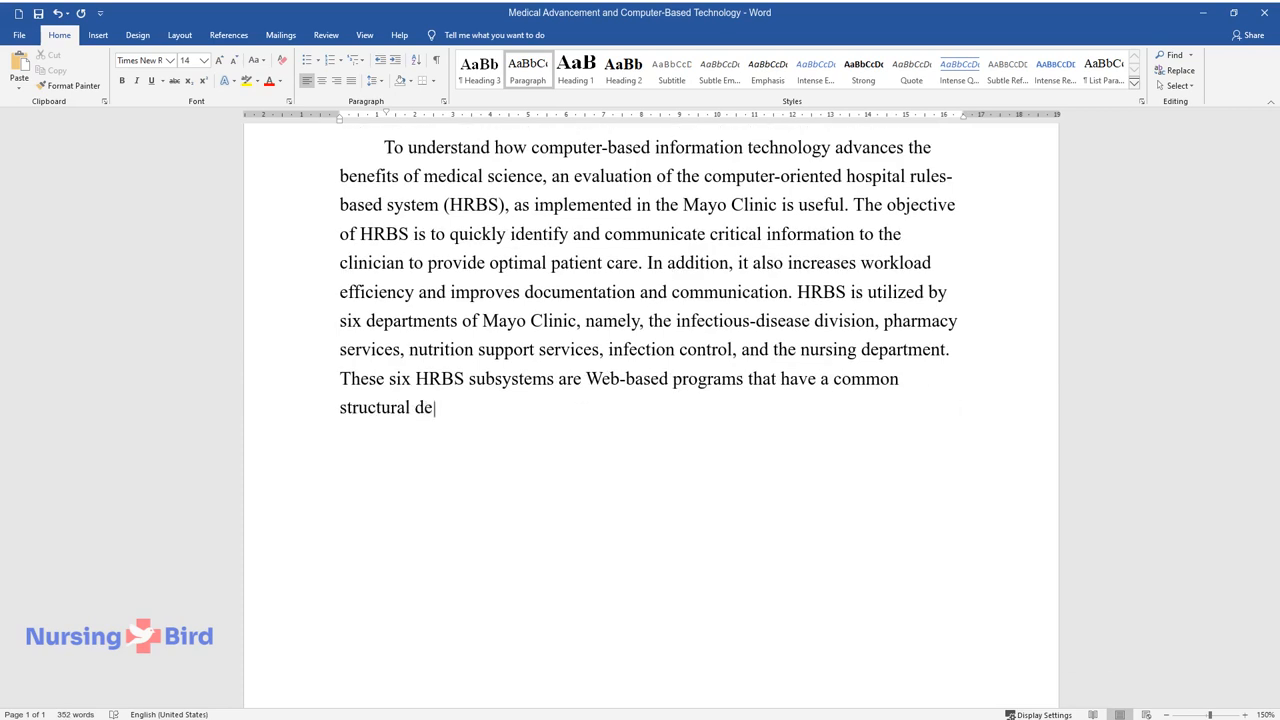
text(sign and can integrate computeri)
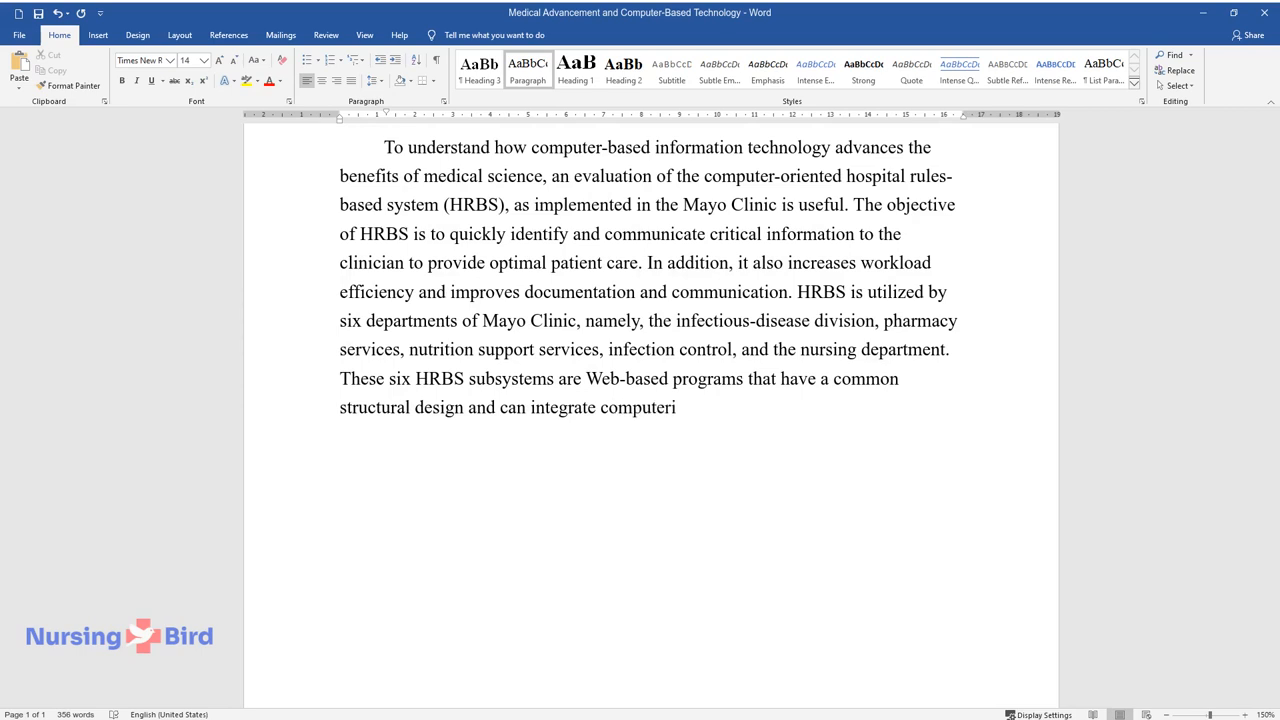
text(zed information from several ins)
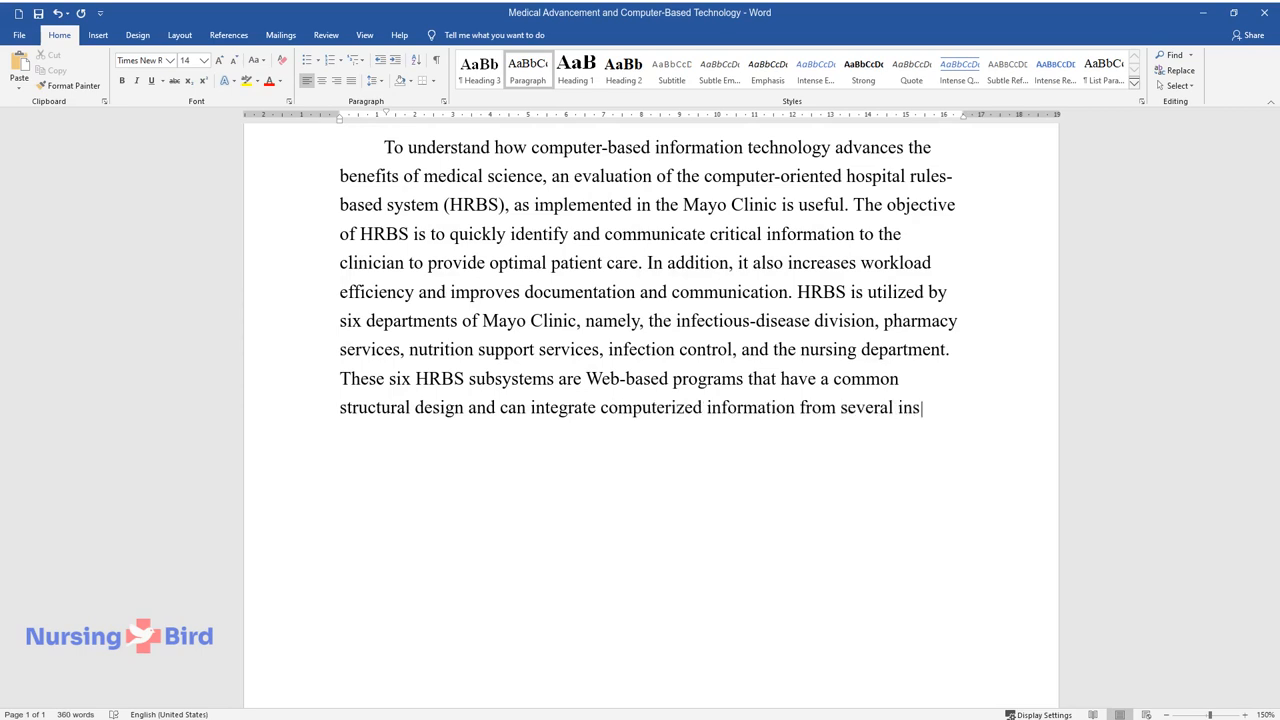
text(titutional databases. This integrated data is made available in a u)
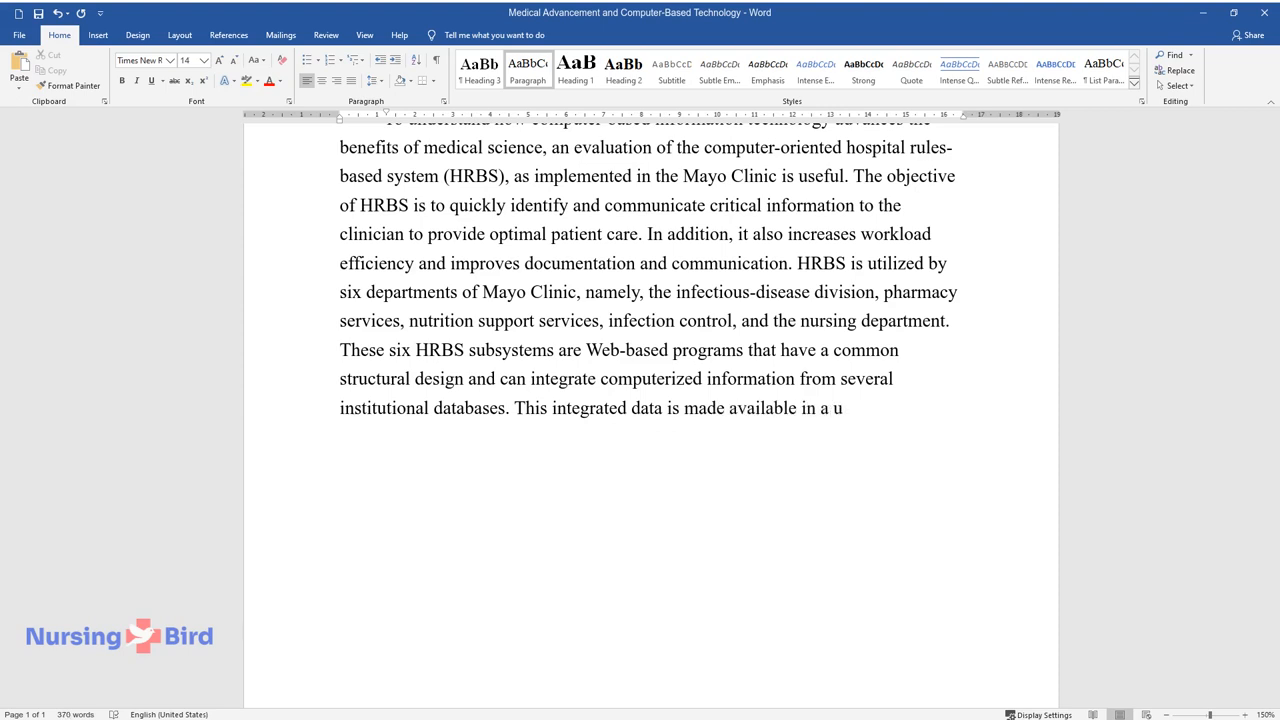
Write about user-friendly data retrieval, intervention notes and treatment or monitoring rules in the subsystems.
text(ser-friendly format, to make data)
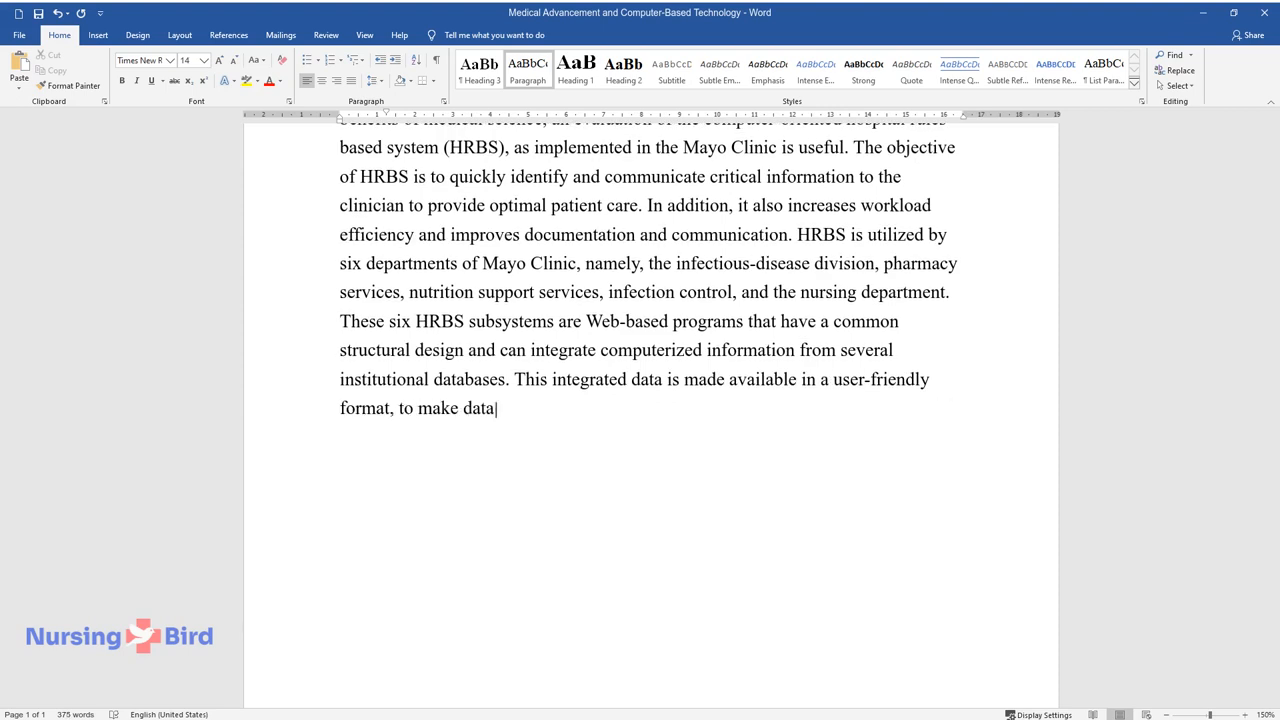
text(retrieval more efficient. Patie)
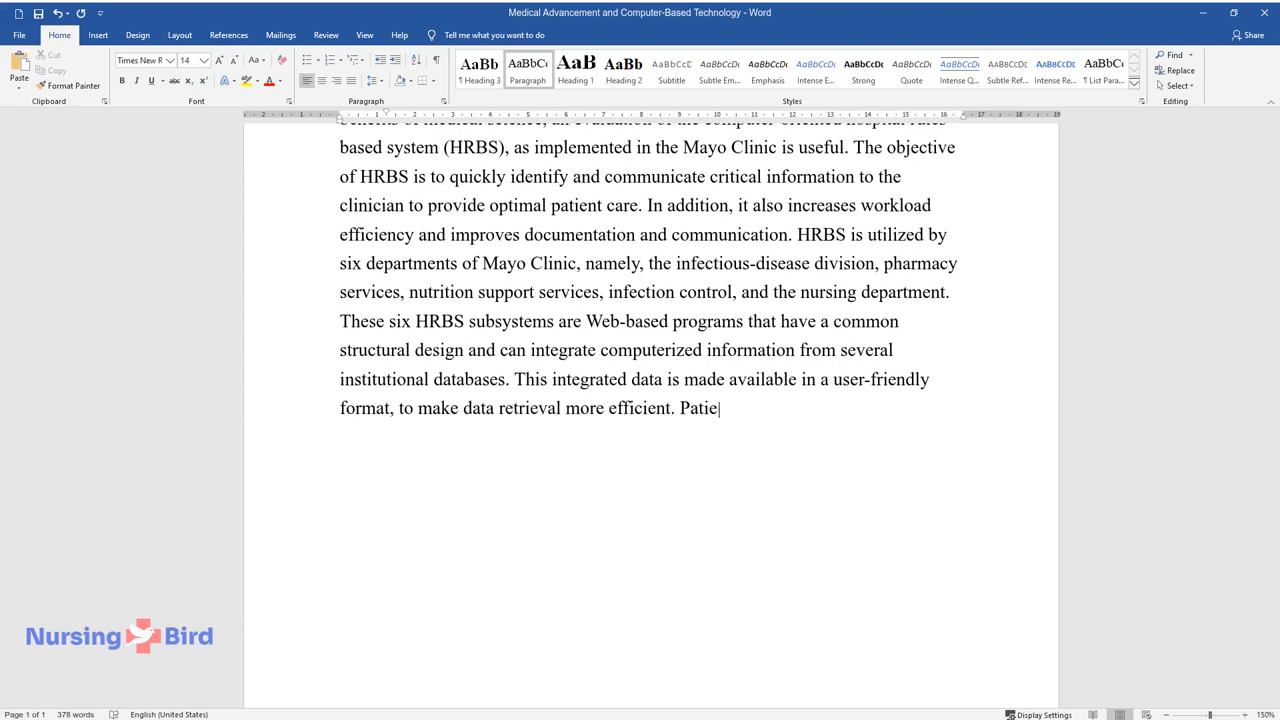
text(nt-specific intervention informat)
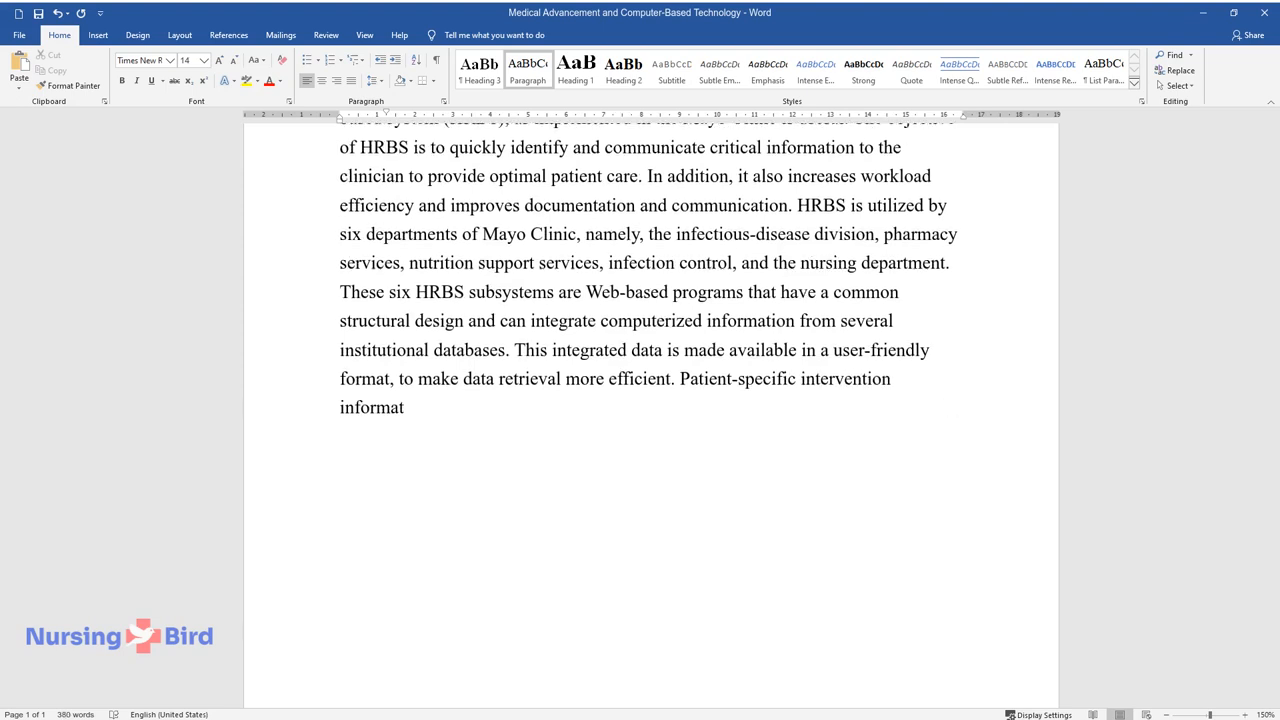
text(ion and monitoring notes can be e)
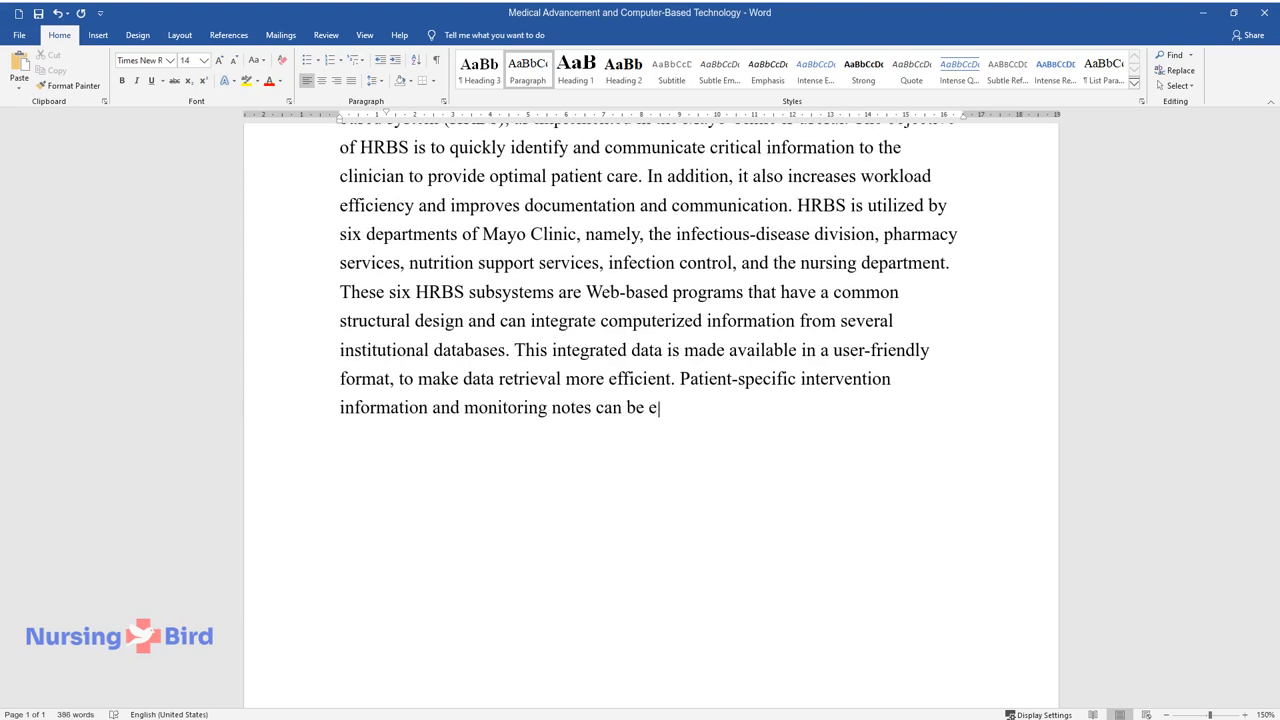
text(ntered into this database. There)
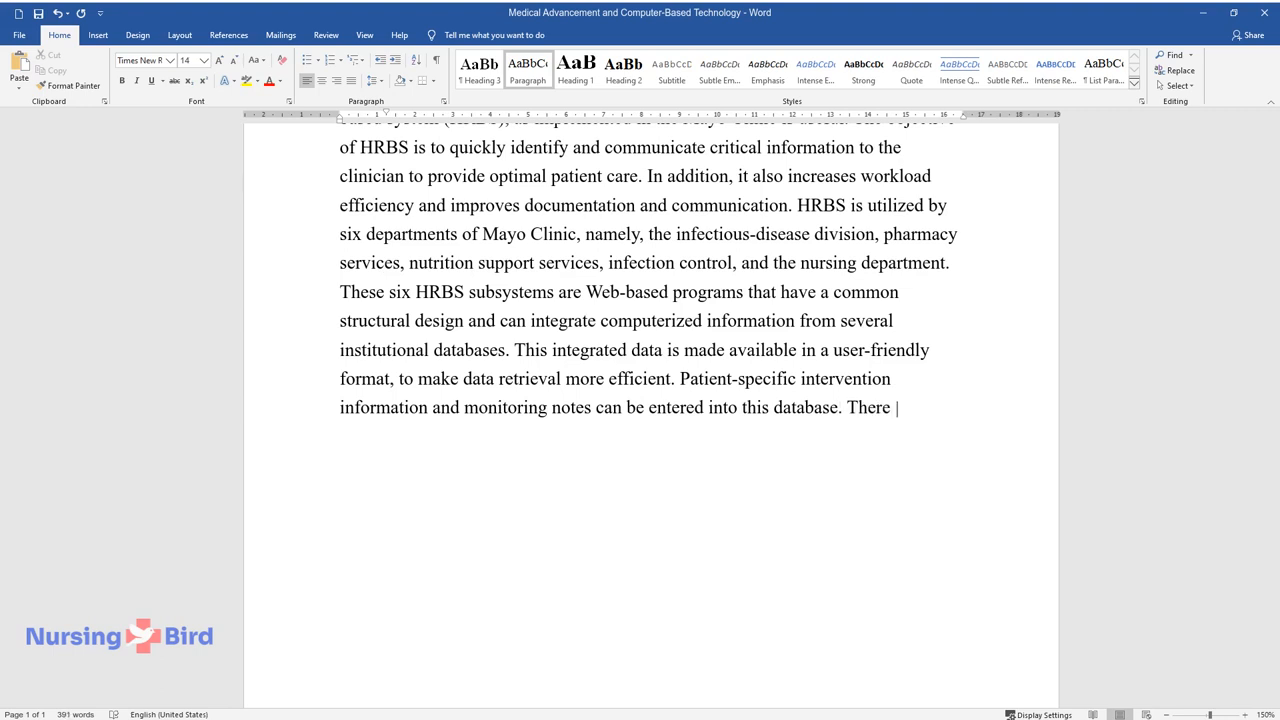
text(are rules designed into the subsystems that enable the detection)
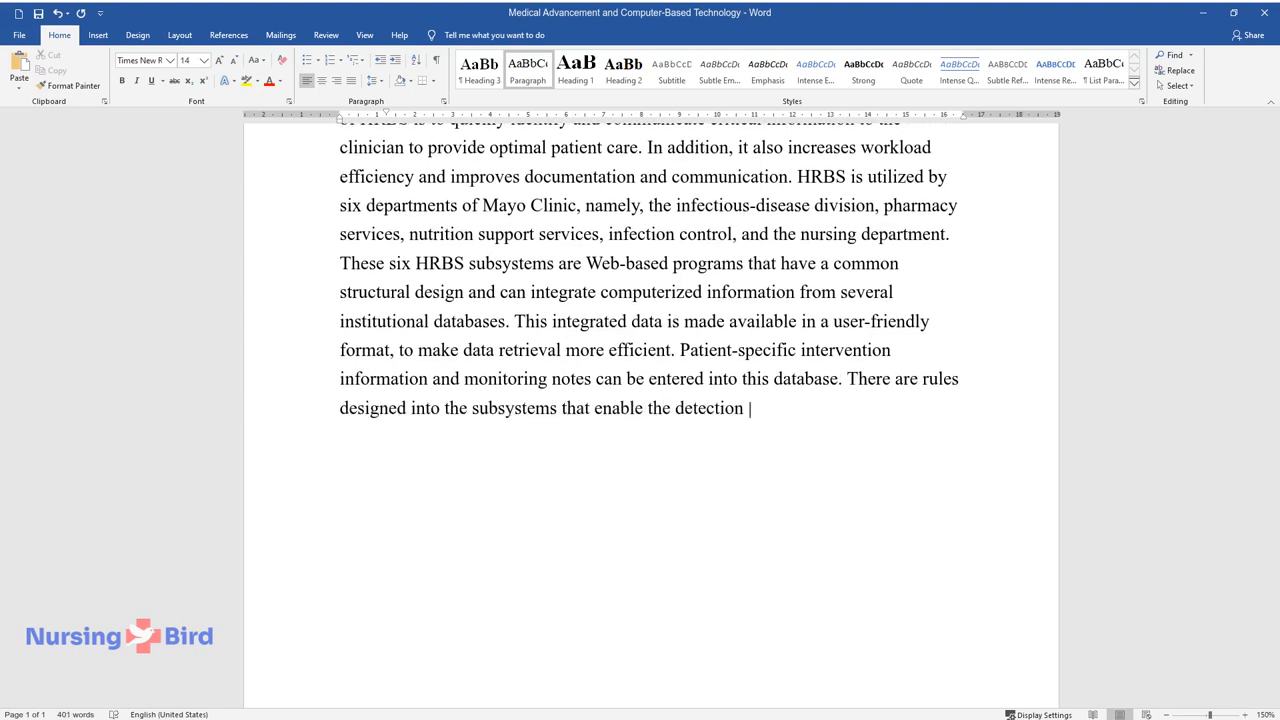
text(of treatment or monitoring that a)
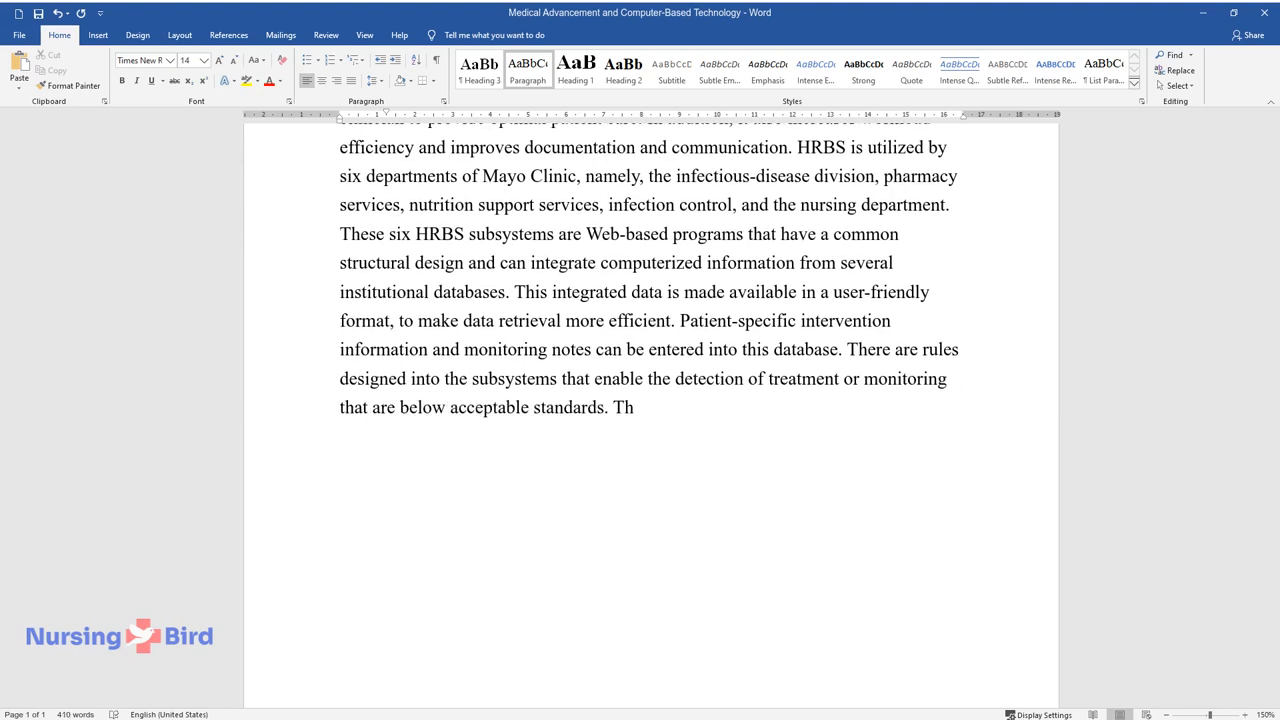
Cover cost-saving provisions, drug-related problem detection and Mayo Clinic's cost-efficient patient care gains.
text(ere are also provisions within the)
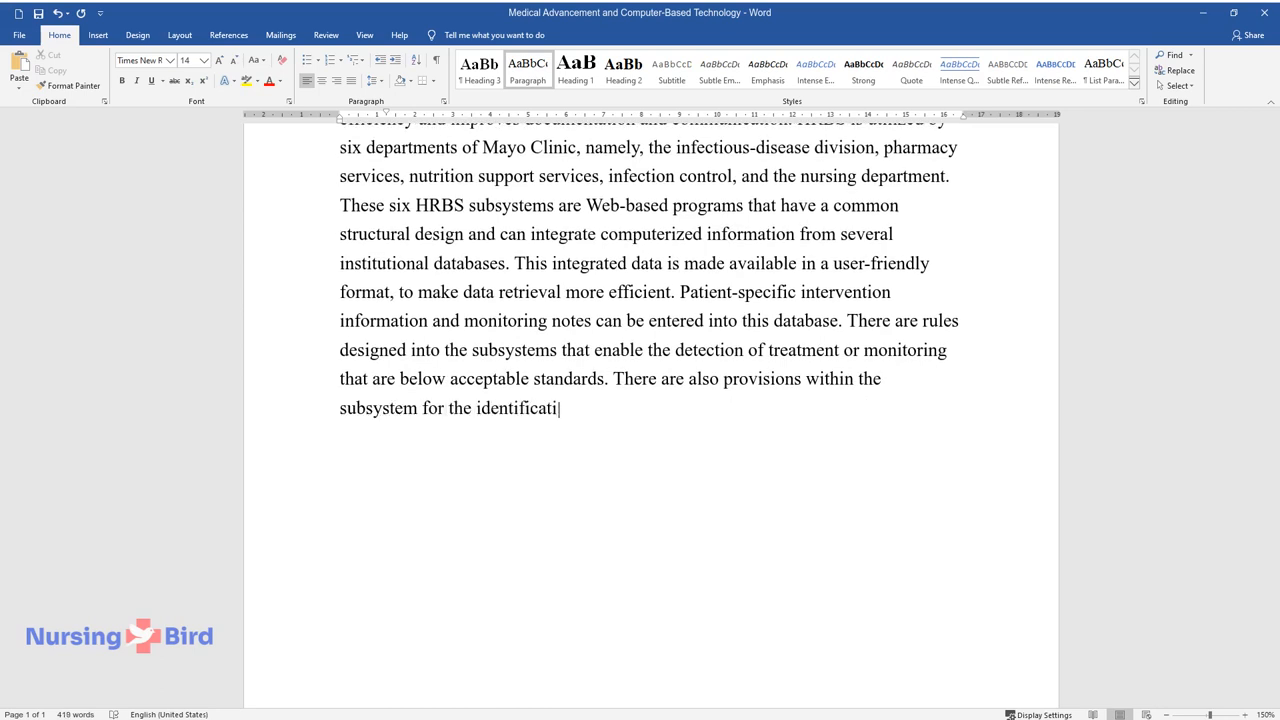
text(on of opportunities for cost savings. In addition to all)
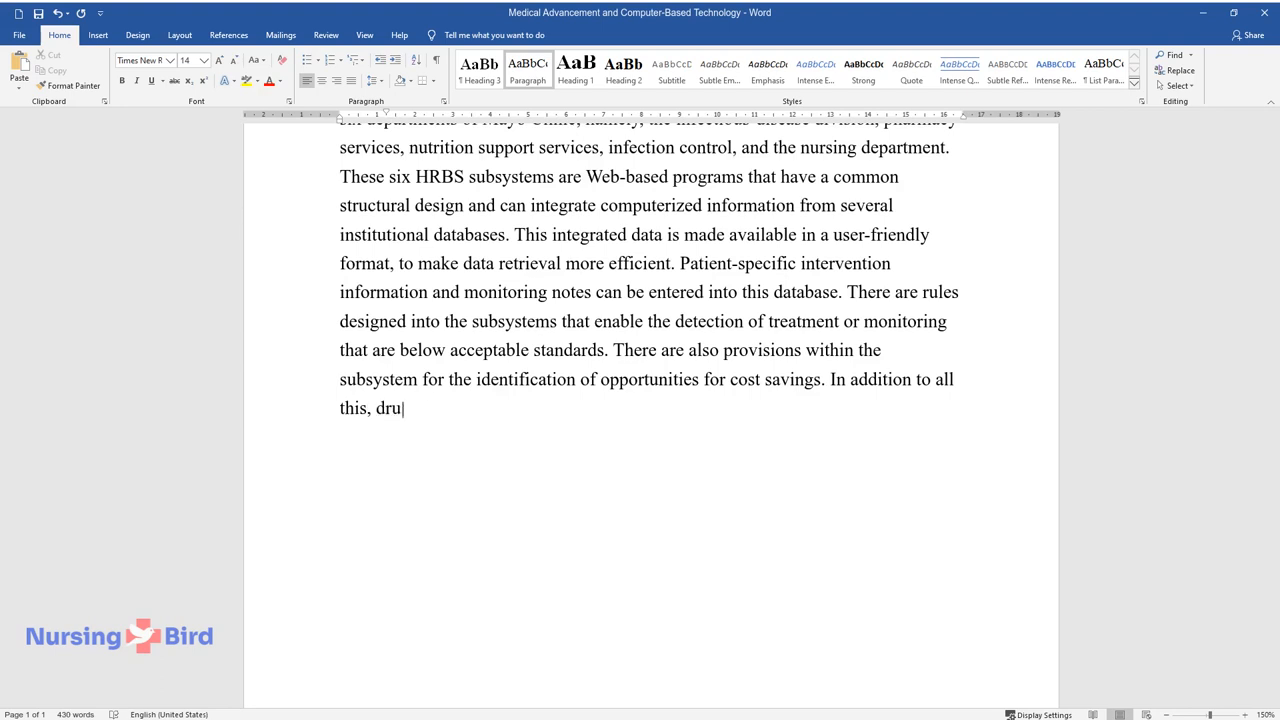
text(g-related problems can also be id)
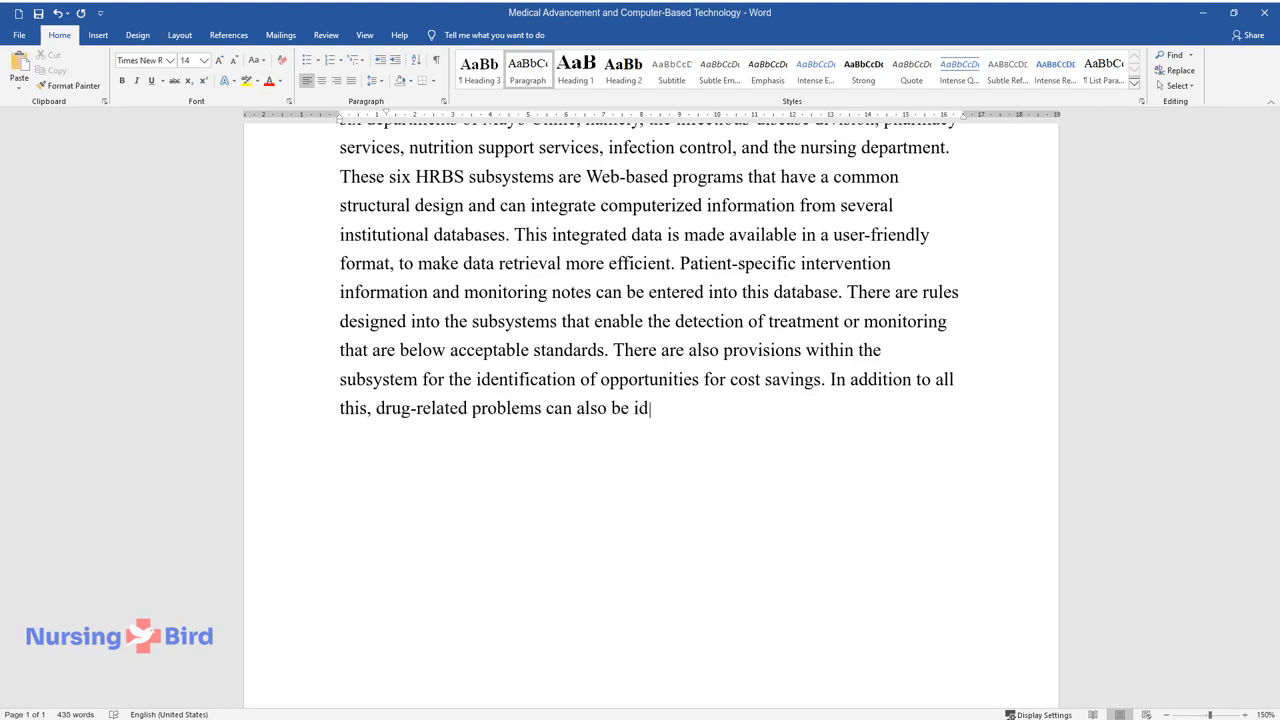
text(entified. Thus, by improving com)
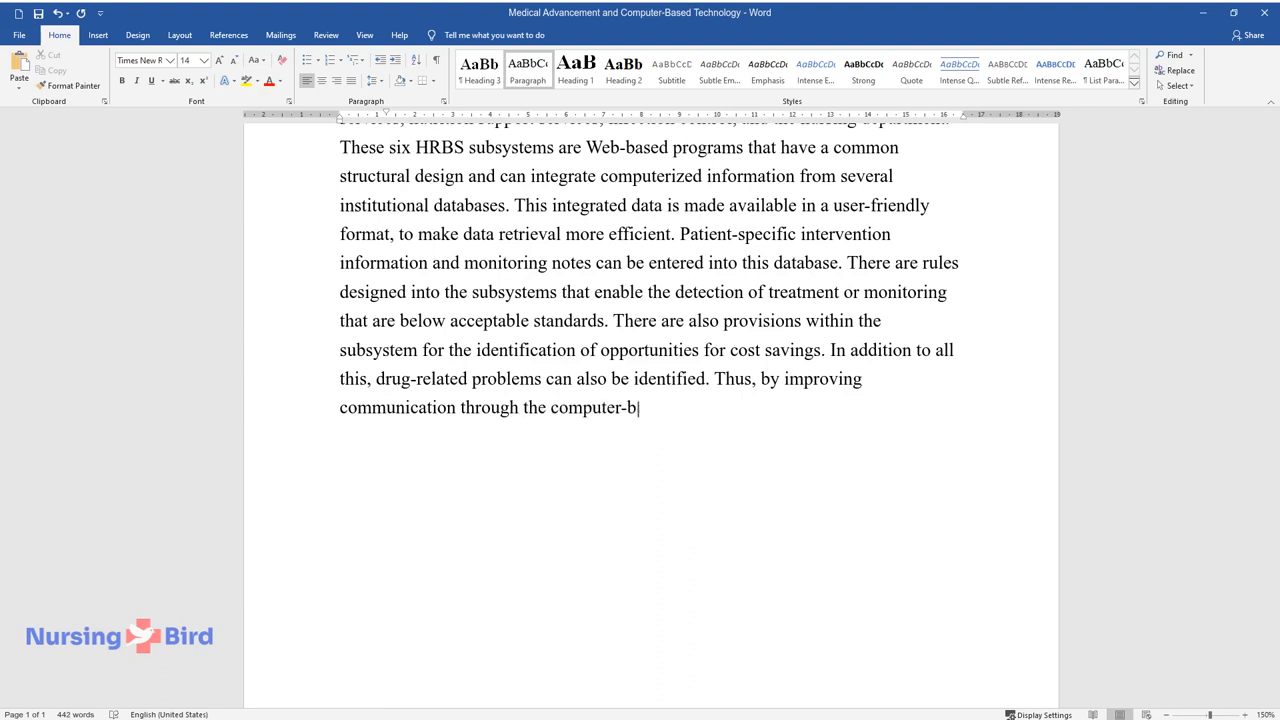
text(ased HRBS system, Mayo Clinic has)
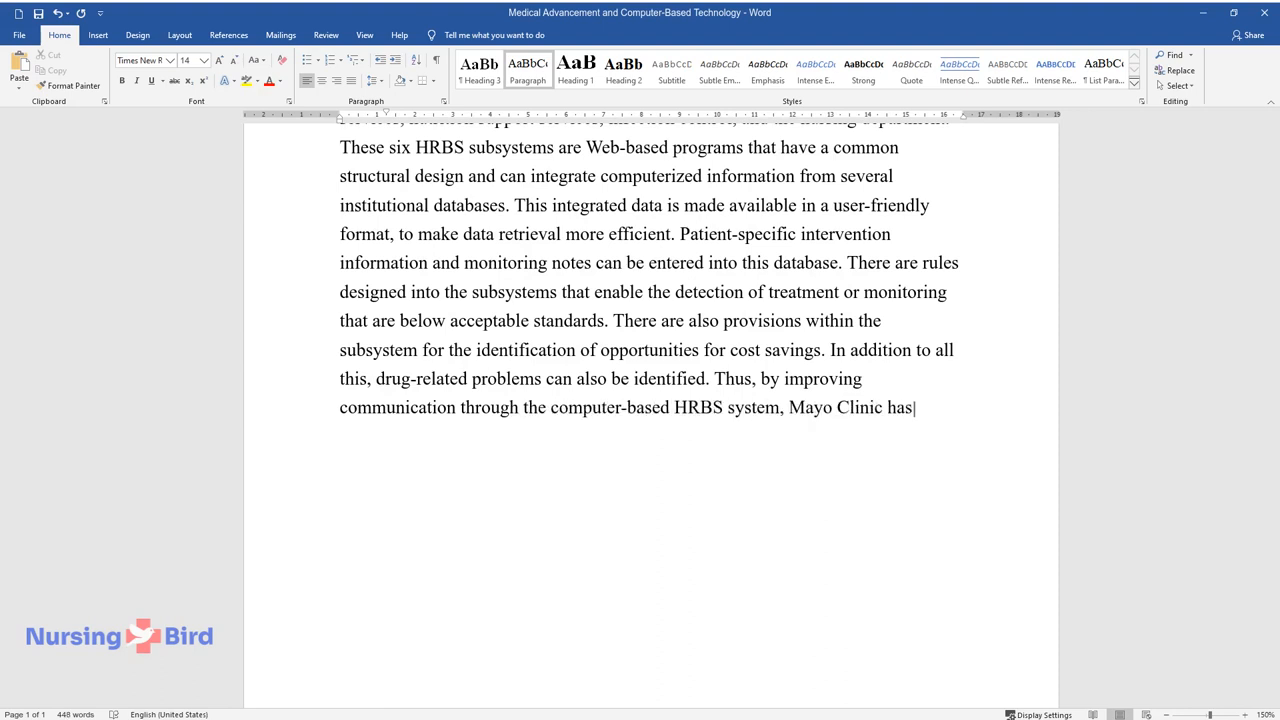
text(found it possible to increase th)
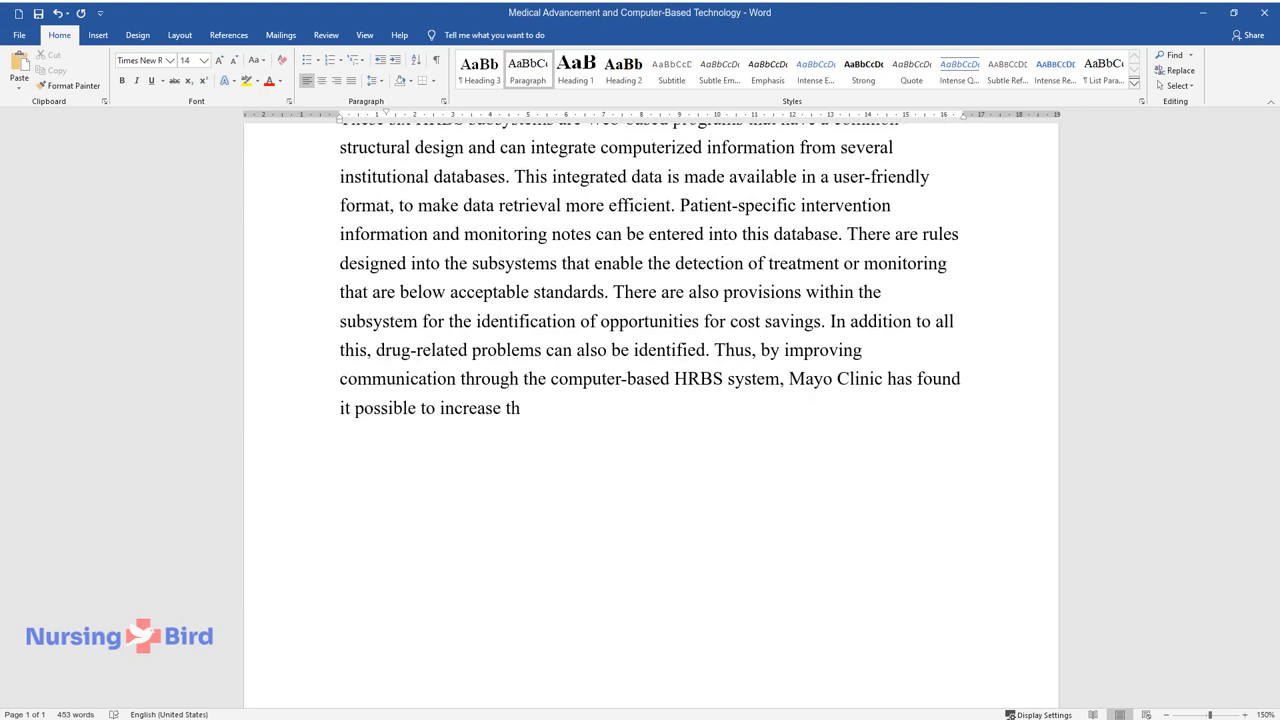
text(e efficiency of patient care in a)
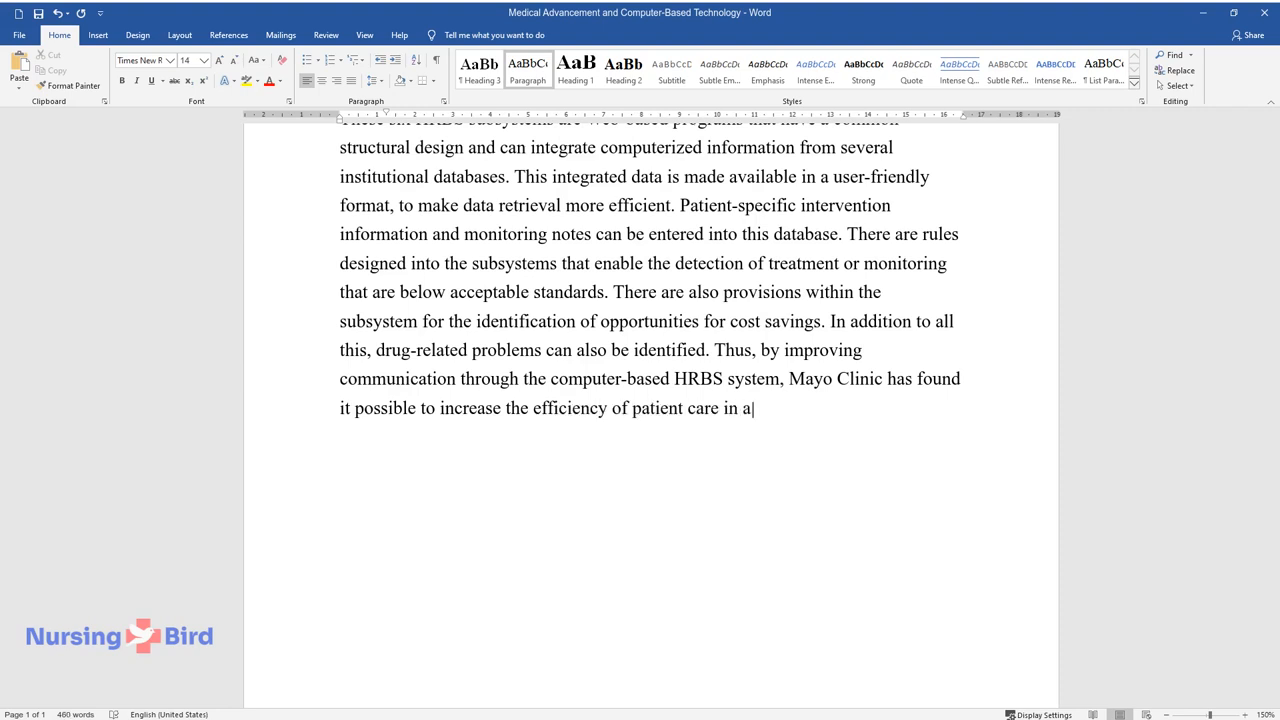
text(cost-efficient manner, with also)
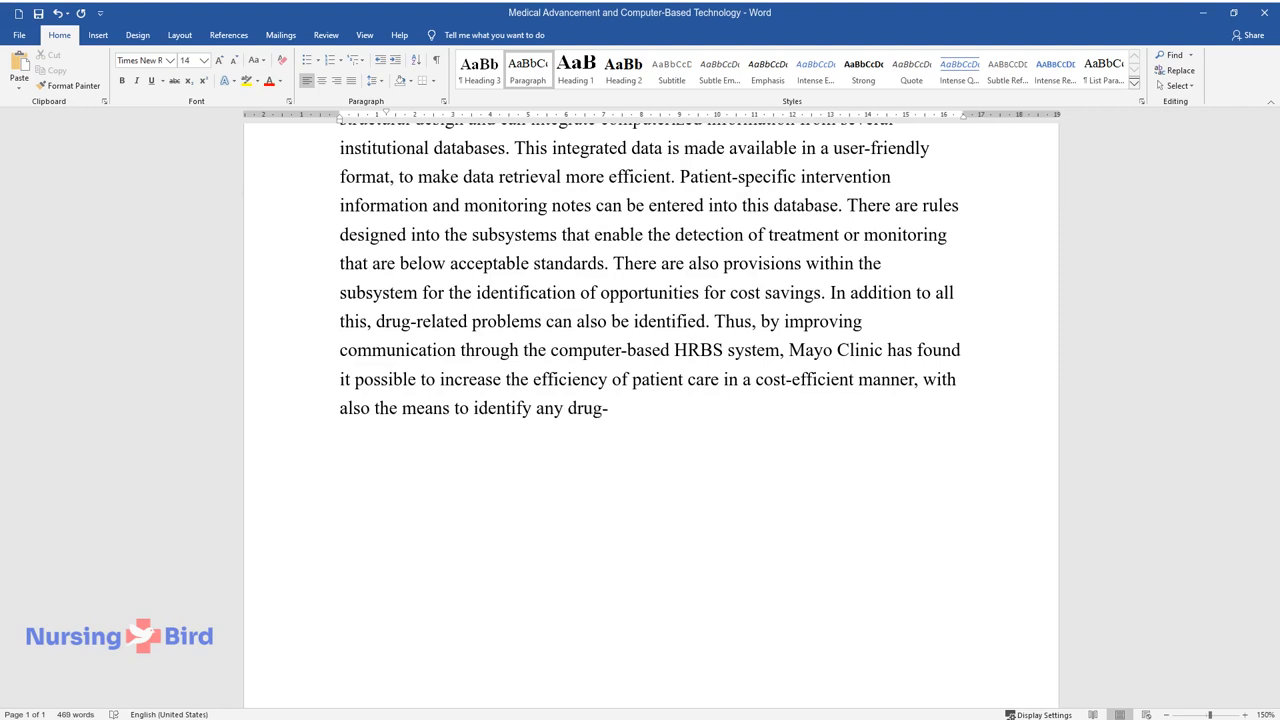
End the HRBS paragraph with 'related problems.' and start the diagnosis paragraph on X-ray images.
text(related problems.)
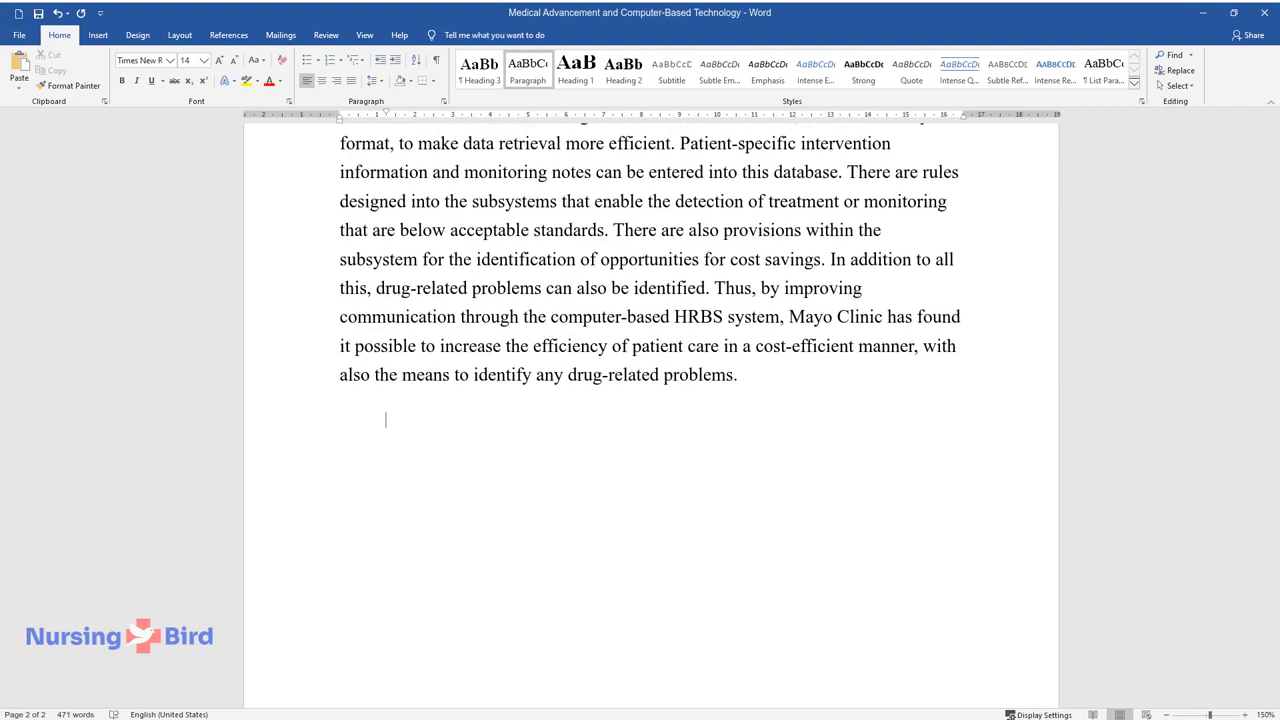
text(Proper diagnosis)
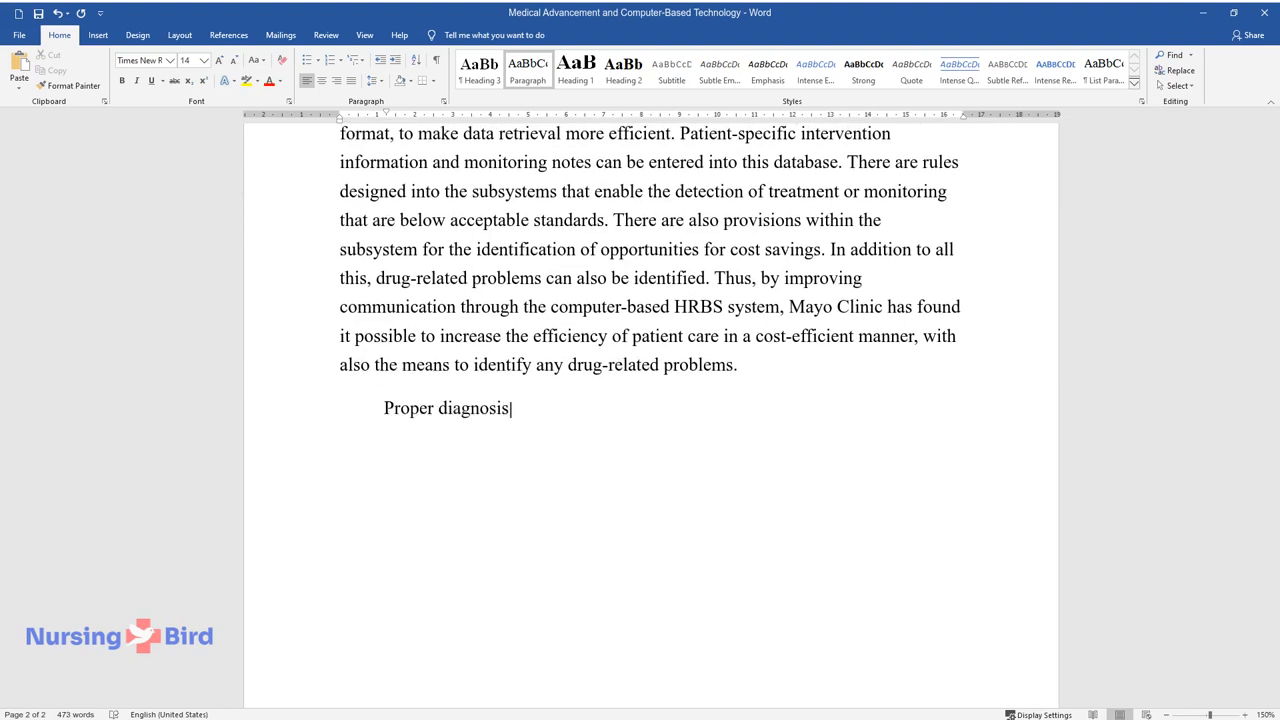
text(is the key to management and treatment of diseases. Several)
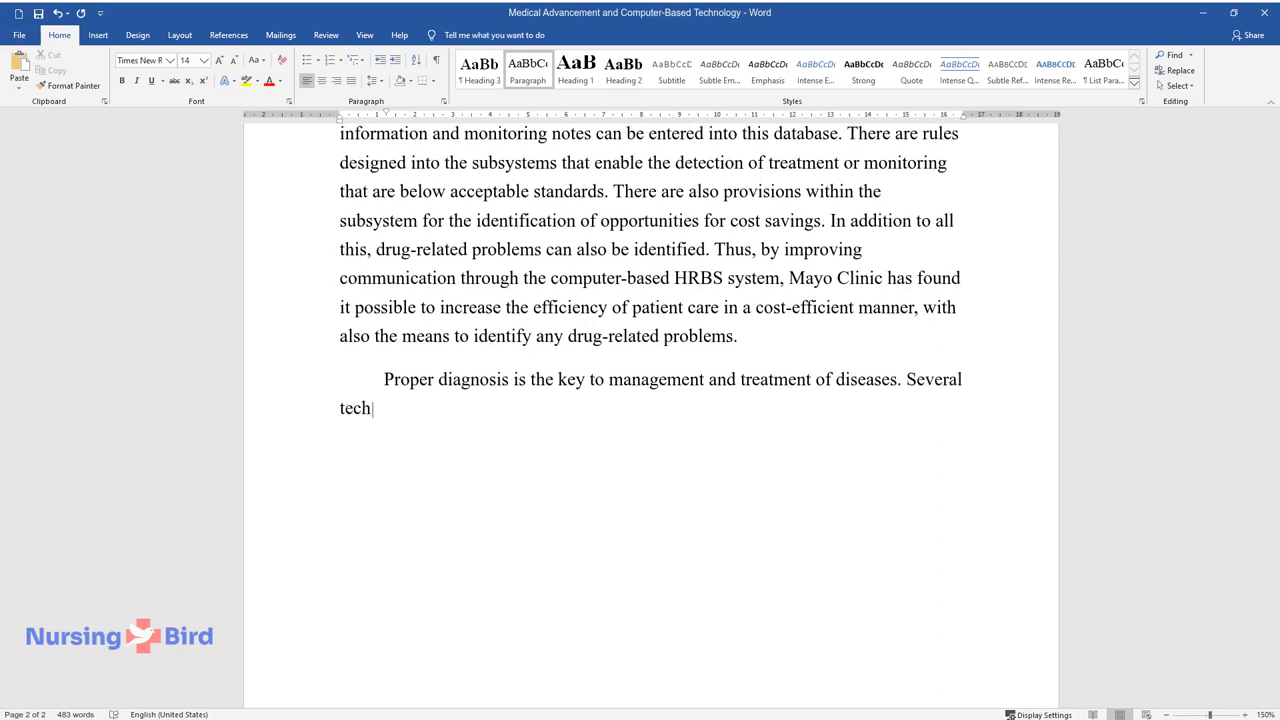
text(nological advances, including com)
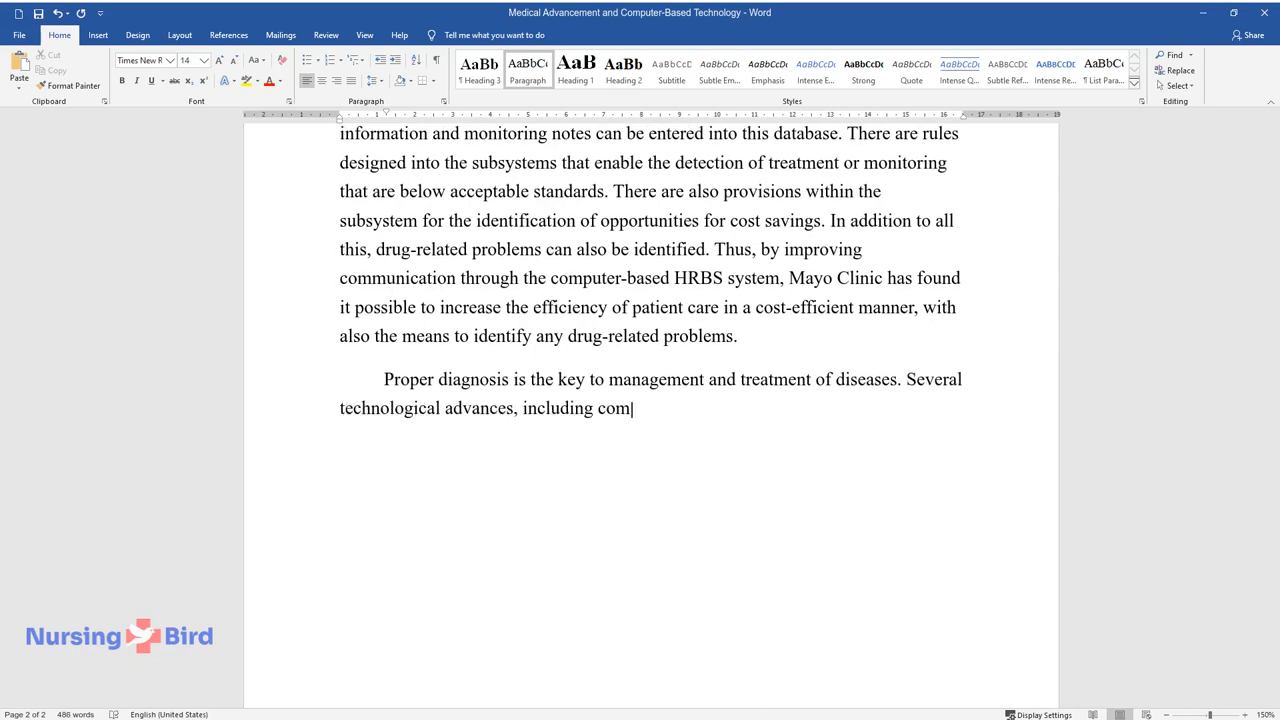
text(puter-based technologies, have come to the)
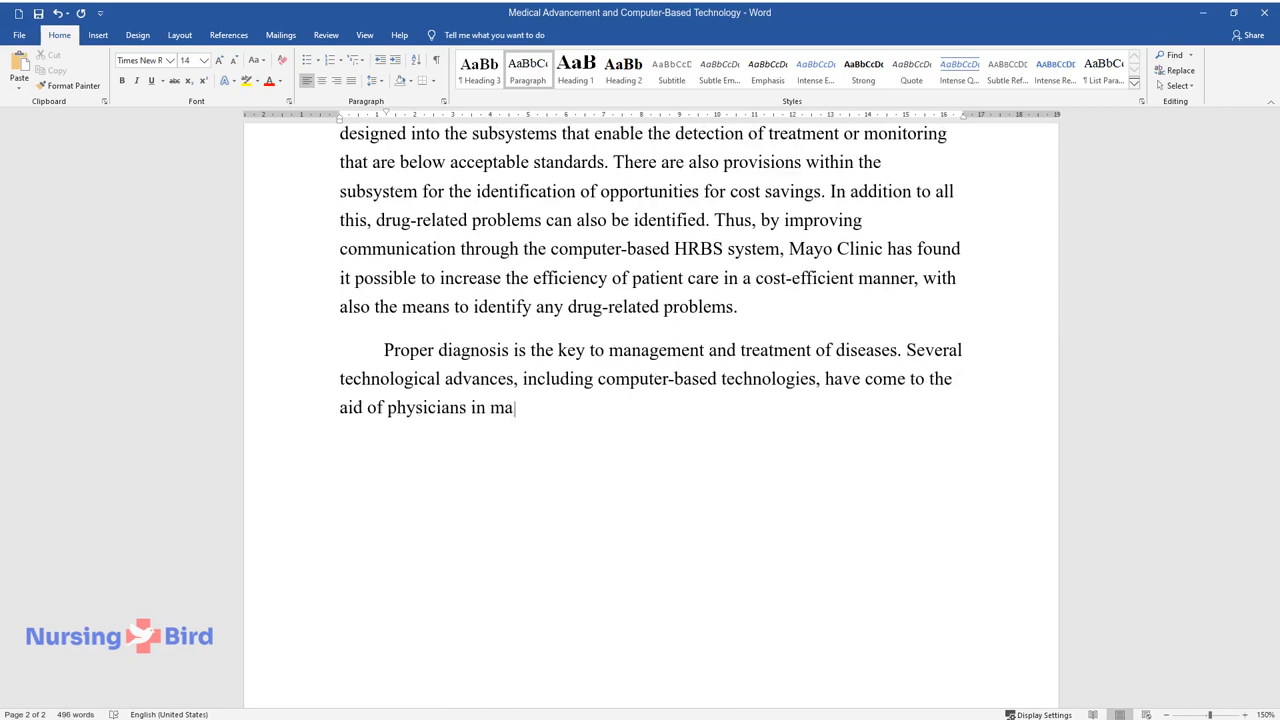
text(king proper diagnoses. X-ray imag)
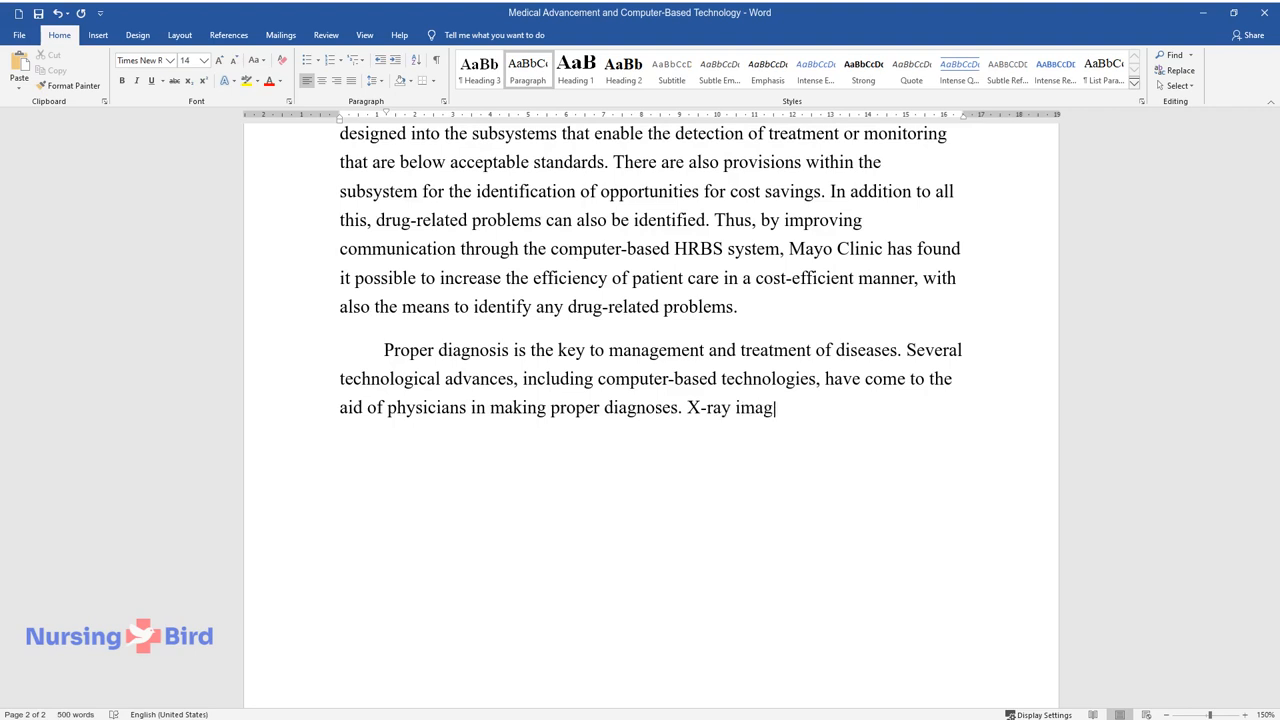
text(es were the traditional non-inva)
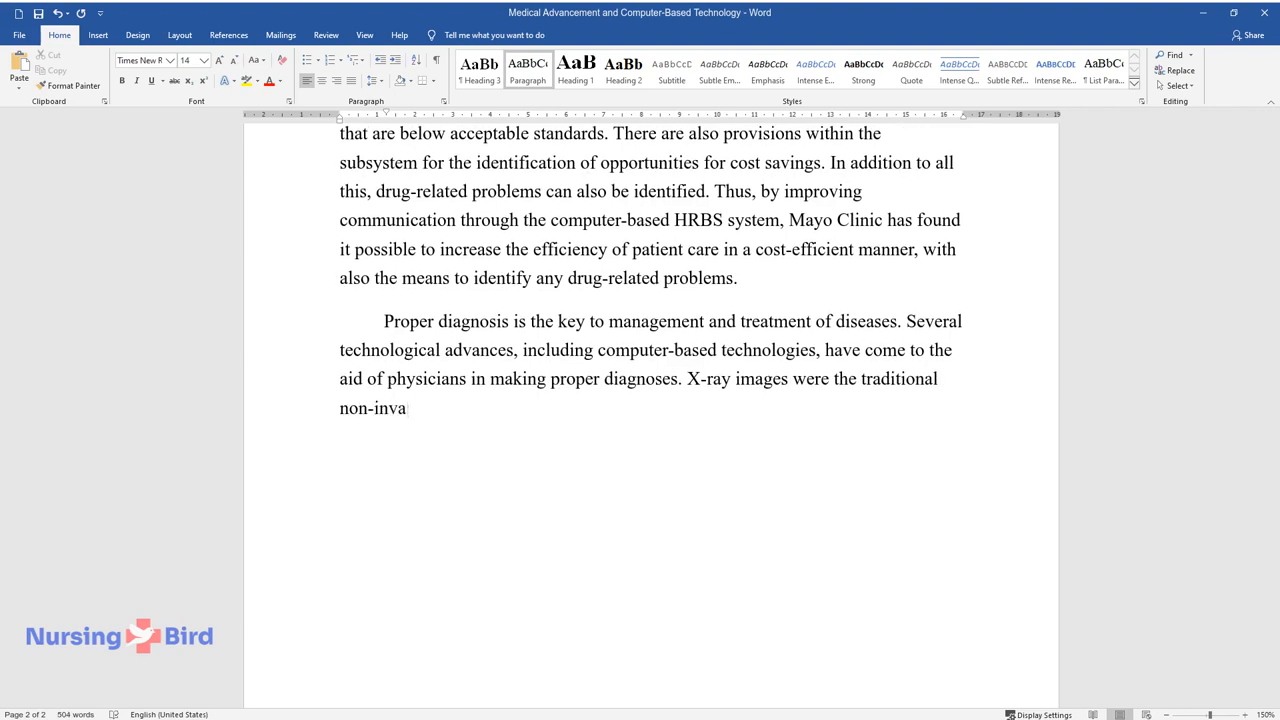
text(sive means for physicians to obse)
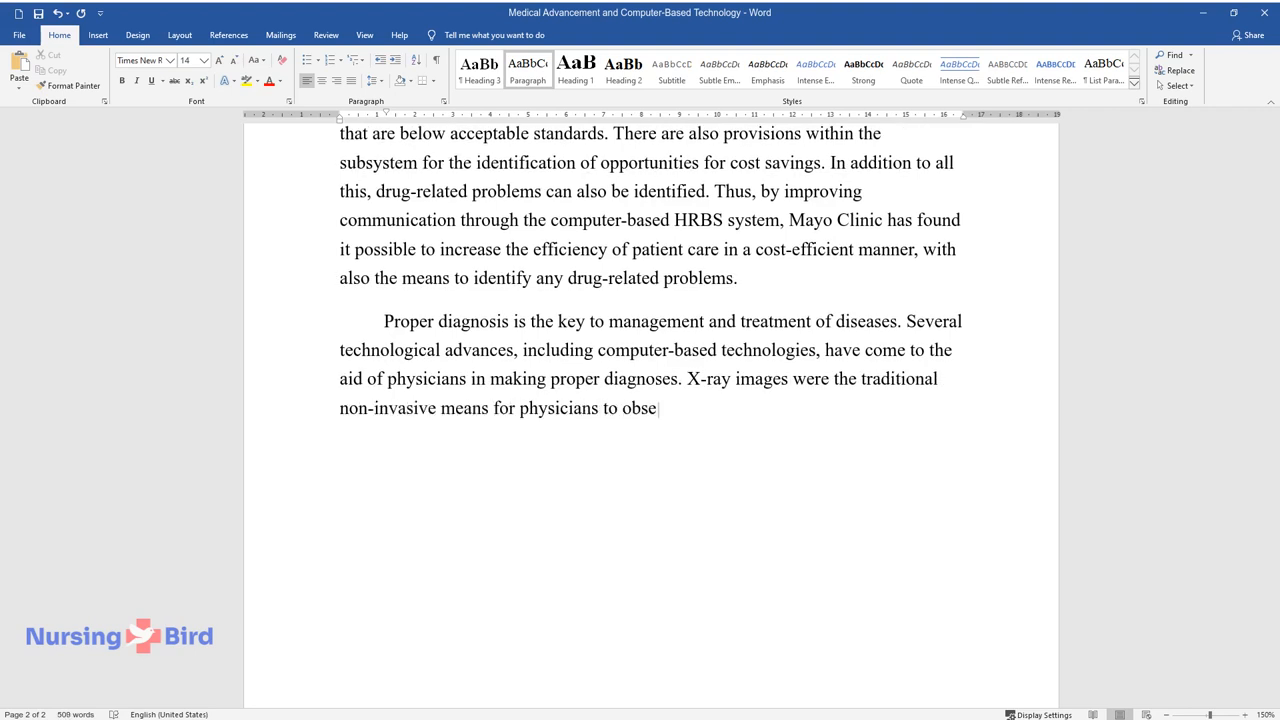
Continue with computed tomography and CT colonography detecting colorectal polyps and cancer in the United States.
text(rve the status of the internal s)
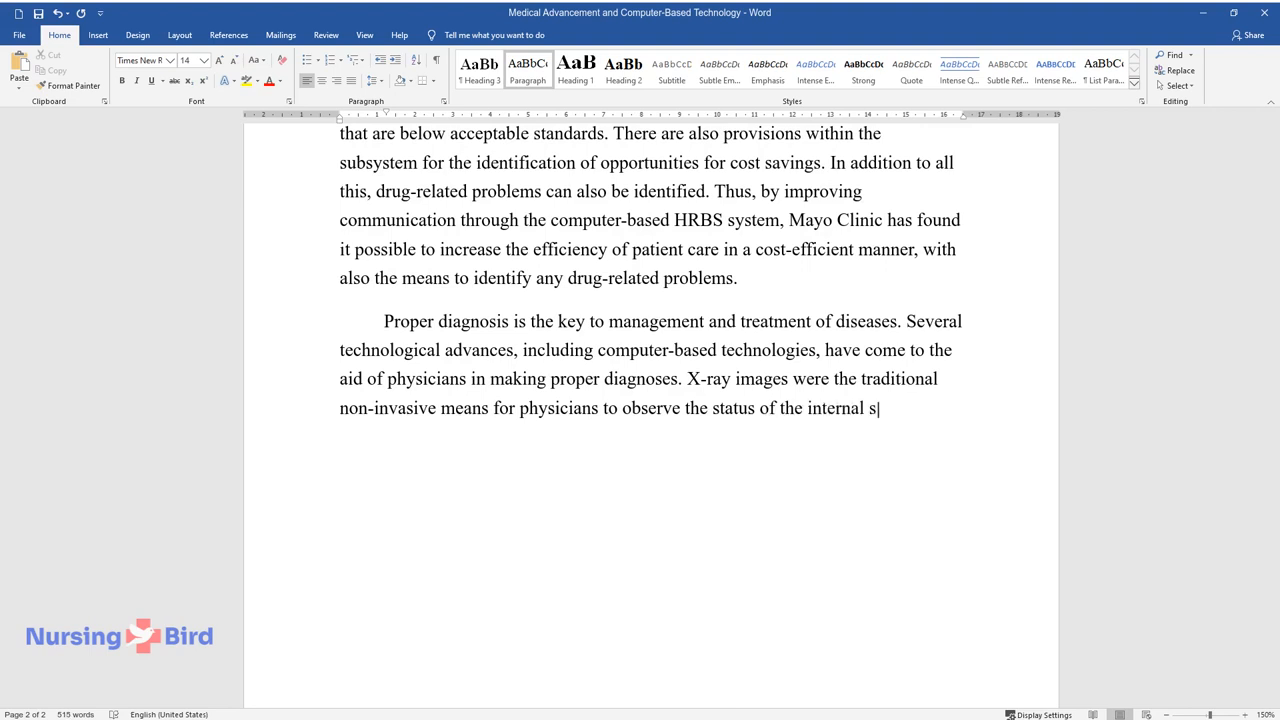
text(tructures of the human body. Compu)
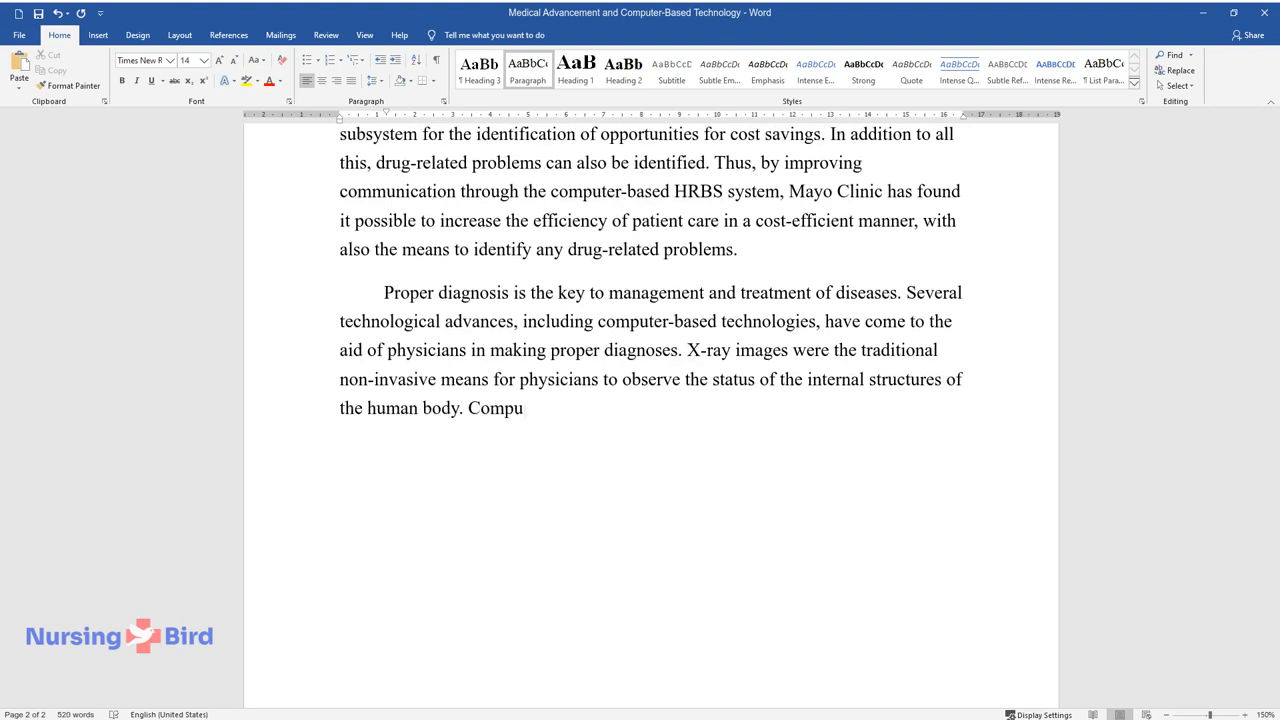
text(ted tomography has vastly advanced imaging technology)
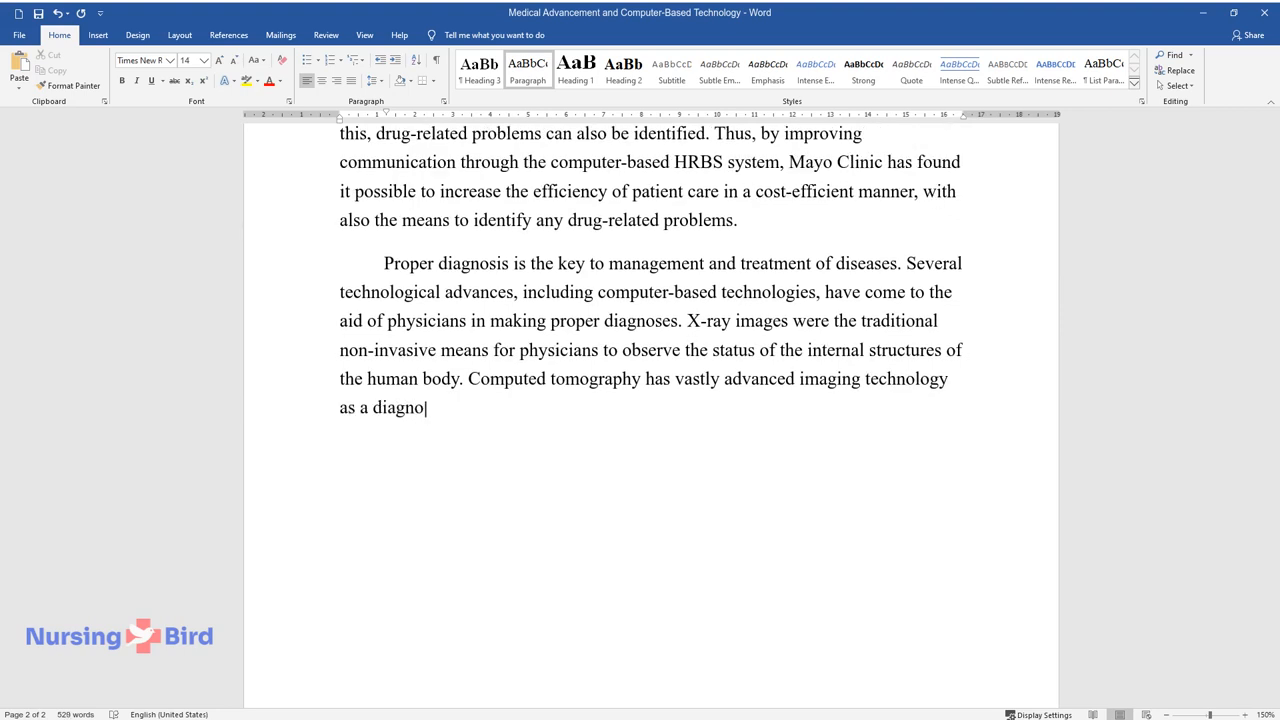
text(stic tool. Computed tomography co)
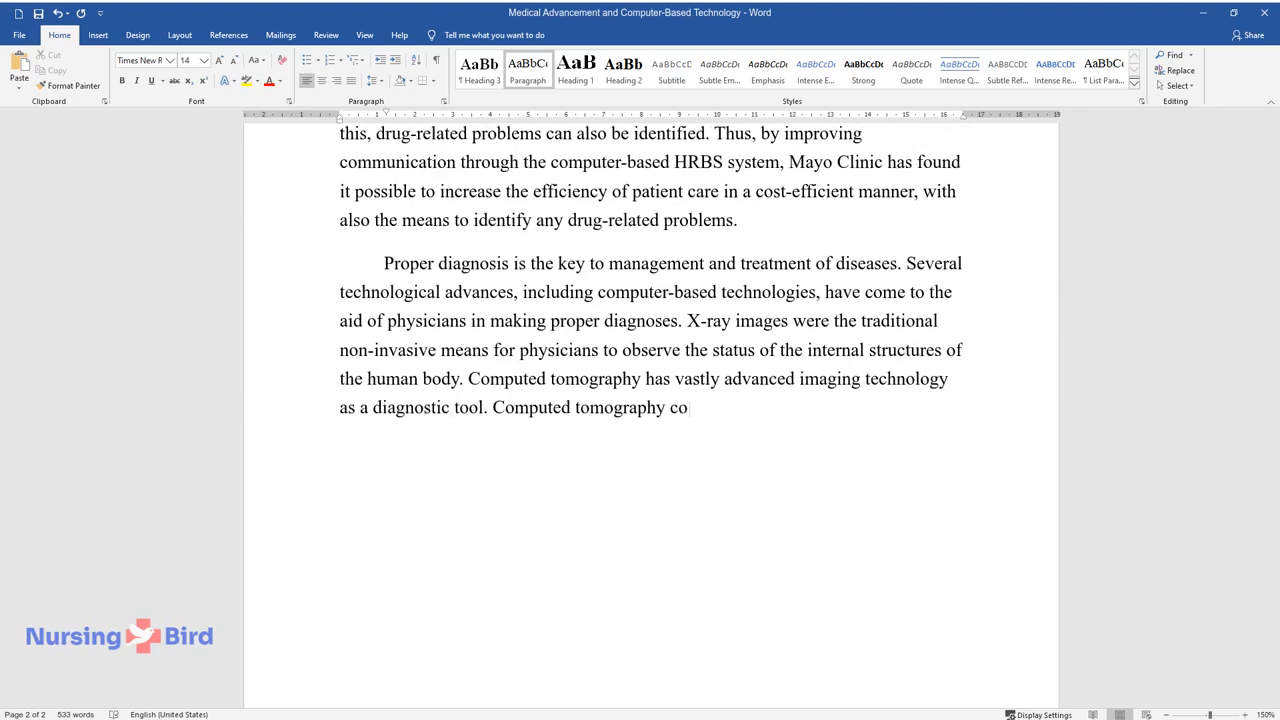
text(lonography is one such advanced d)
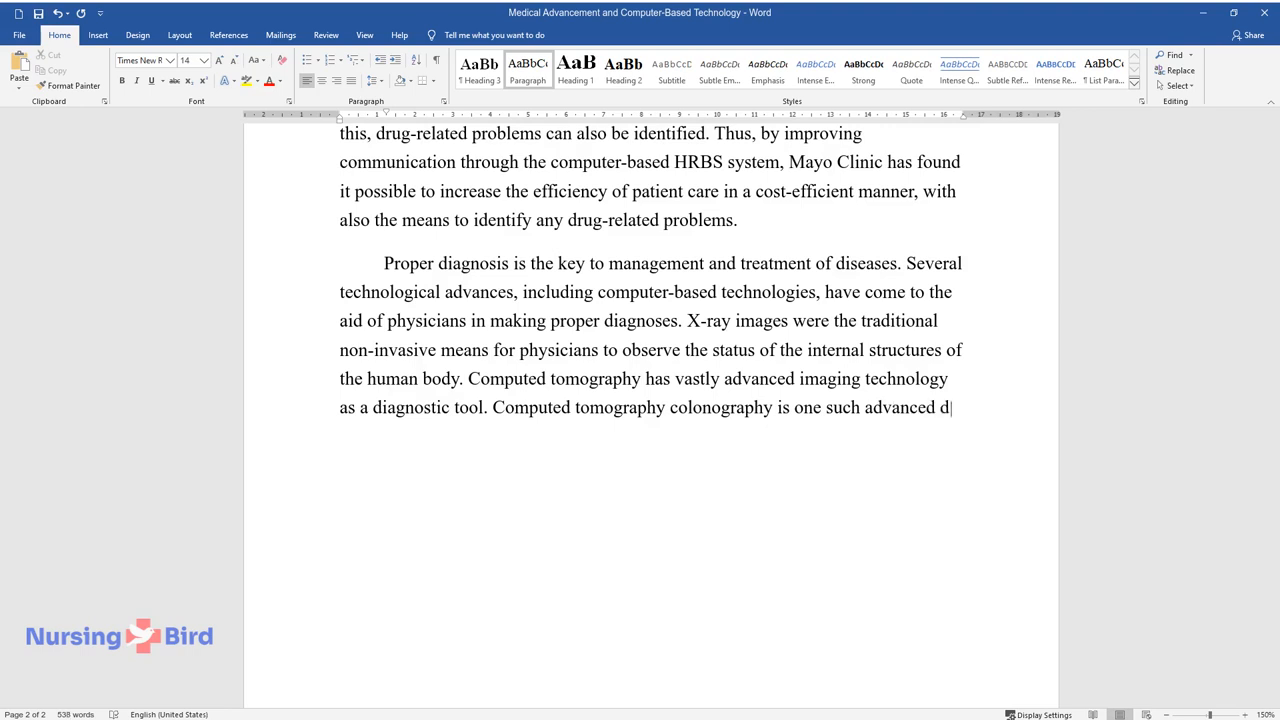
text(iagnostic tool that helps in the)
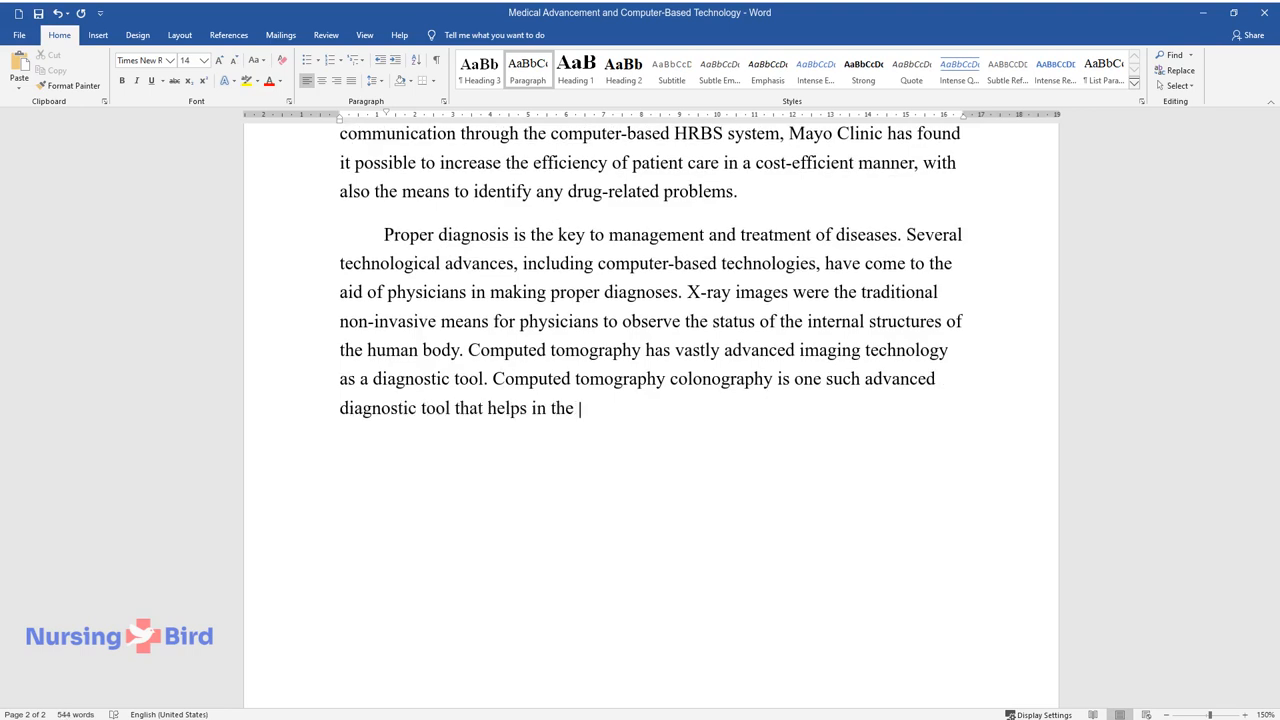
text(detection of colorectal polyps a)
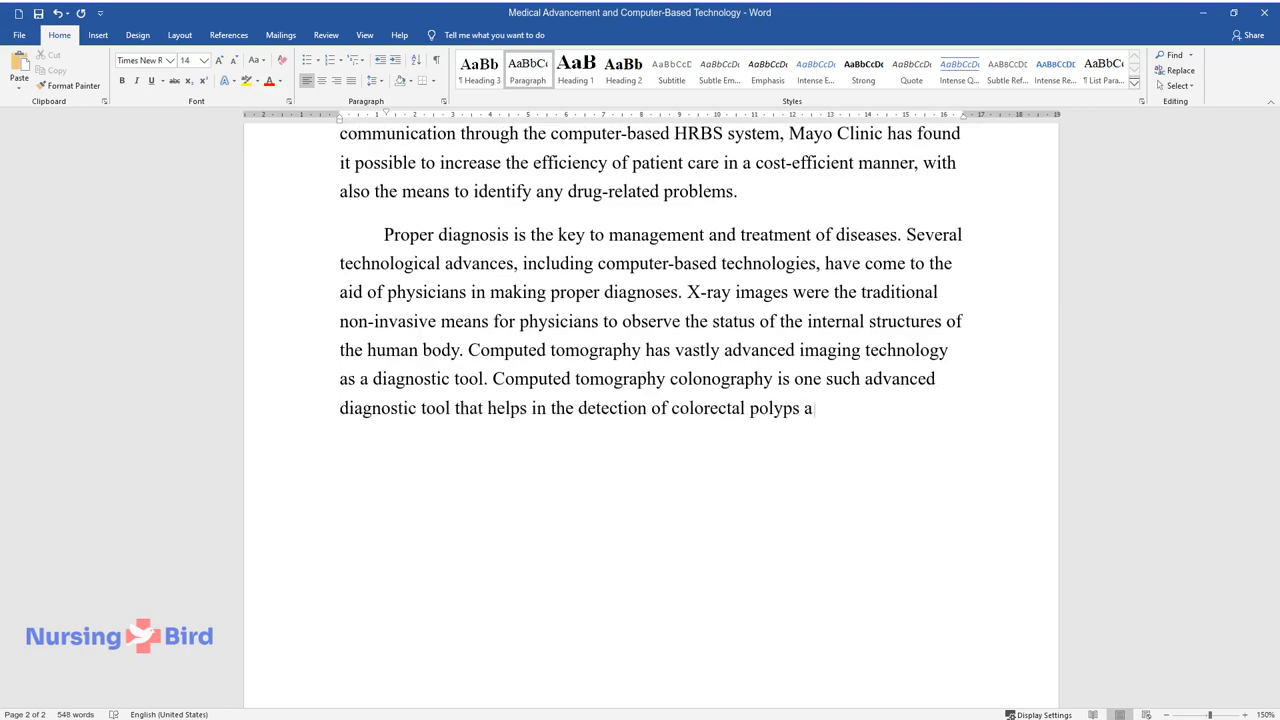
text(nd cancer. In the United States o)
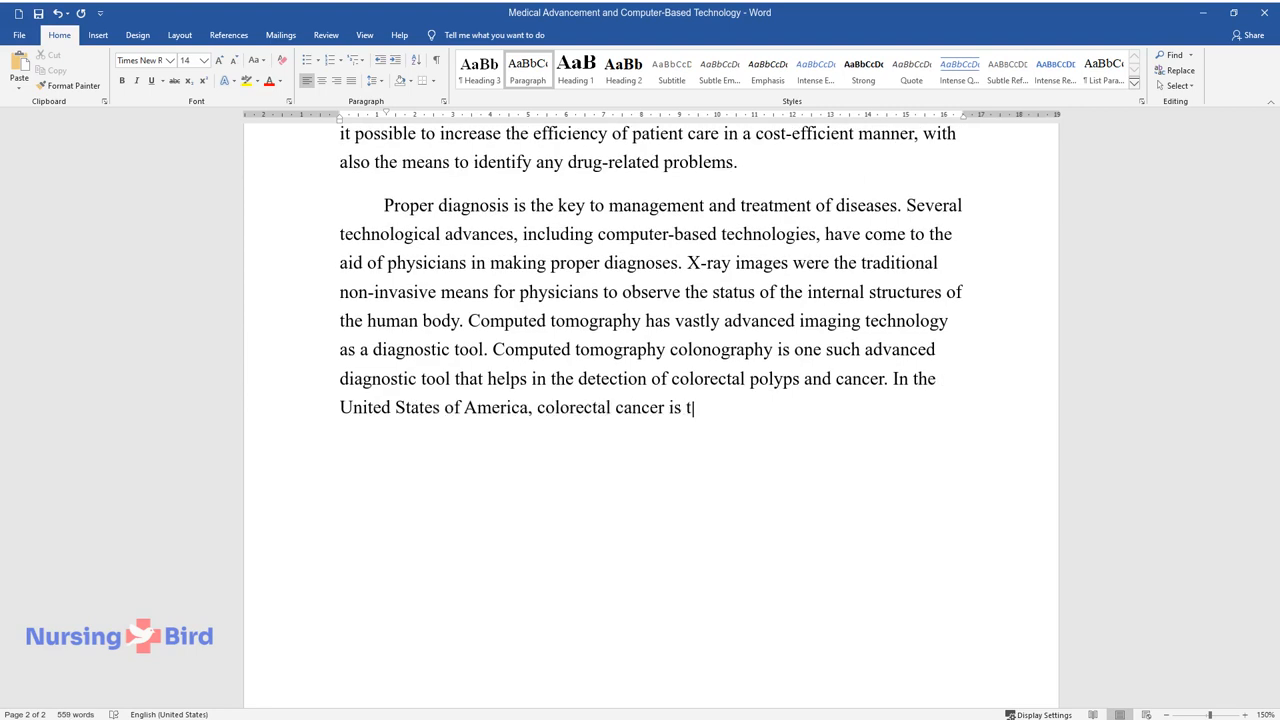
Write how colorectal cancer is a leading cause of death and CT helps avoid invasive colonoscopy.
text(he second leading cause of death)
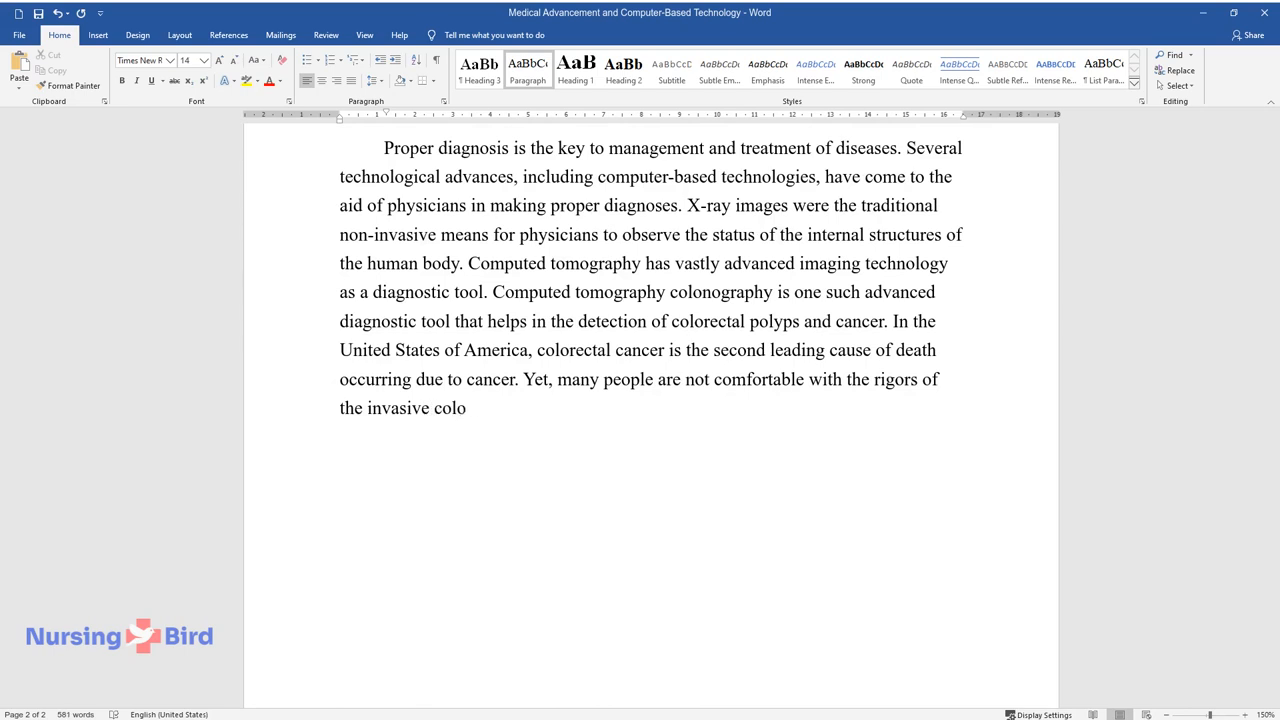
text(noscopy used to detect colorectal)
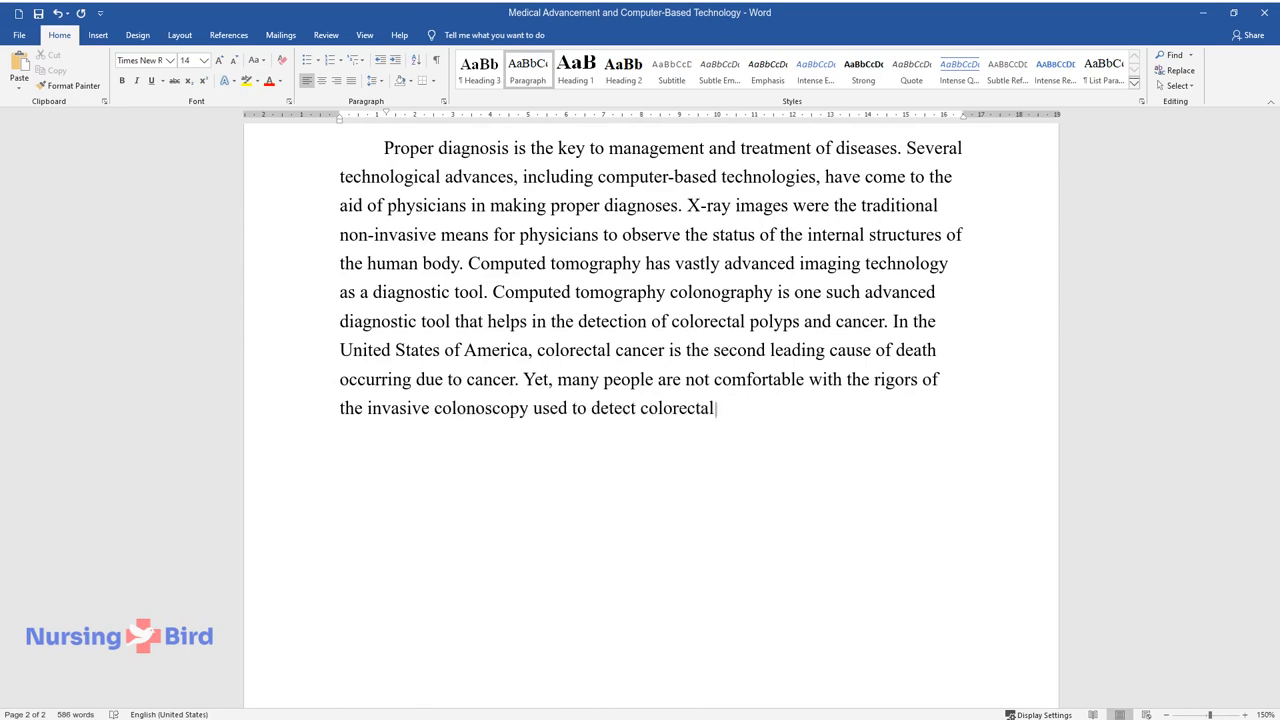
text(cancer. Computed tomography assi)
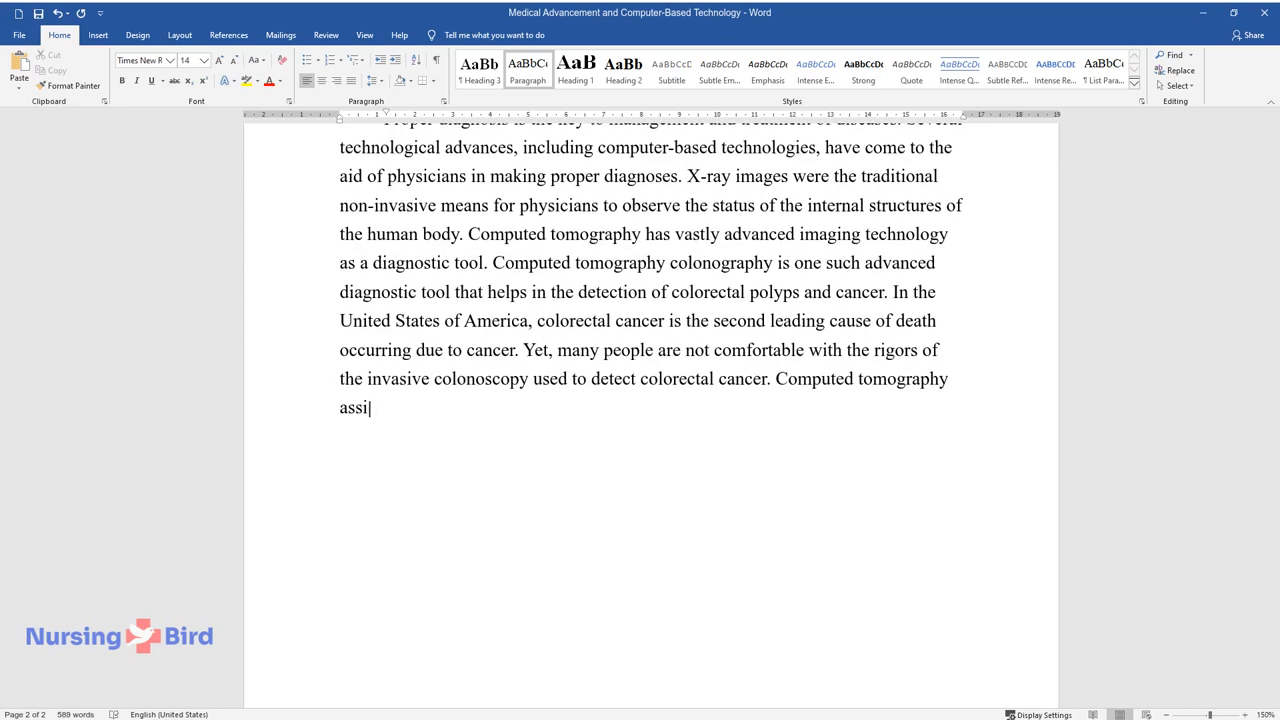
text(sts such individuals in avoiding)
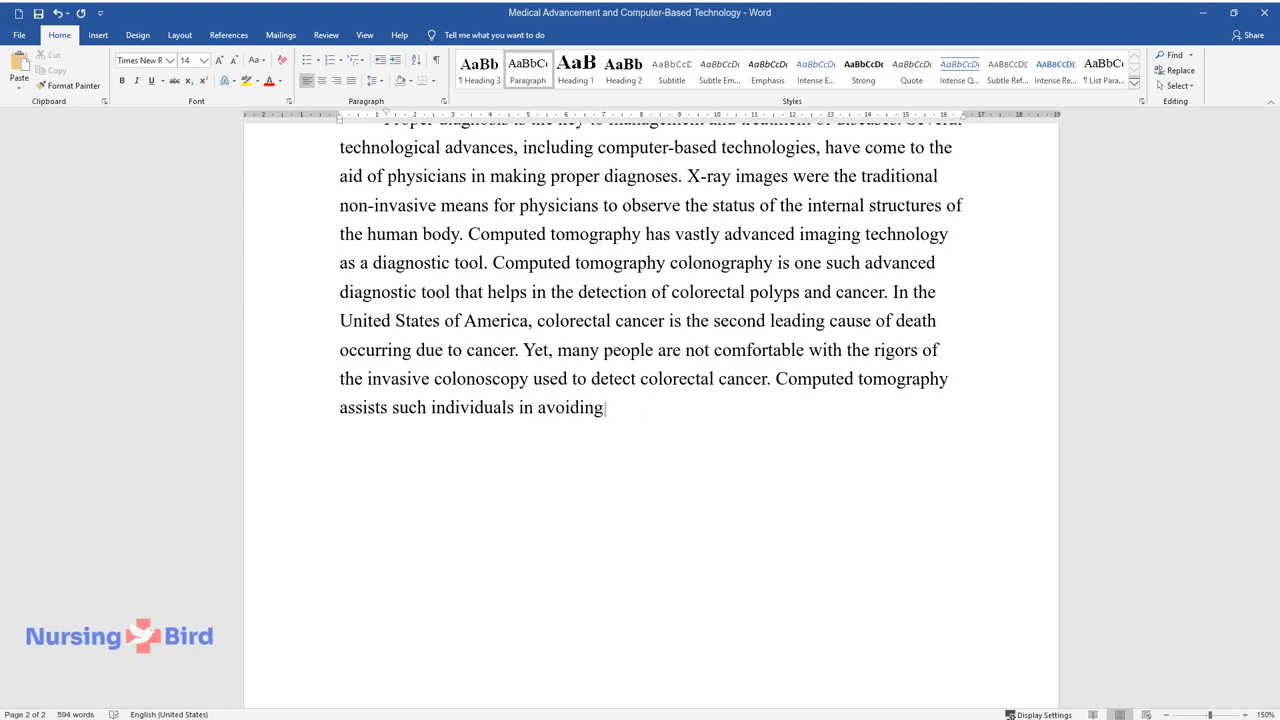
text(invasive colonoscopy in the earl)
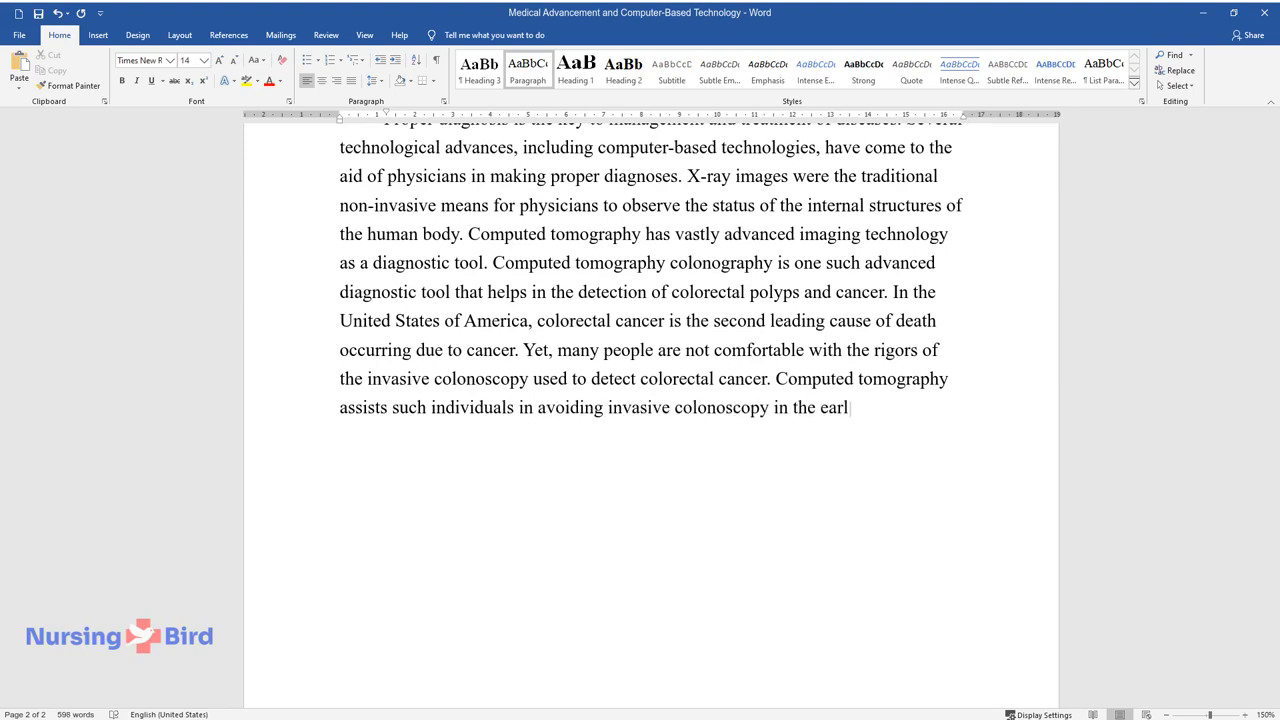
text(y detection of colorectal cancer.)
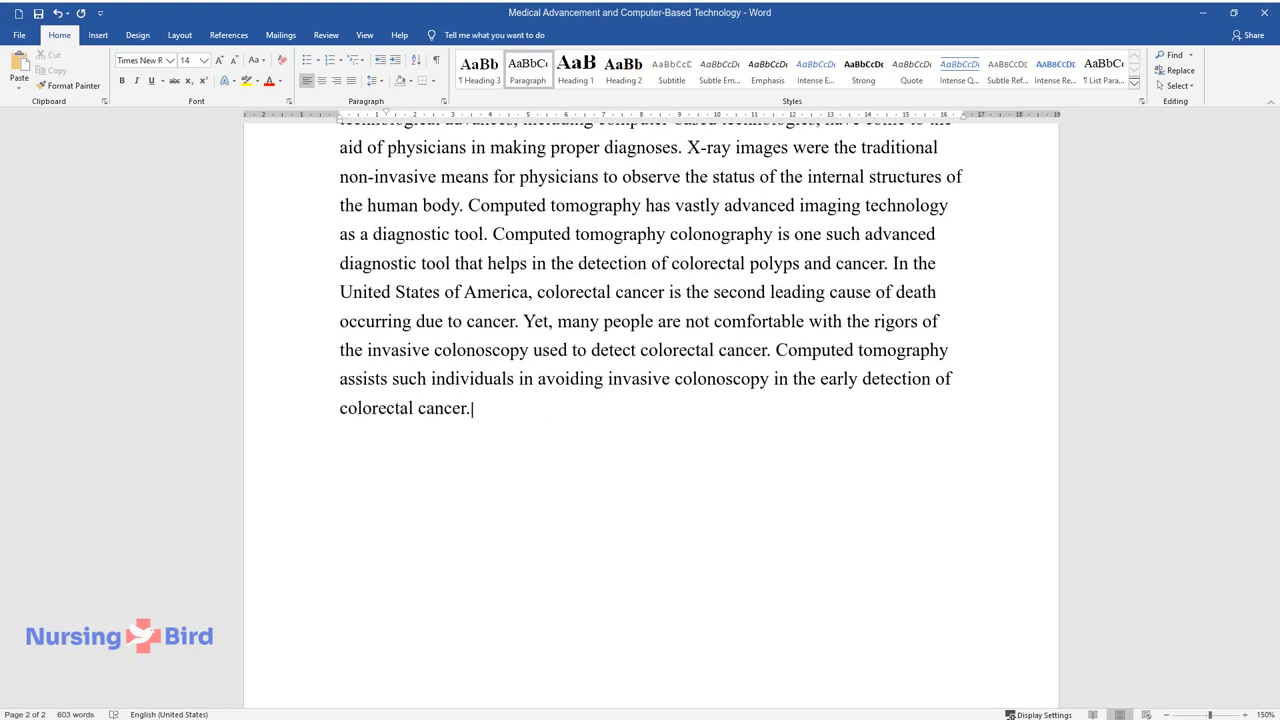
Finish the paragraph on CT colonography generating clear colon images that aid early detection for many patients.
text(In computed tomography, colonography multi-detector row)
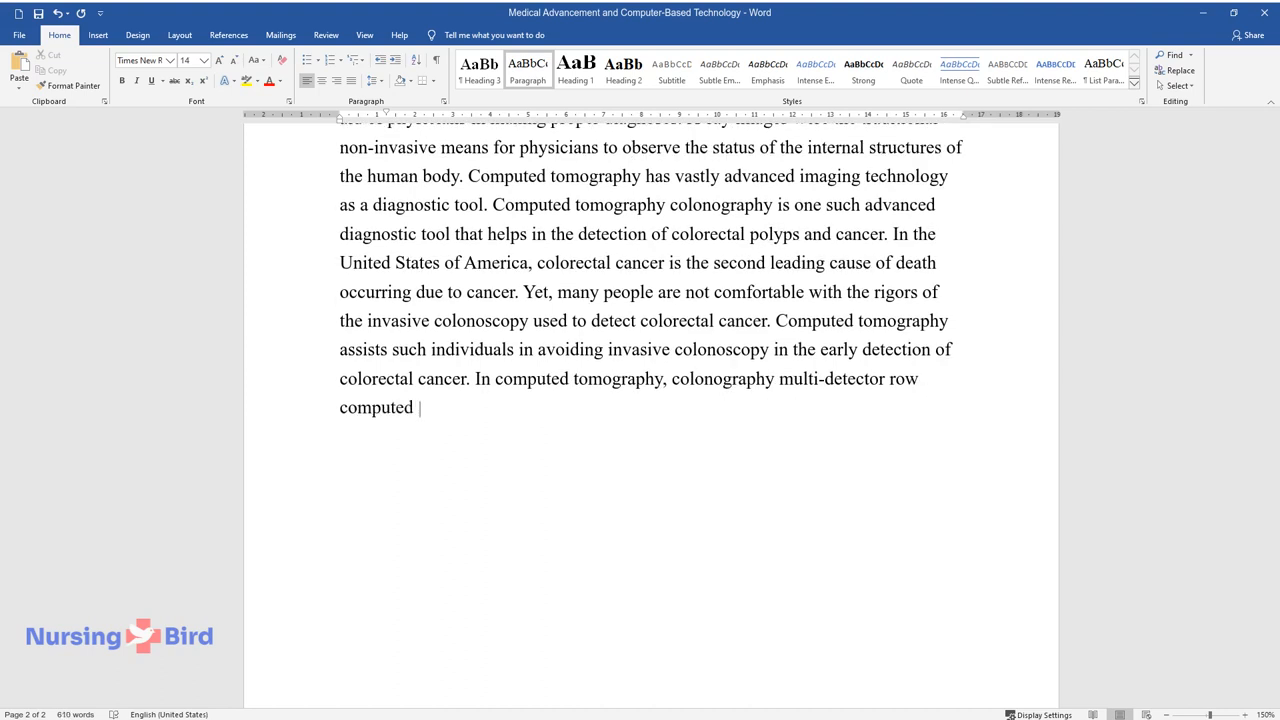
text(tomography is employed to genera)
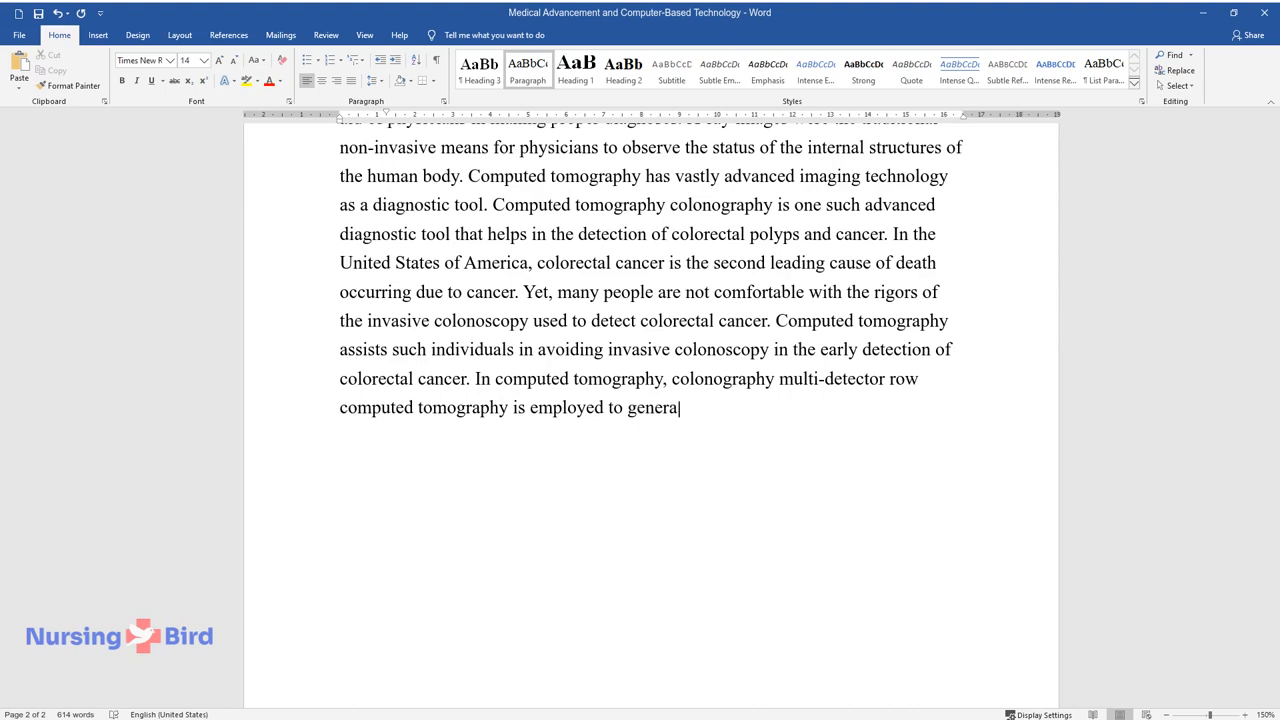
text(te data, which is converted by co)
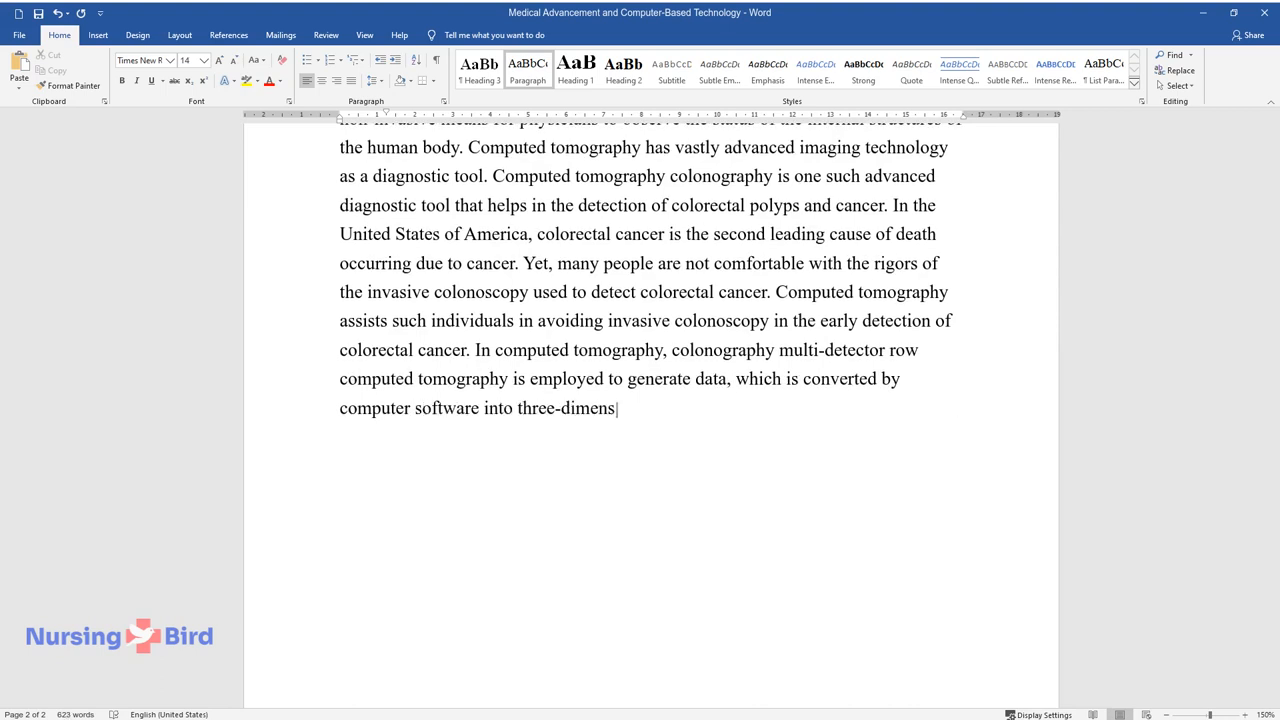
text(ional images displaying the colon)
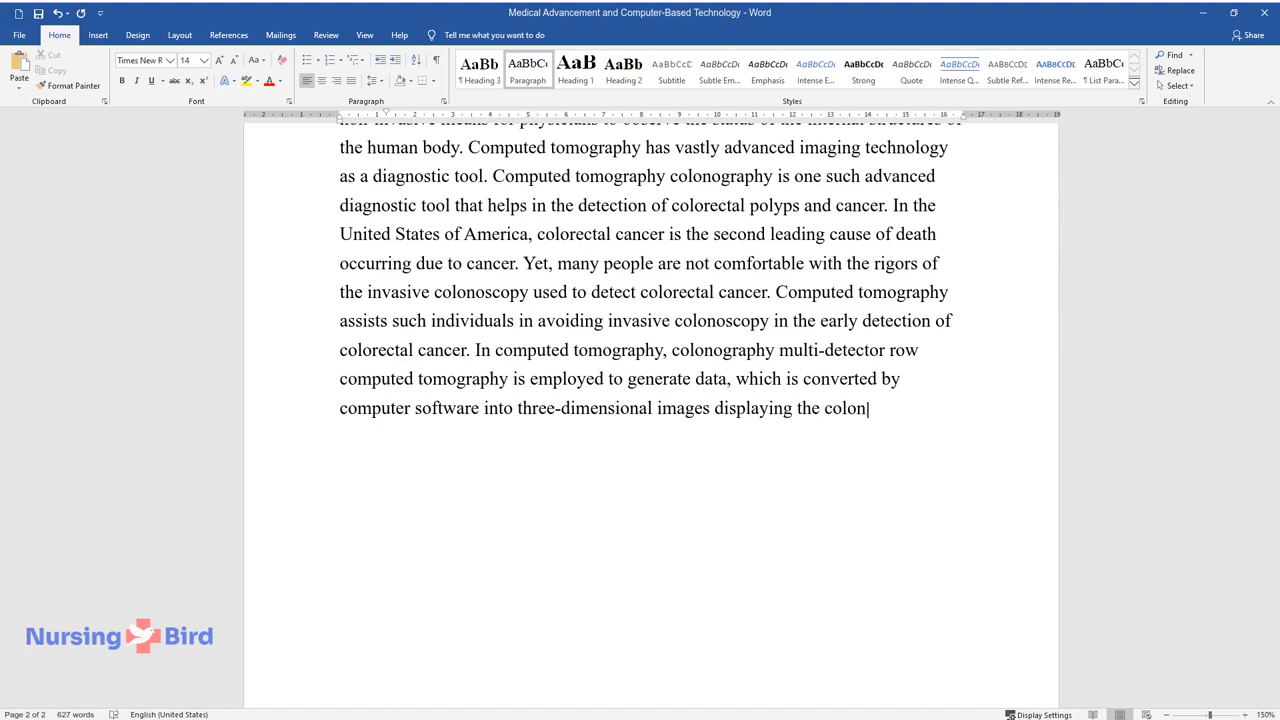
text(These clear images assist in th)
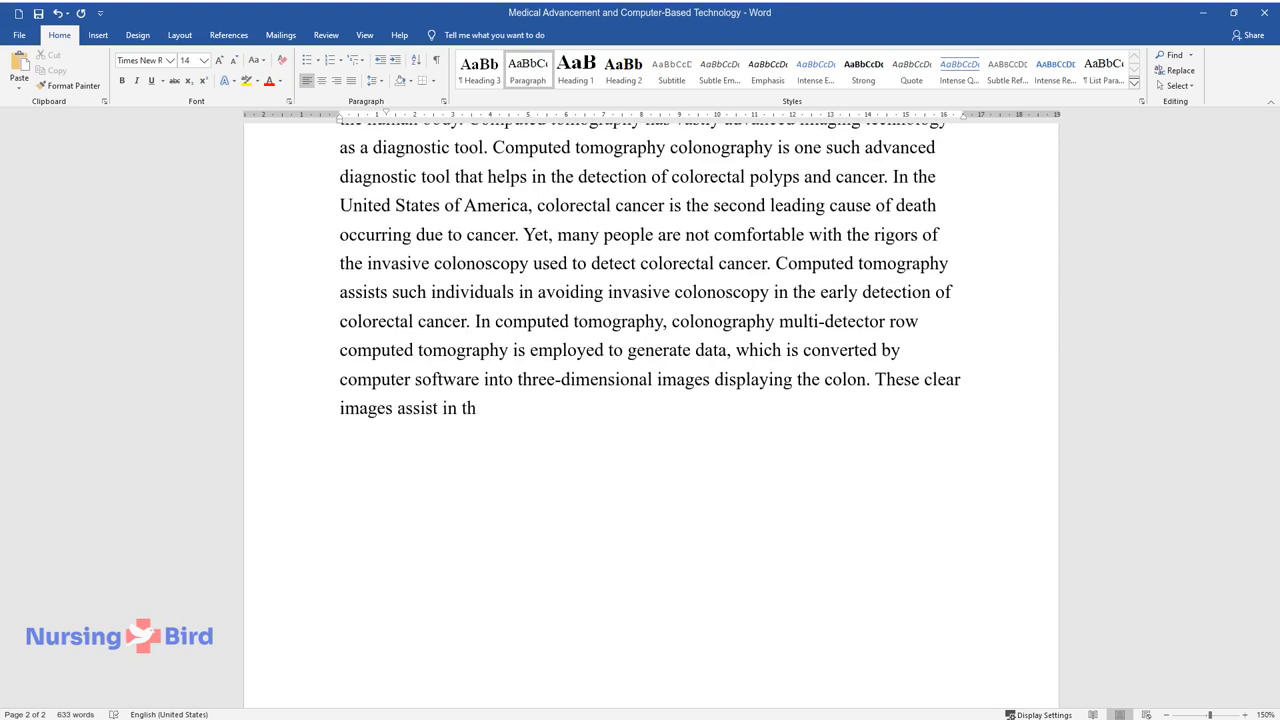
text(e early detection of colorectal)
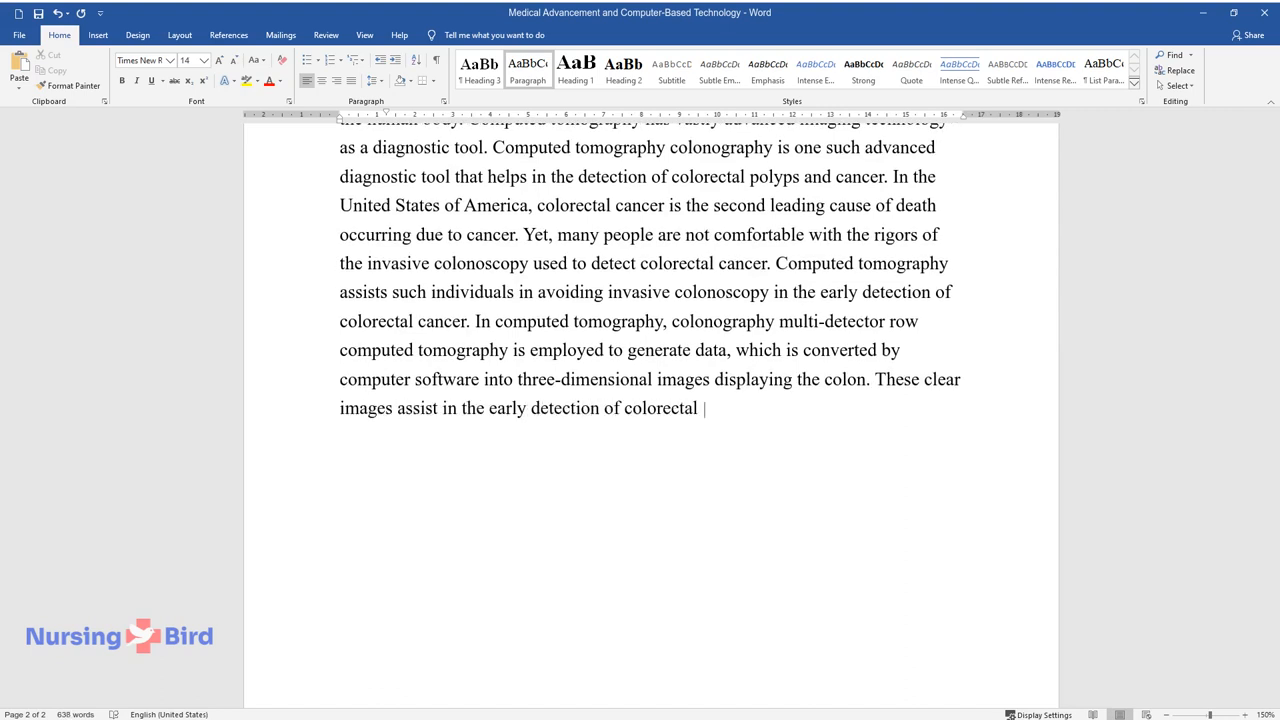
text(cancer to the benefit of many pat)
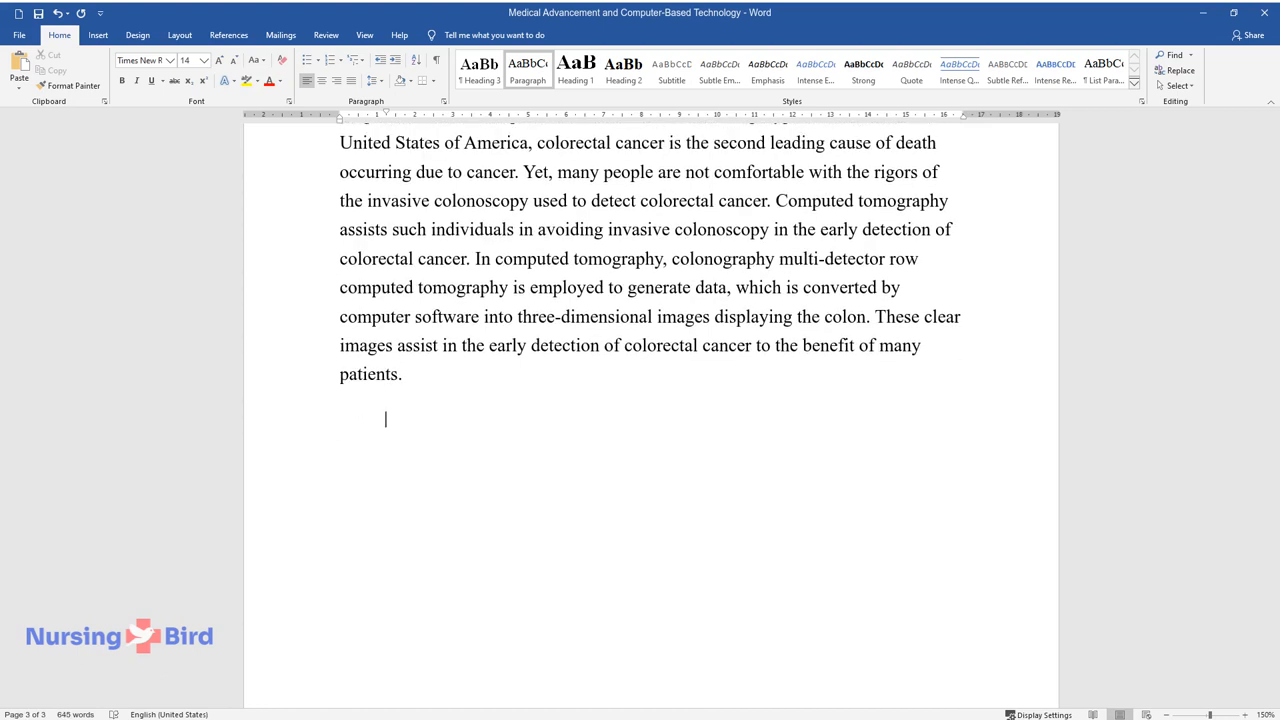
Start the paragraph on handheld computing and PDAs proving a boon in medical education.
text(Handheld computing technology has)
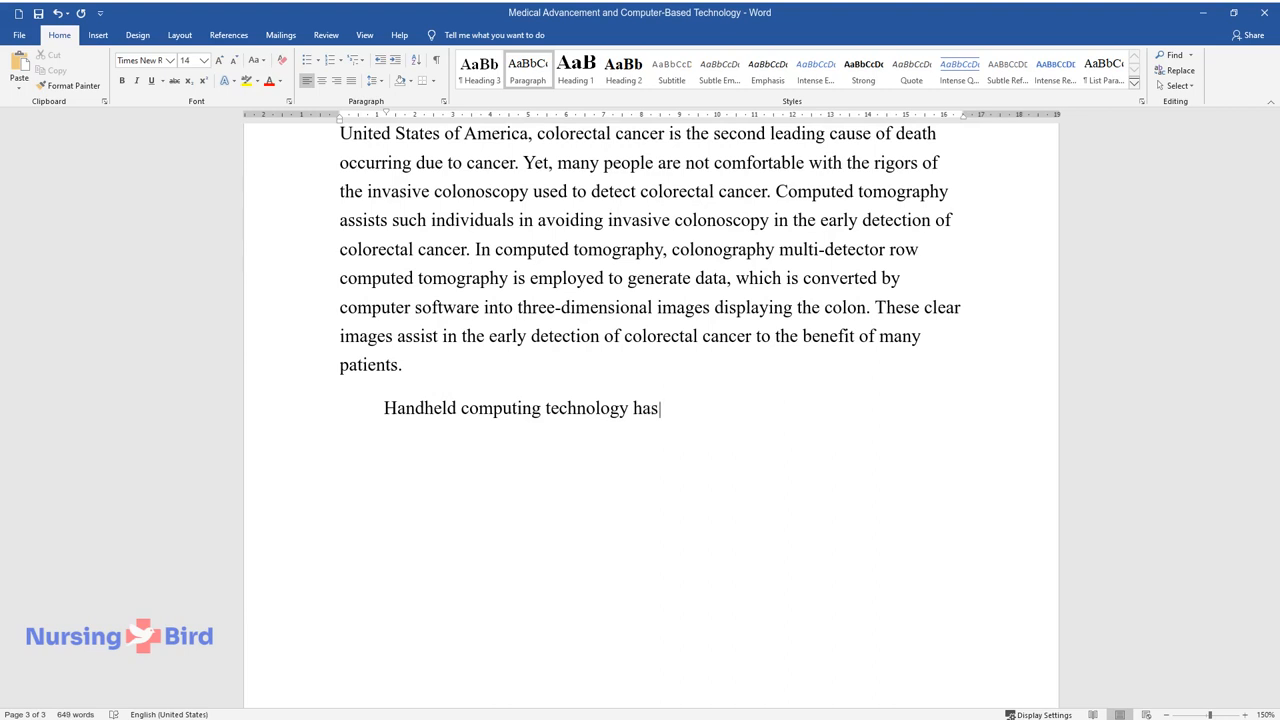
text(proved useful in several areas to store)
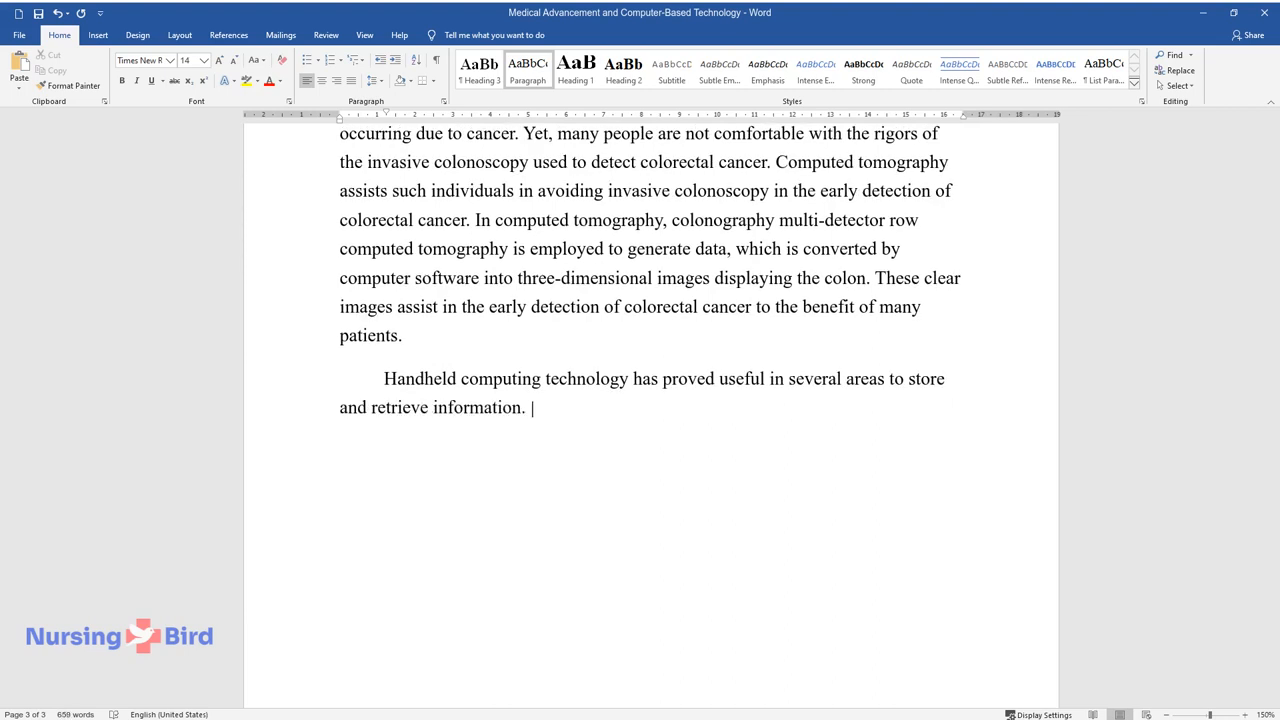
text(Handheld computers in the form of)
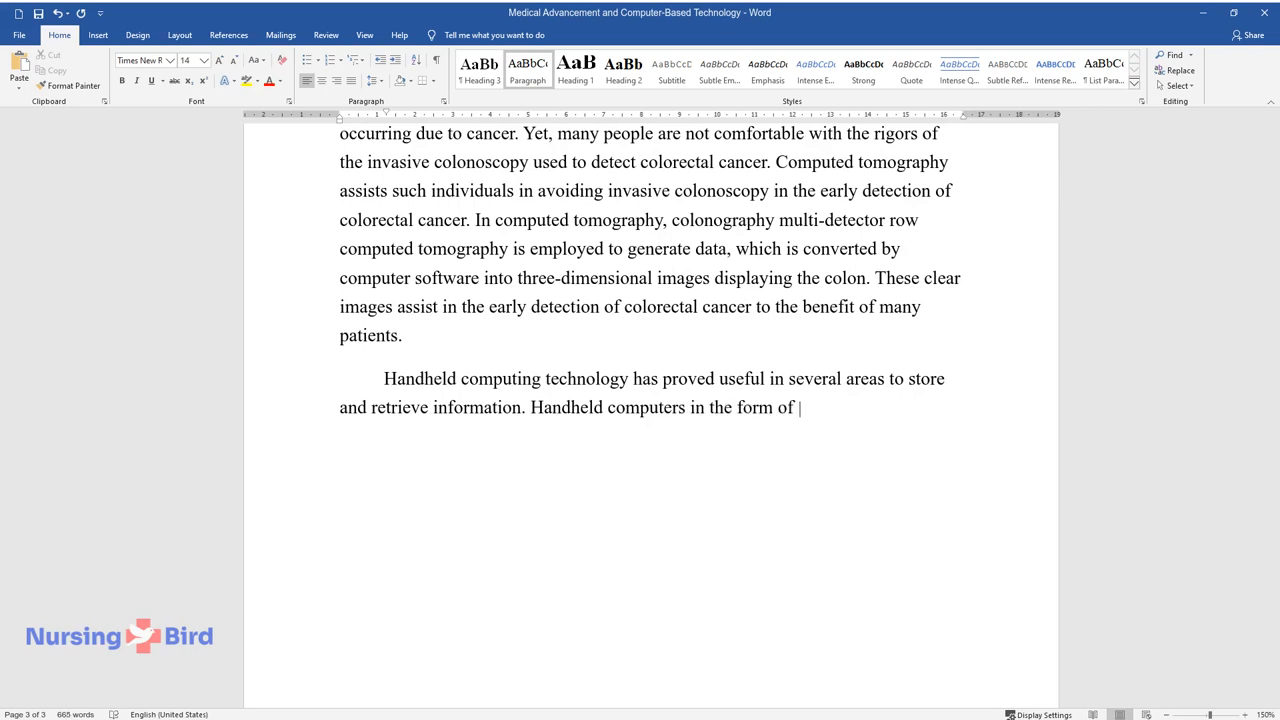
text(personal digital assistants (PDAs))
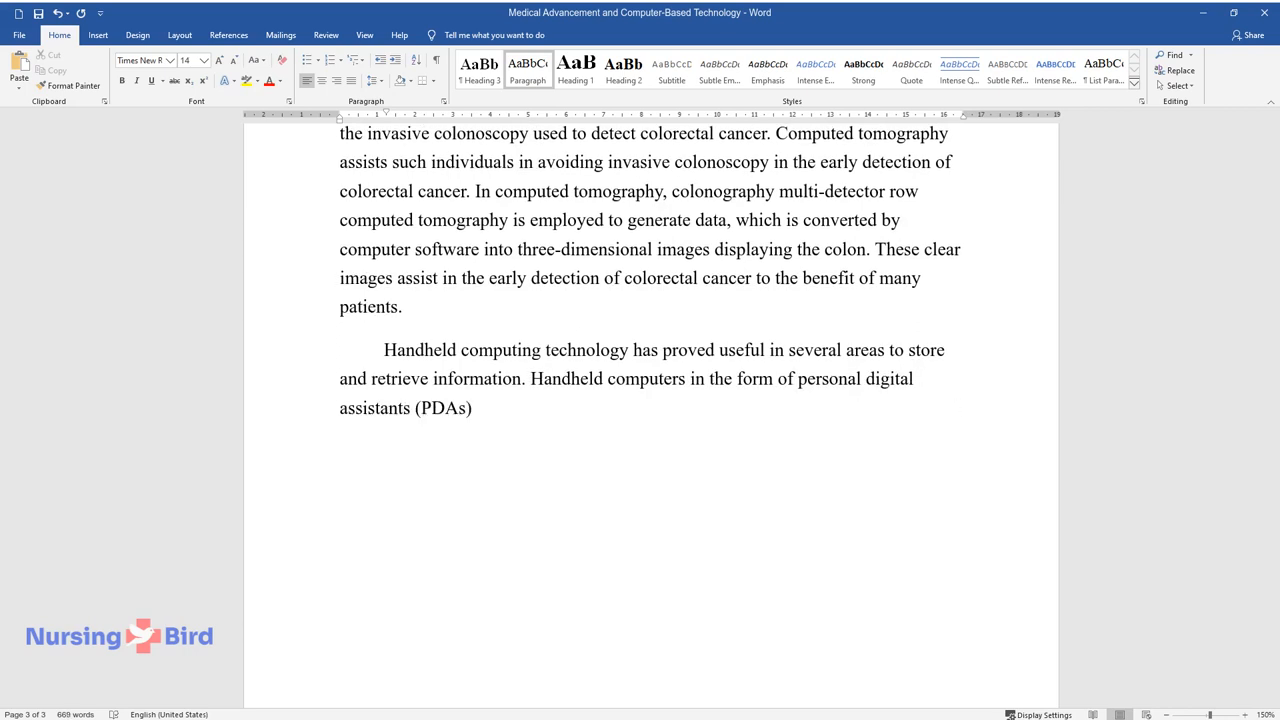
text(are proving to be a boon in medic)
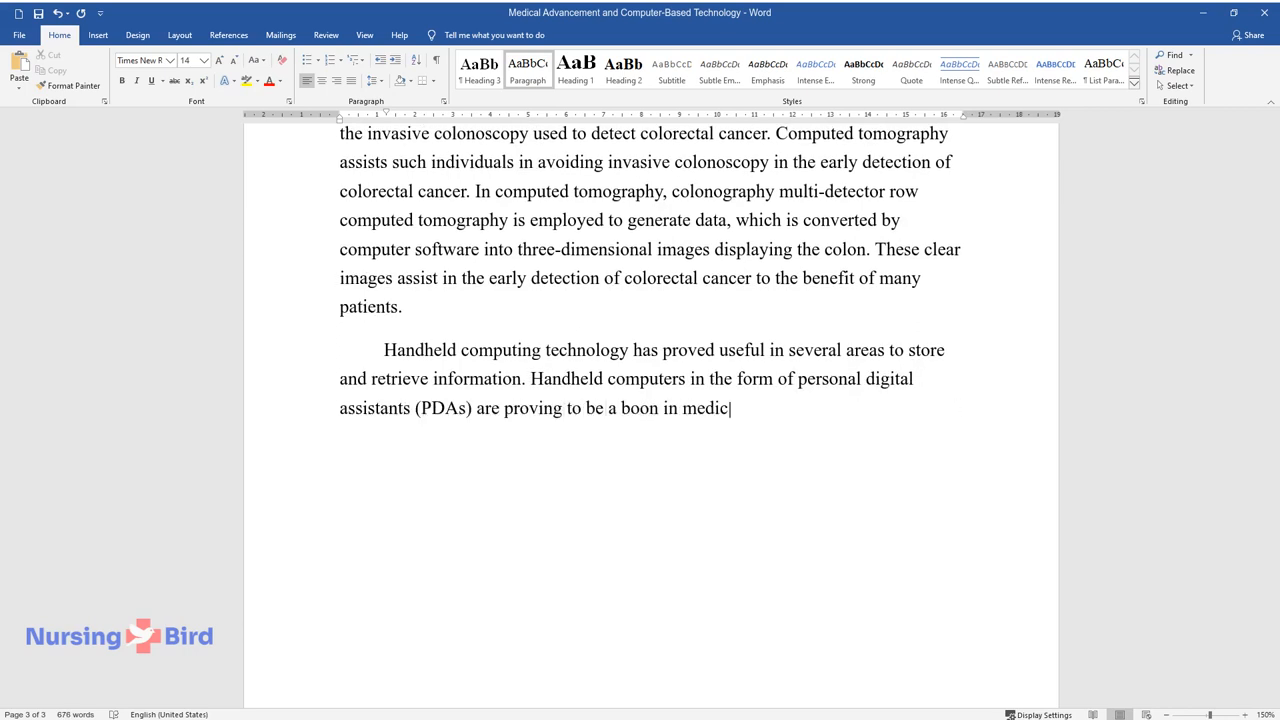
text(al education, as aspiring doctors)
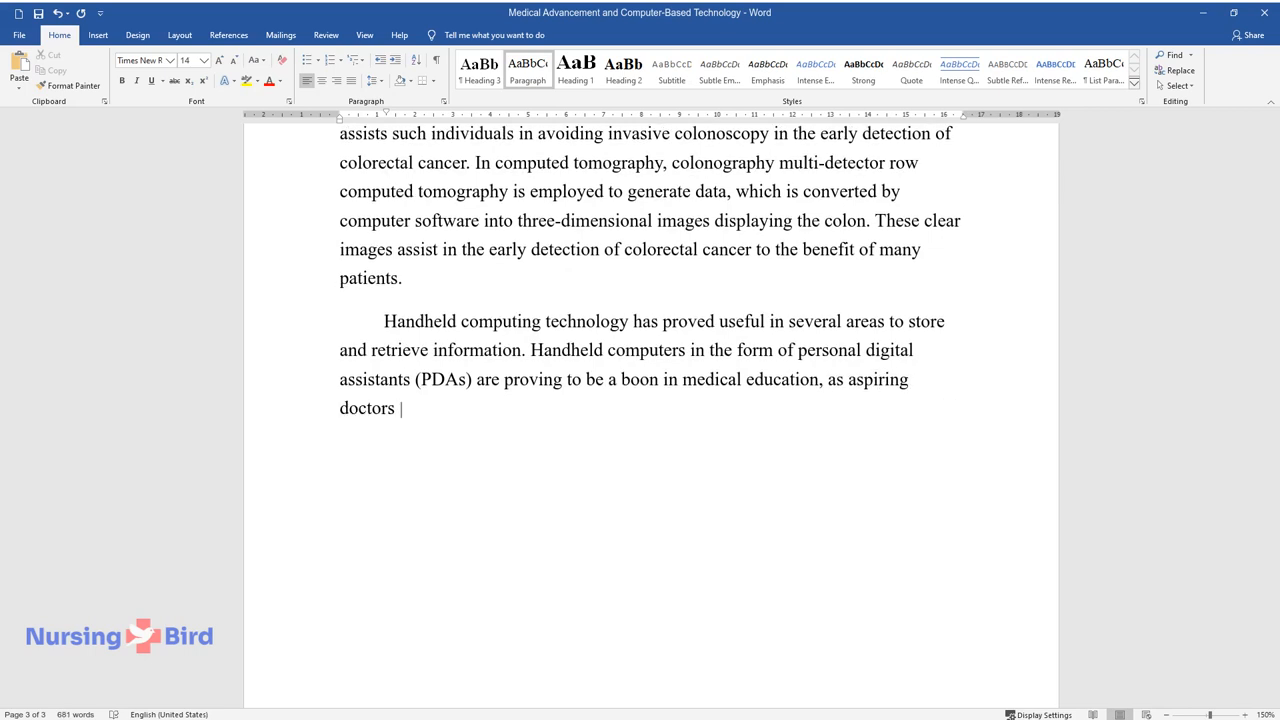
Add that PDAs aid students, residents and physicians with portable, powerful medical information management.
text(are provided with knowledge and sk)
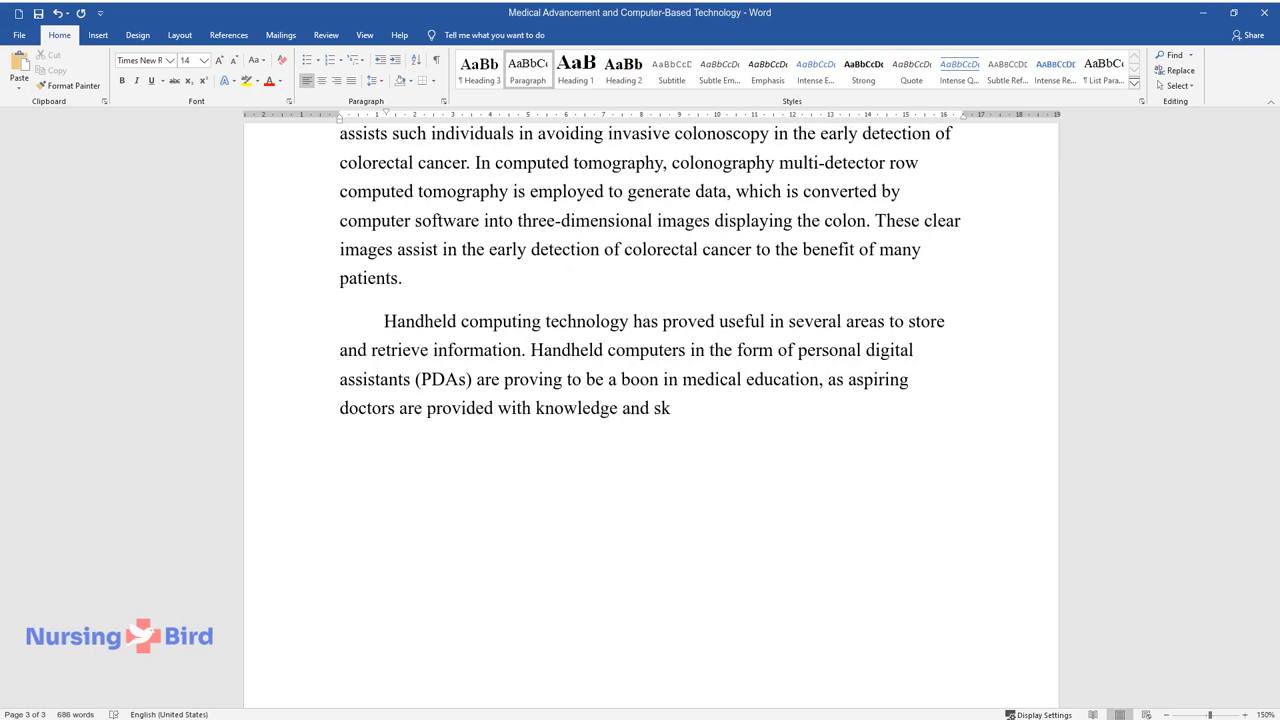
text(ills. PDAs are not just useful to)
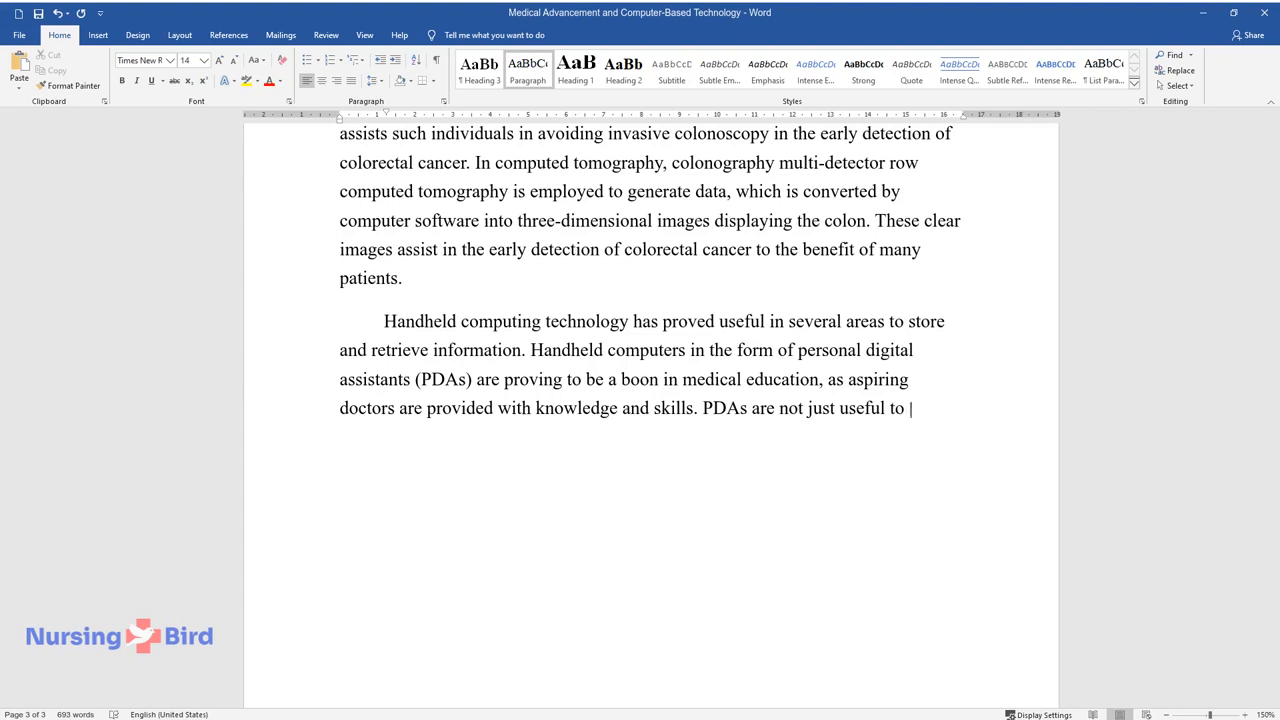
text(medical students, but also to resi)
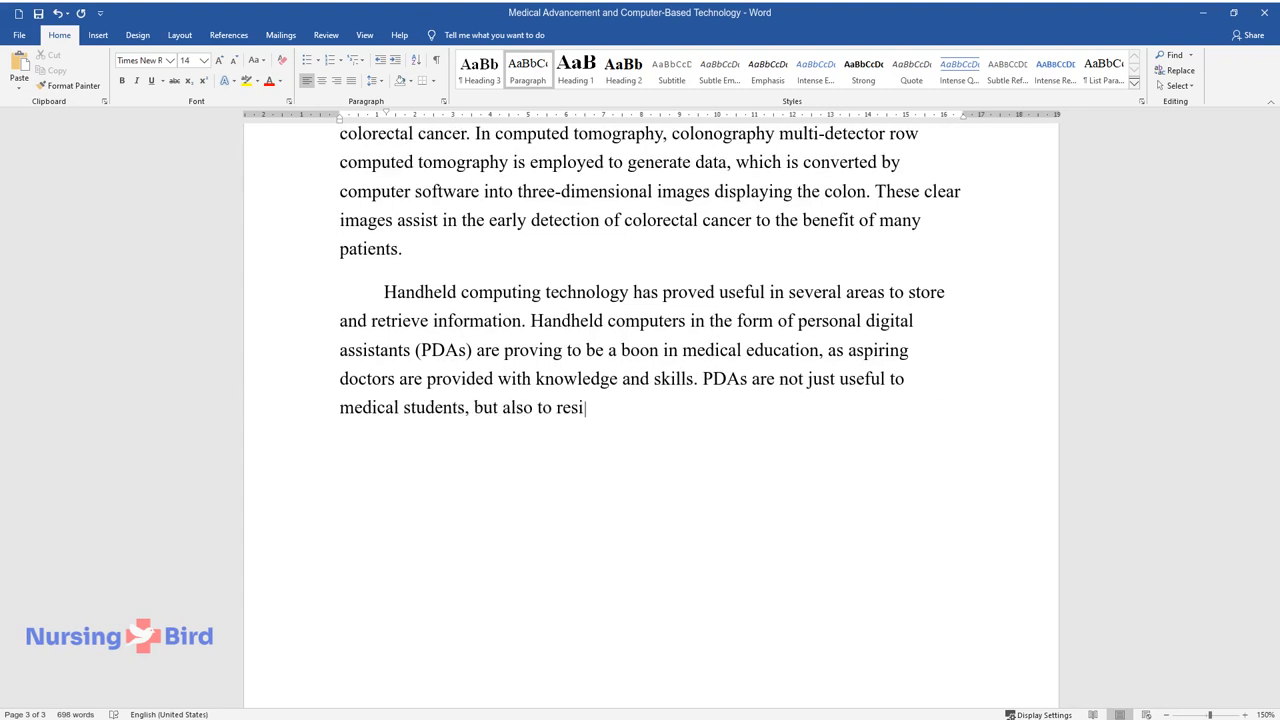
text(dents and physicians. These handhe)
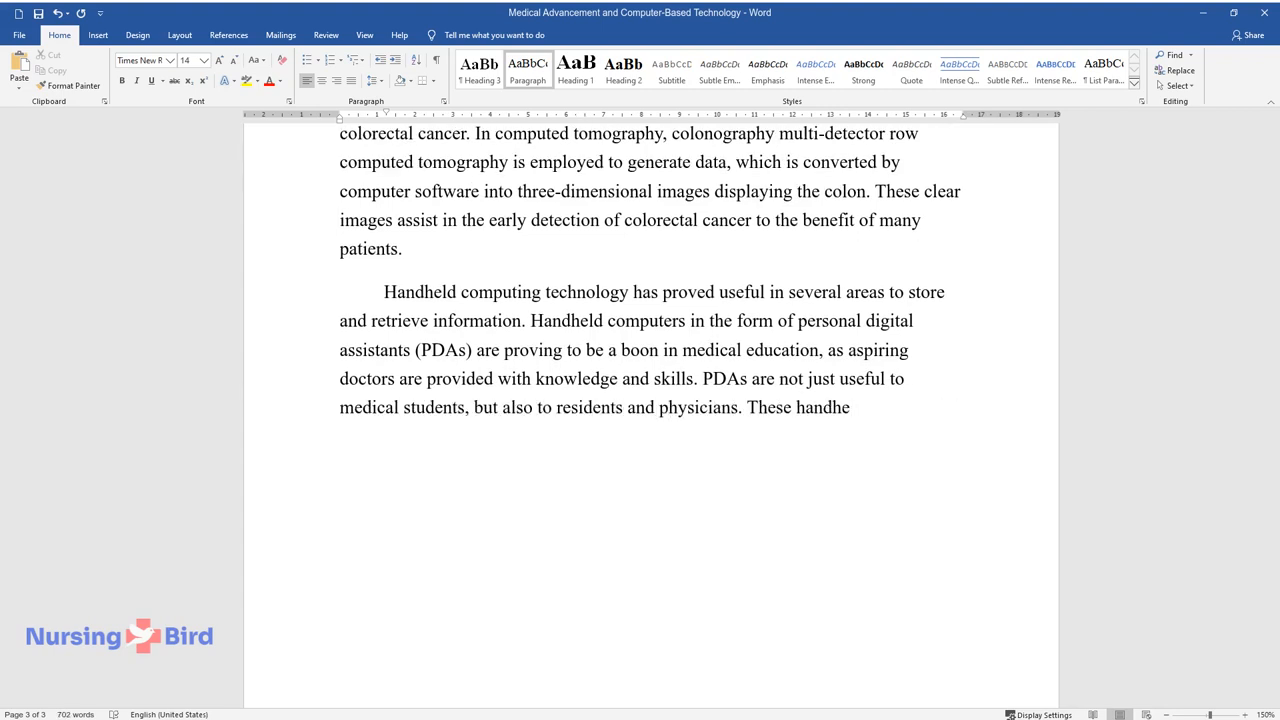
text(computers provide portable and)
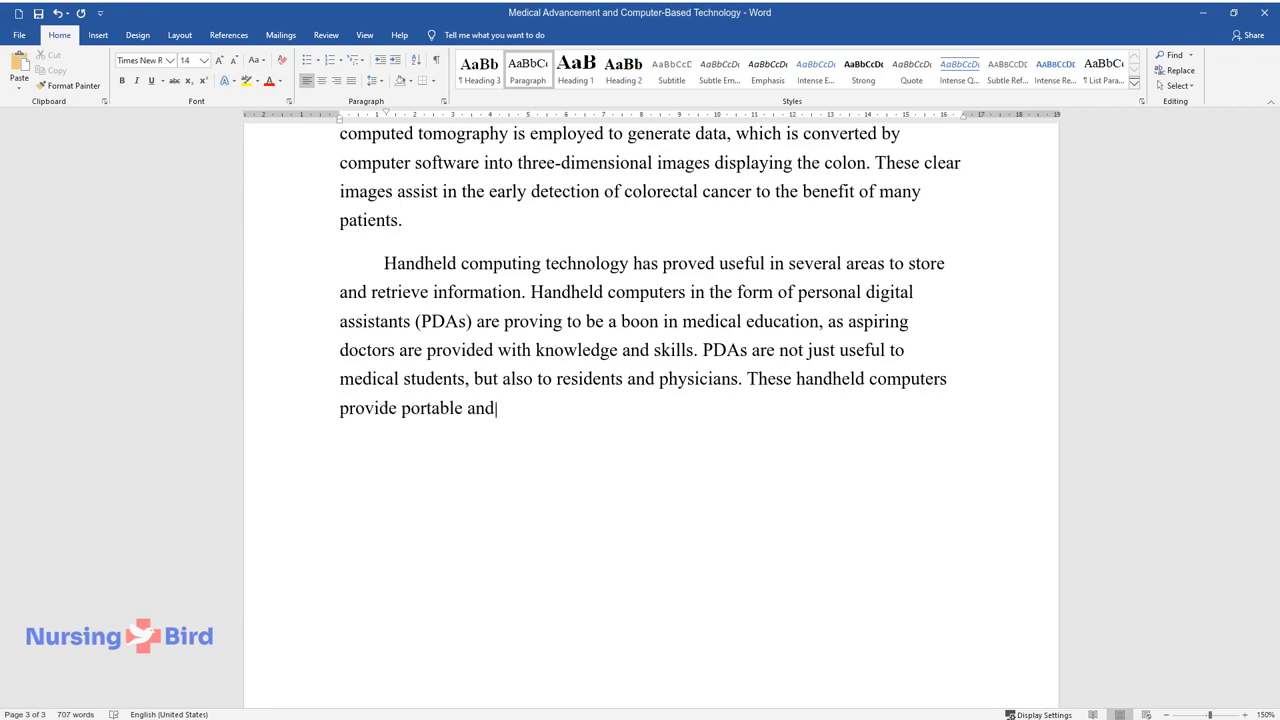
text(powerful means of managing medical information and)
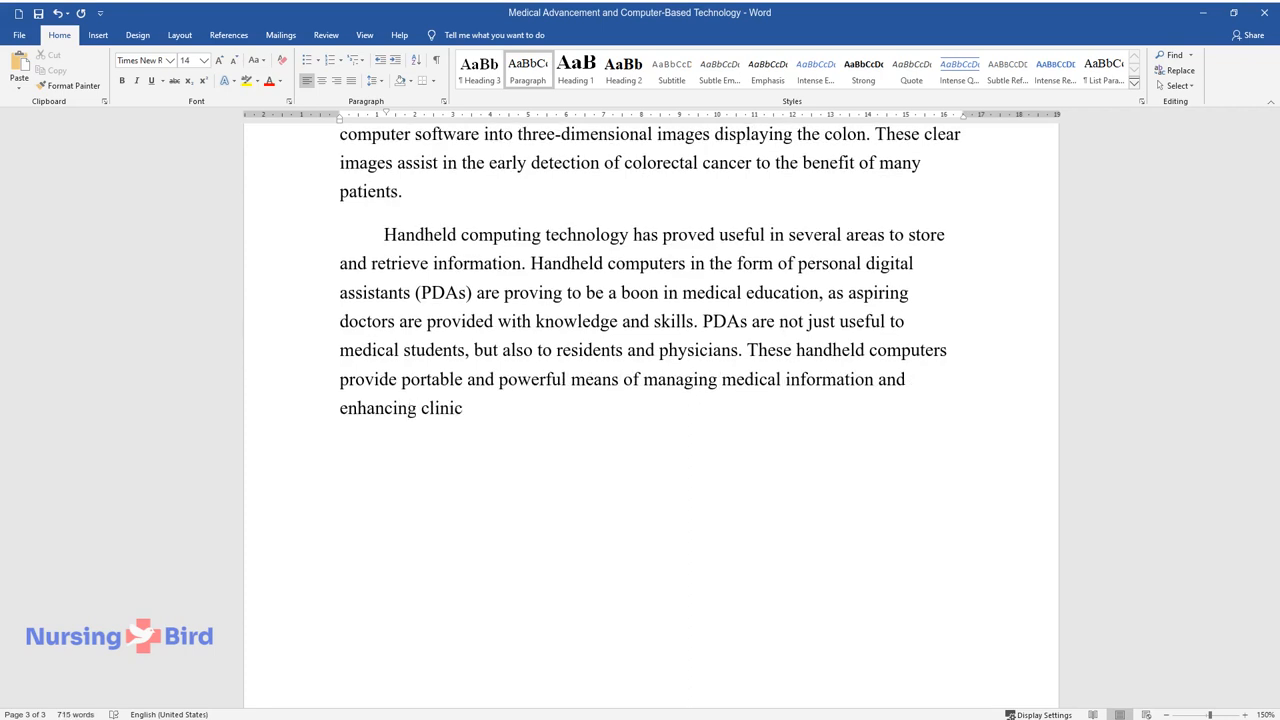
Write about PDAs enabling real-time classroom surveys and bedside clinical prediction rule calculations.
text(al knowledge. In classrooms, PDAs)
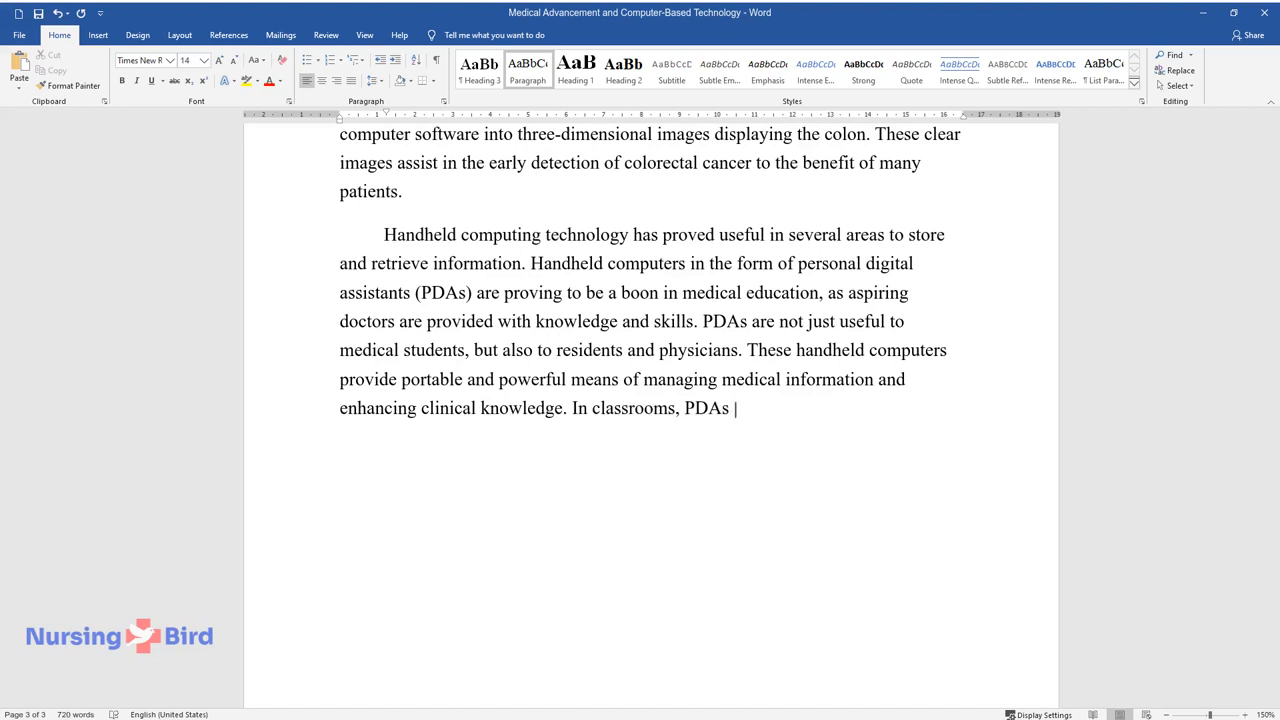
text(offer the benefit of conducting re)
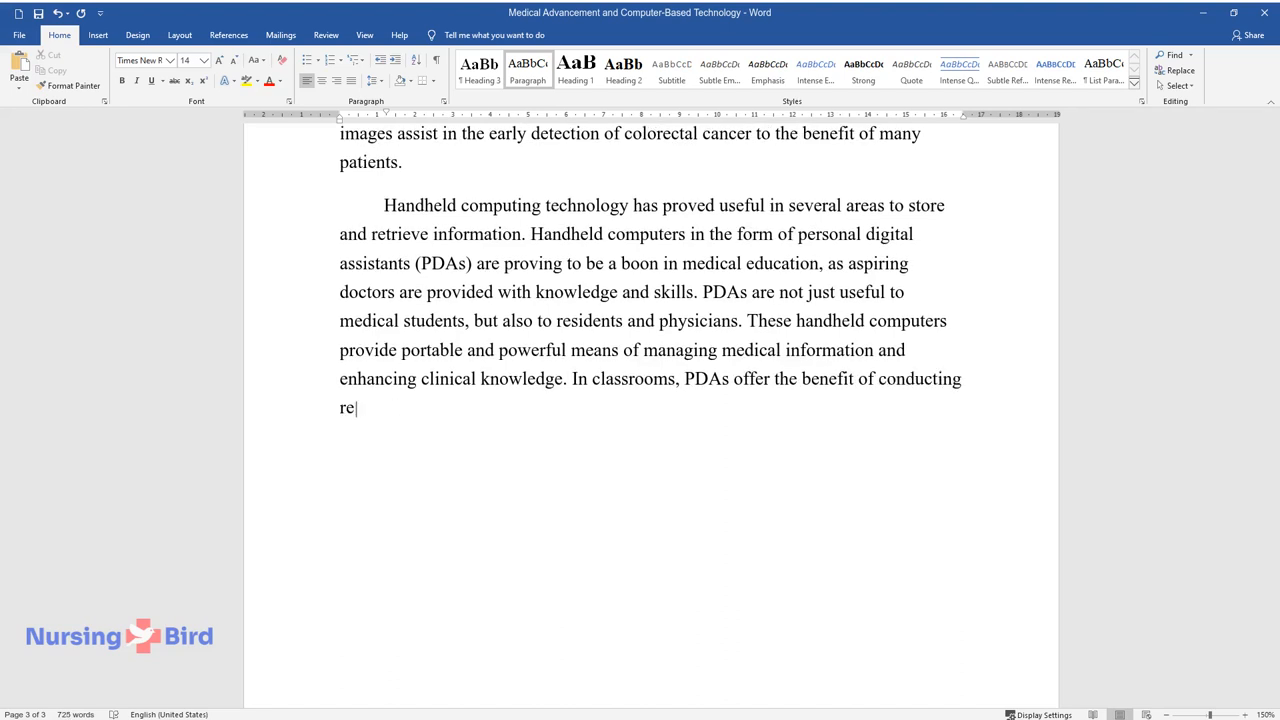
text(al-time surveys with the help of wireless technology. At the patient)
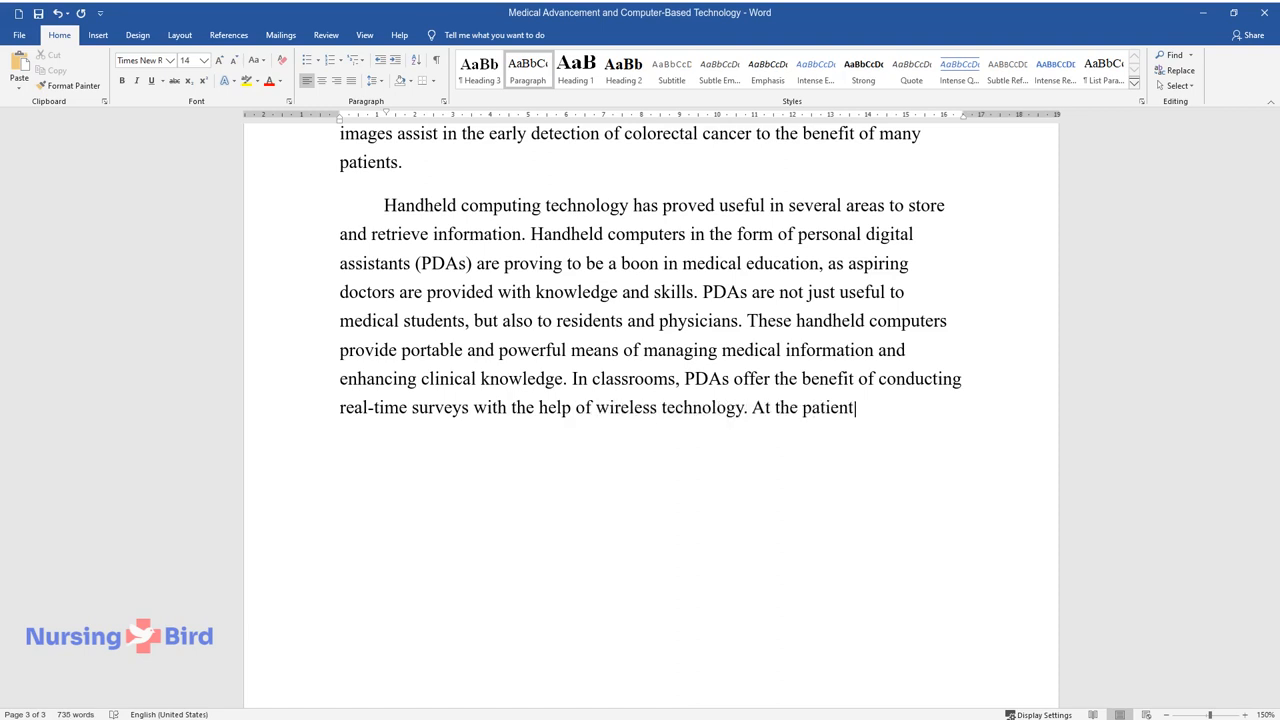
text('s bedside, these handheld compute)
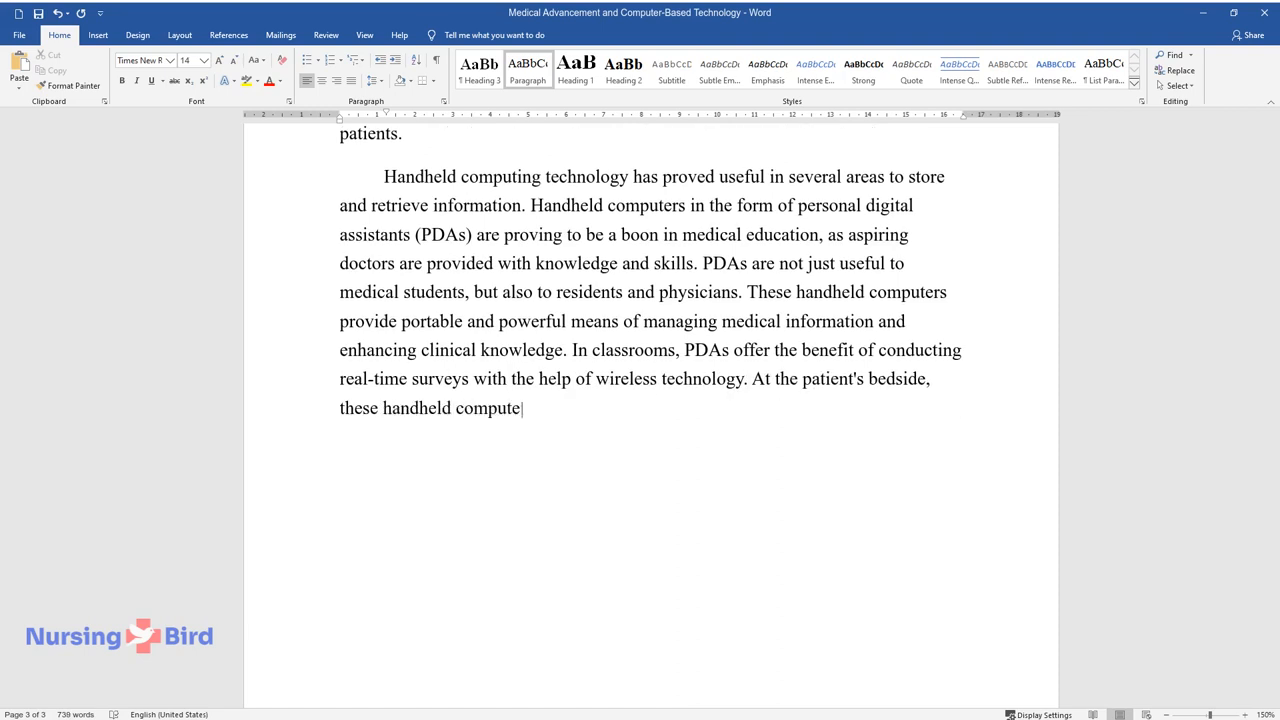
text(rs provide the capability of calcu)
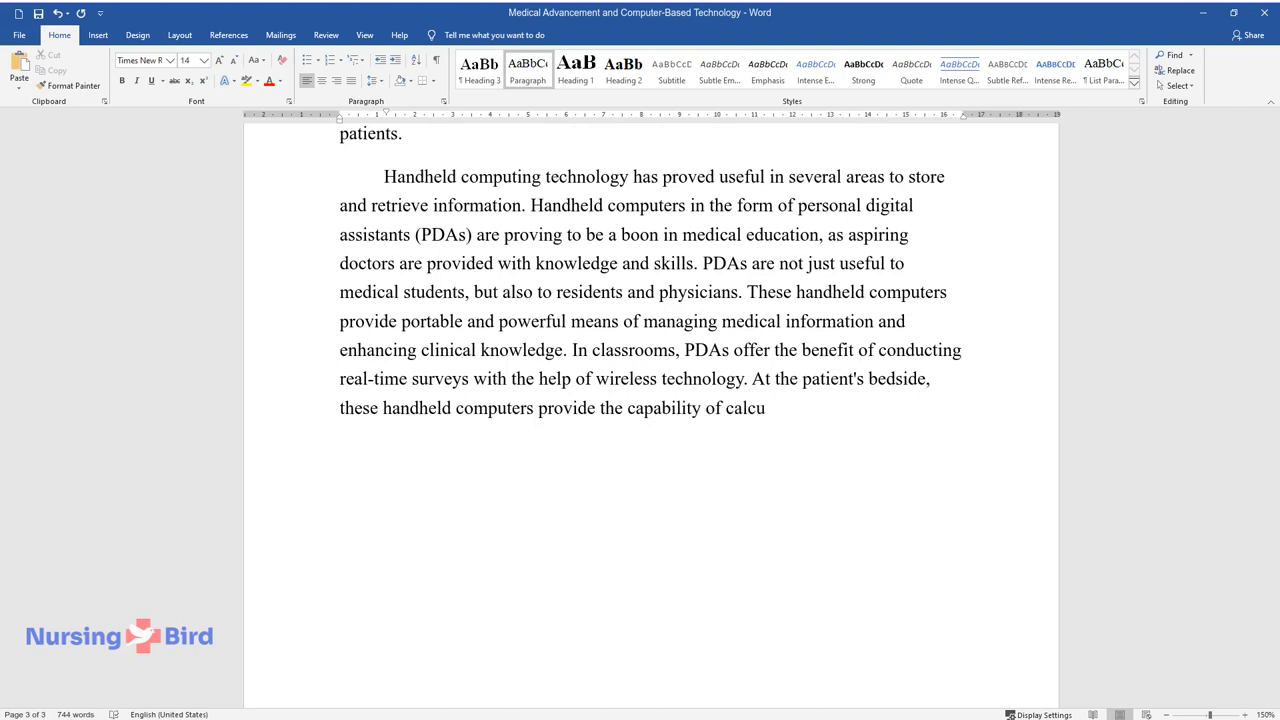
text(lating clinical prediction rules, checking for drug interaction, an)
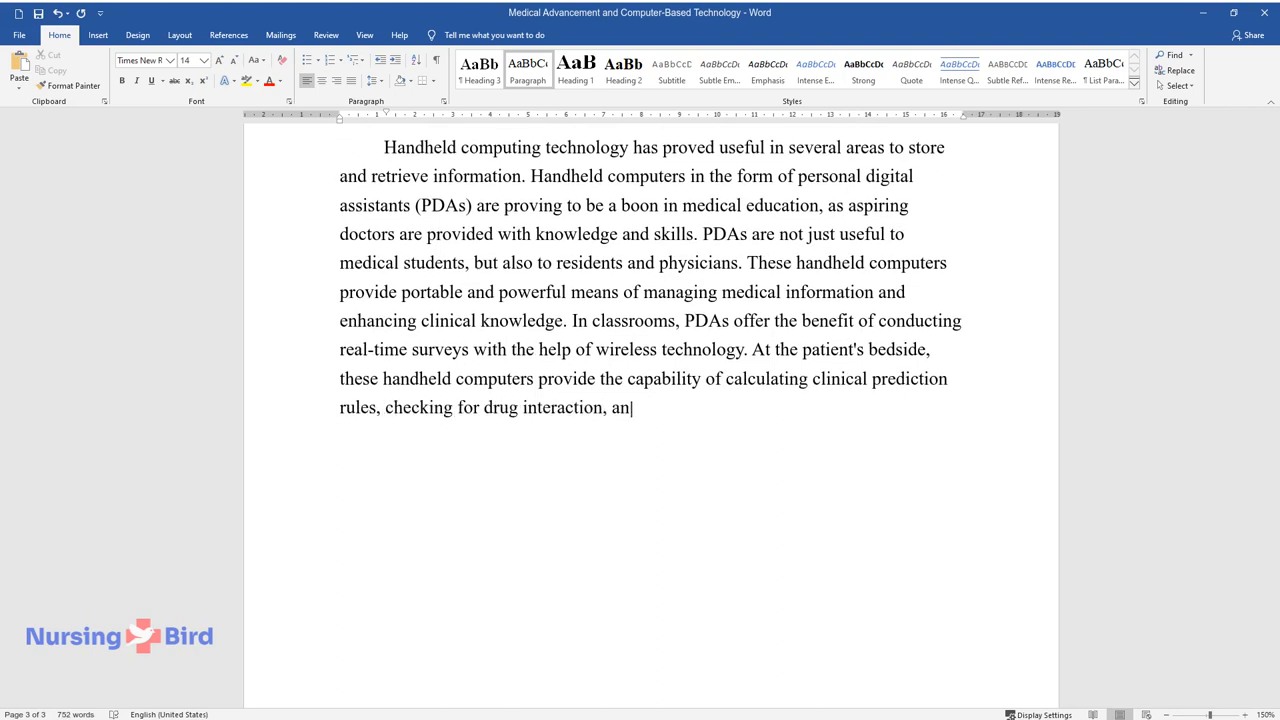
Finish the PDA paragraph on consulting references, differential diagnosis, electronic order entry and patient tracking.
text(d verifying consulting references)
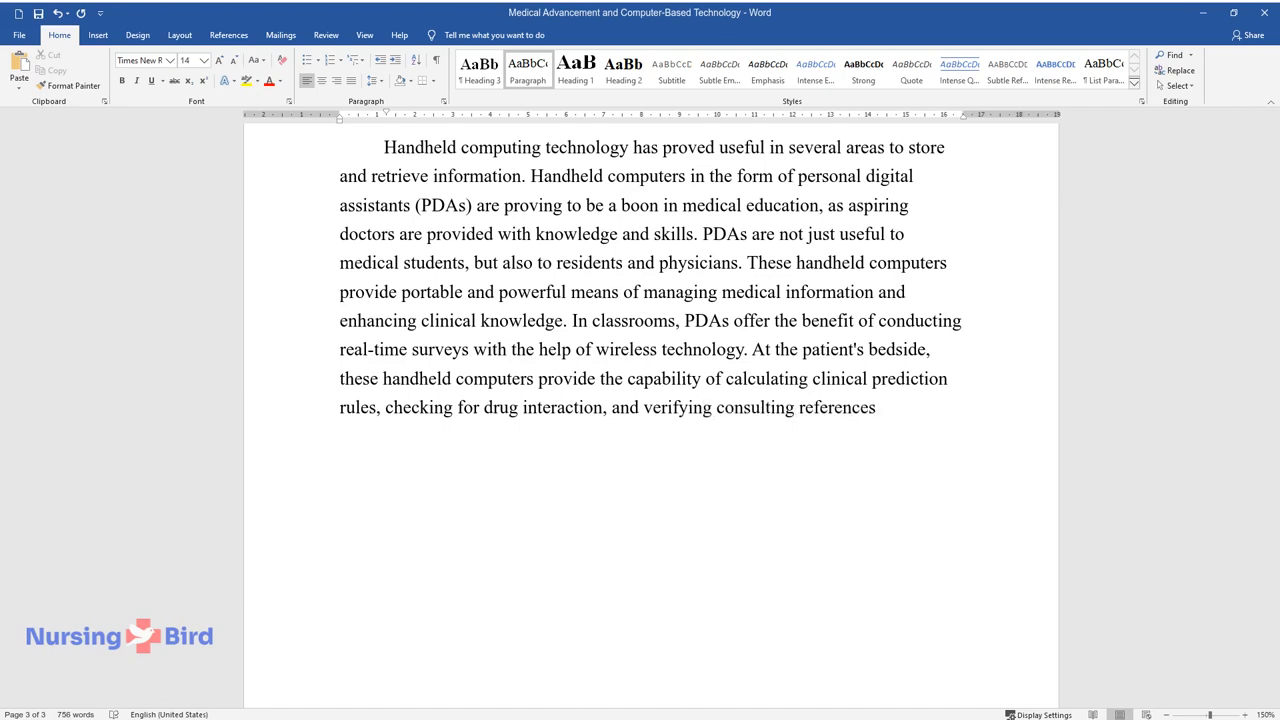
text(for better differential diagnosis, and thereby offering more efficient patient care. The benefits)
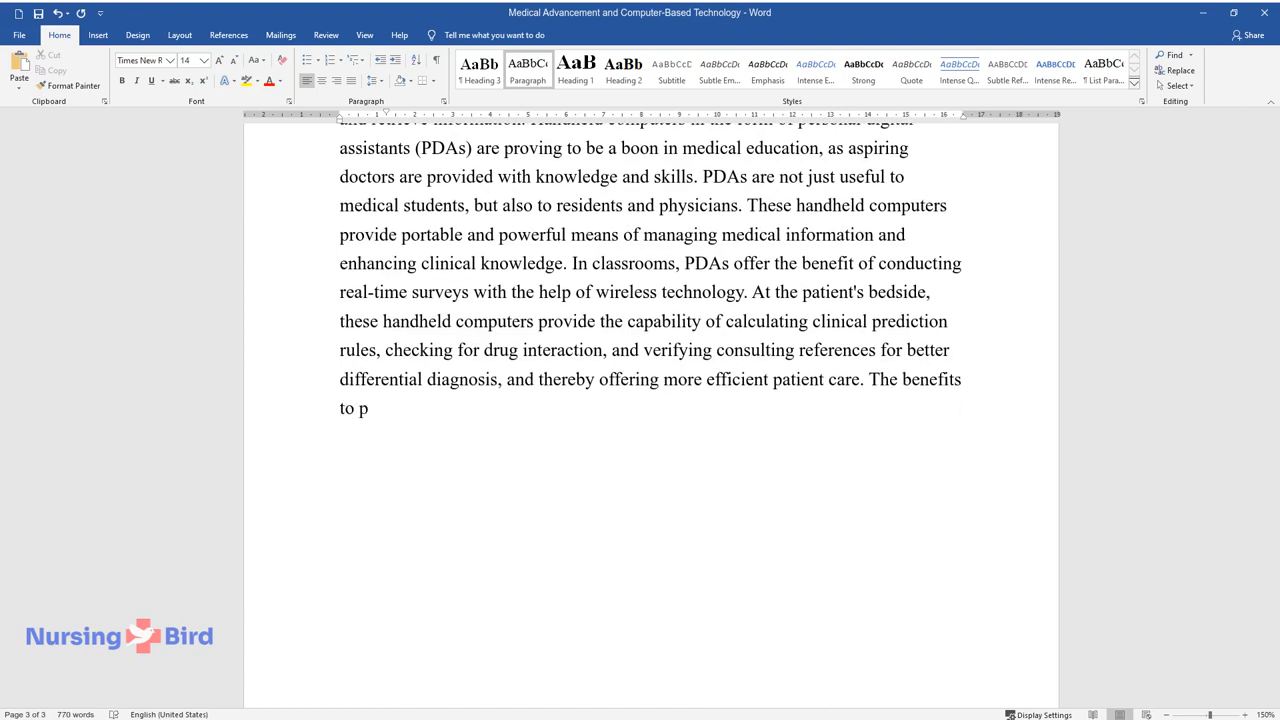
text(atient care are further enhanced when we take into consideration the)
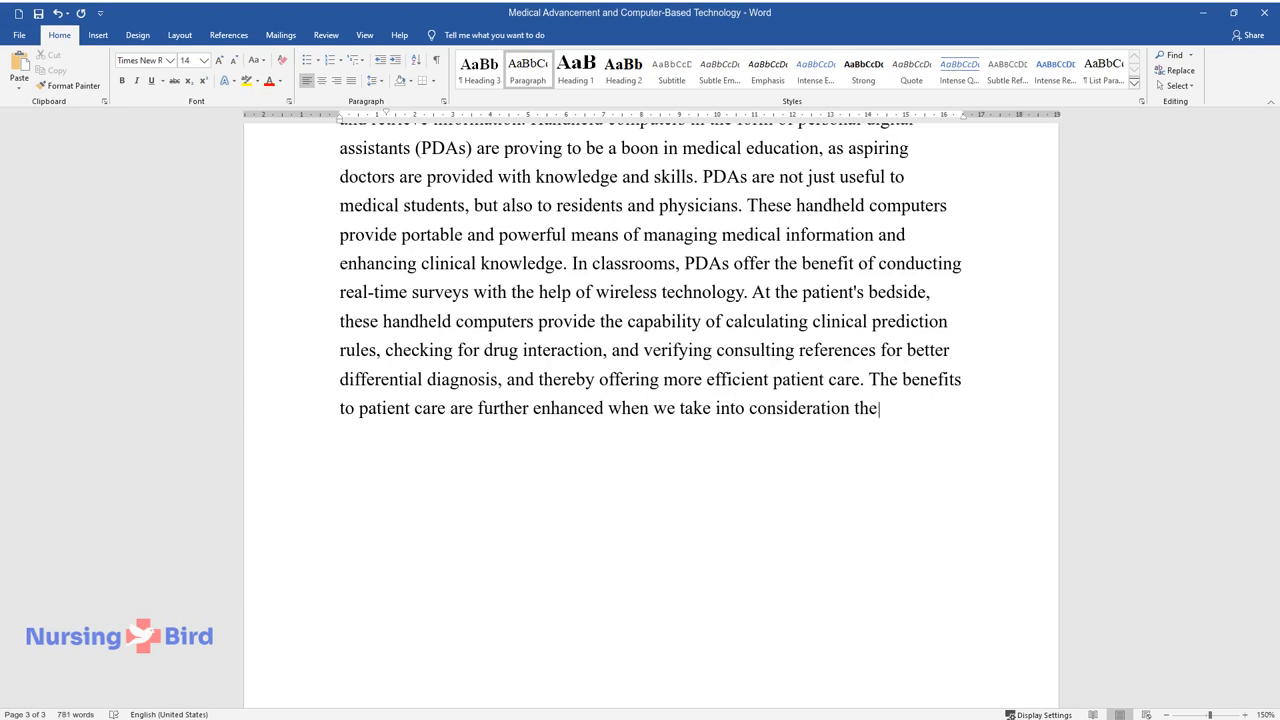
text(potential of these handheld comp)
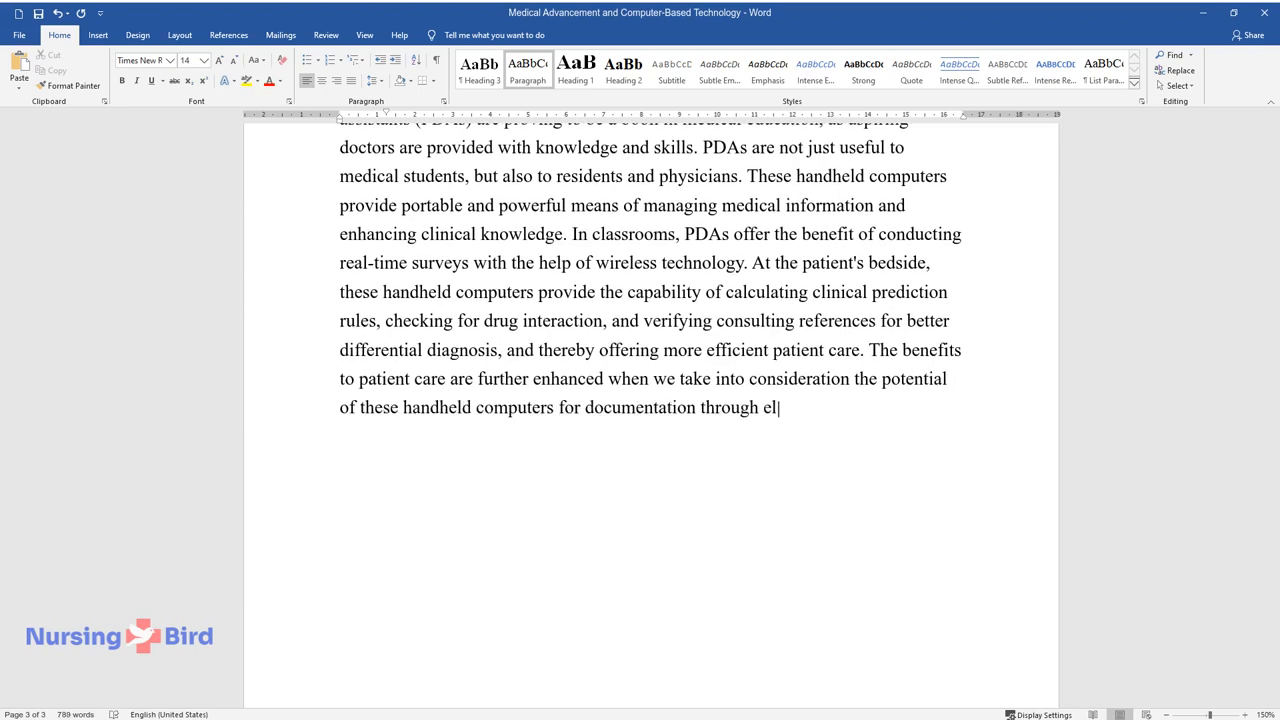
text(ectronic order entry and patient t)
text(Recommendations)
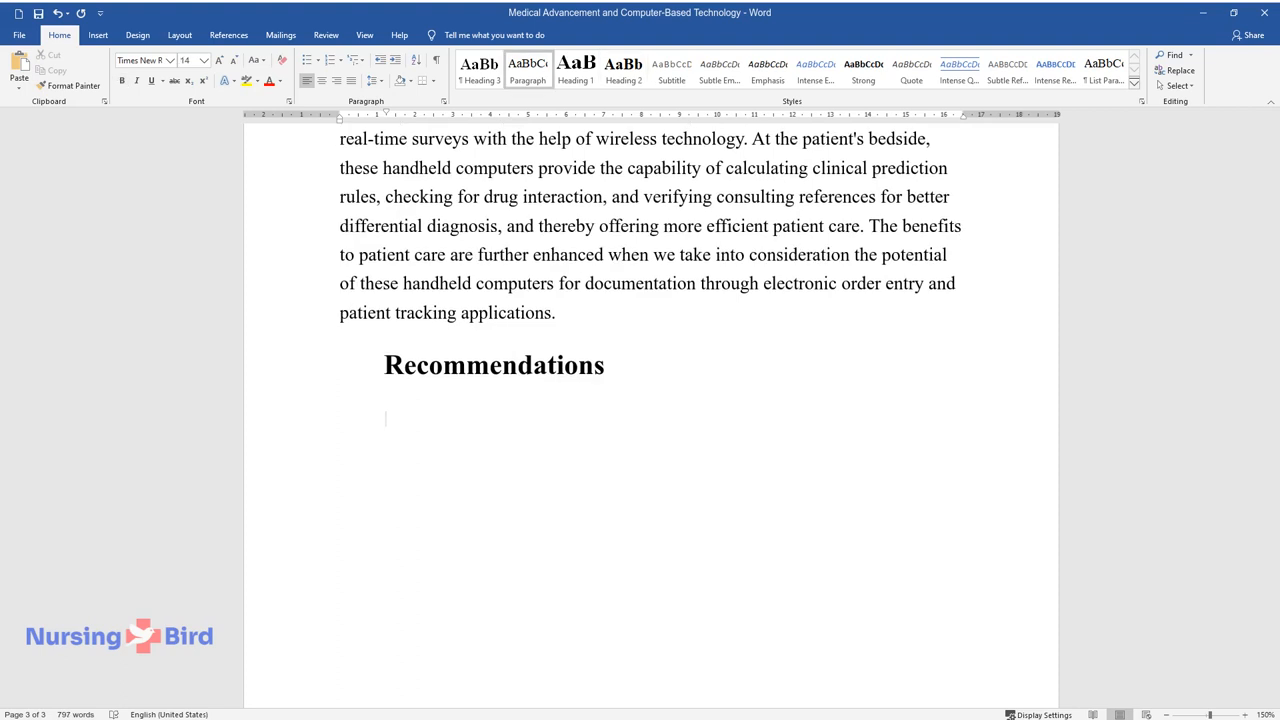
Write the Recommendations opening on better diagnostic tools, disease prevention, patient comfort and safety, up to 'However, in this'.
text(Computer-based techn)
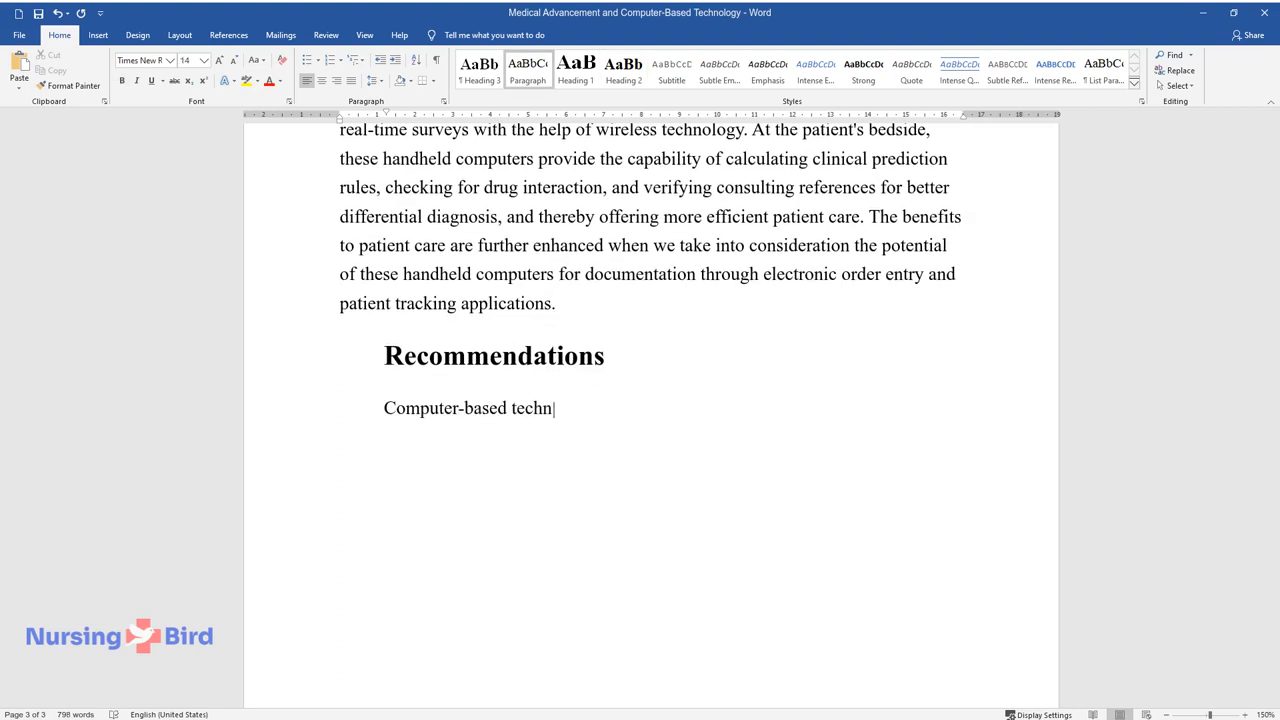
text(ologies are being translated into me)
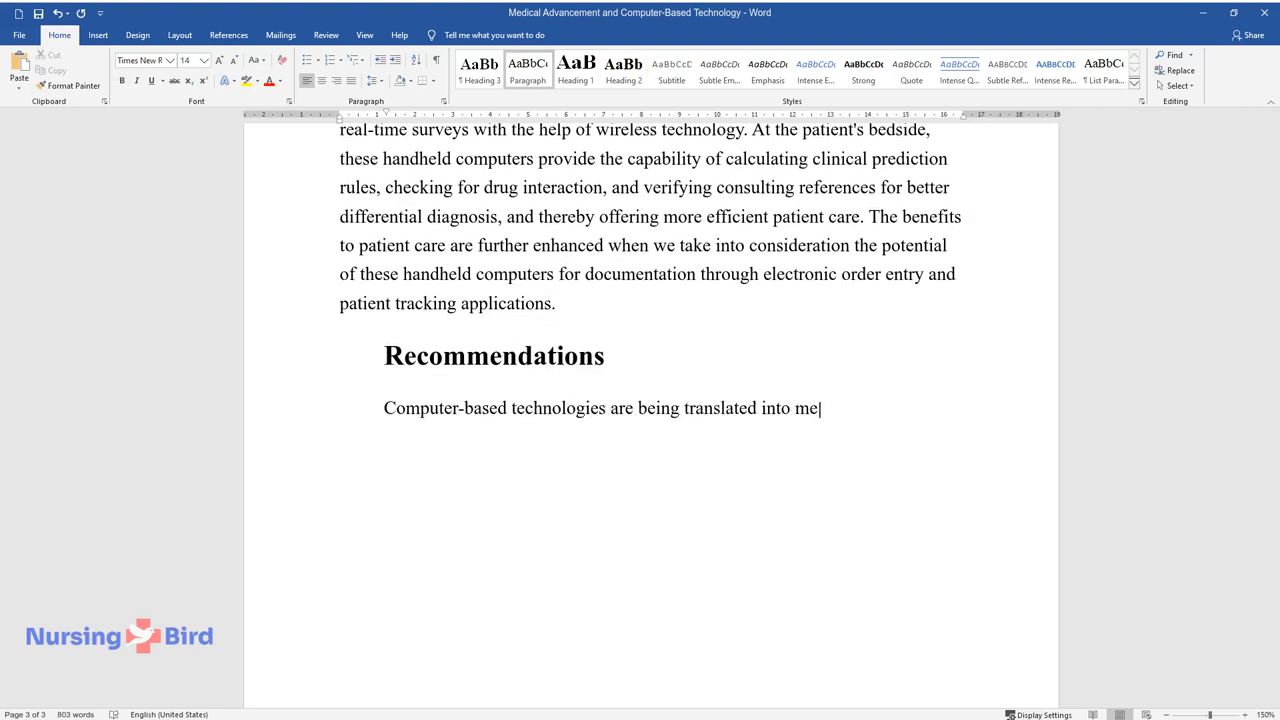
text(ans for better diagnostic tools, dis)
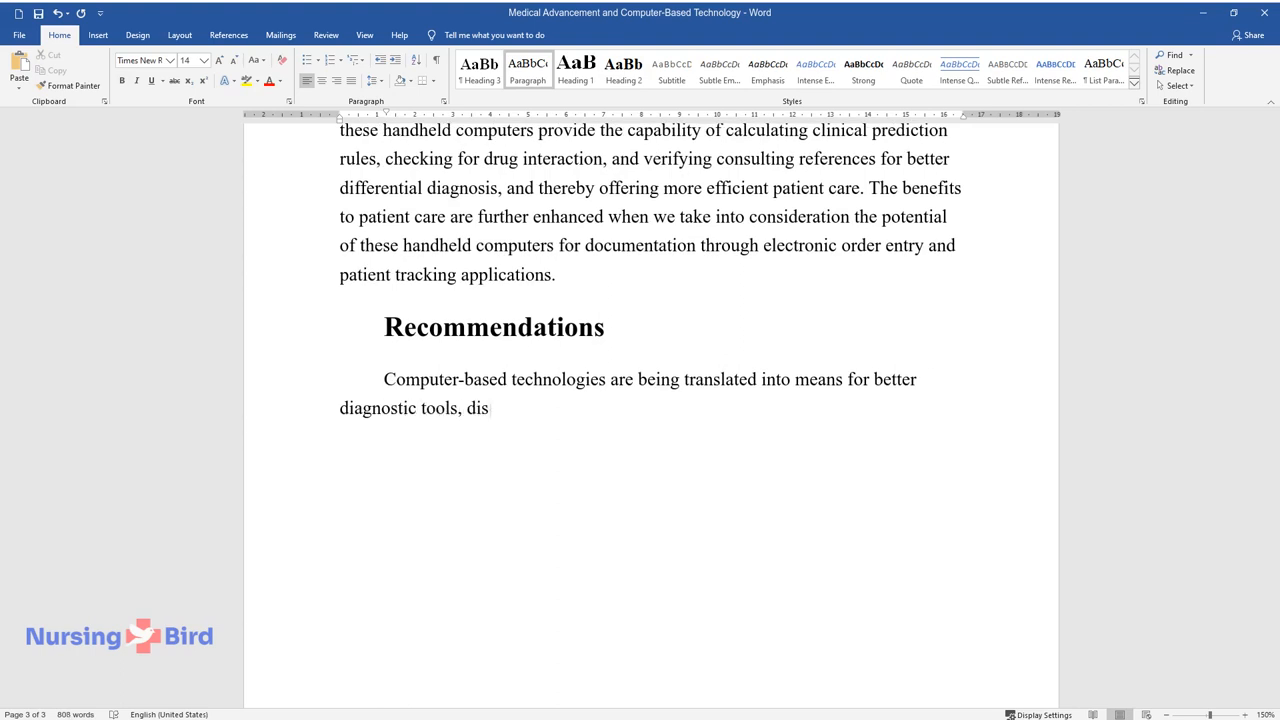
text(ease prevention, and disease management in the field of)
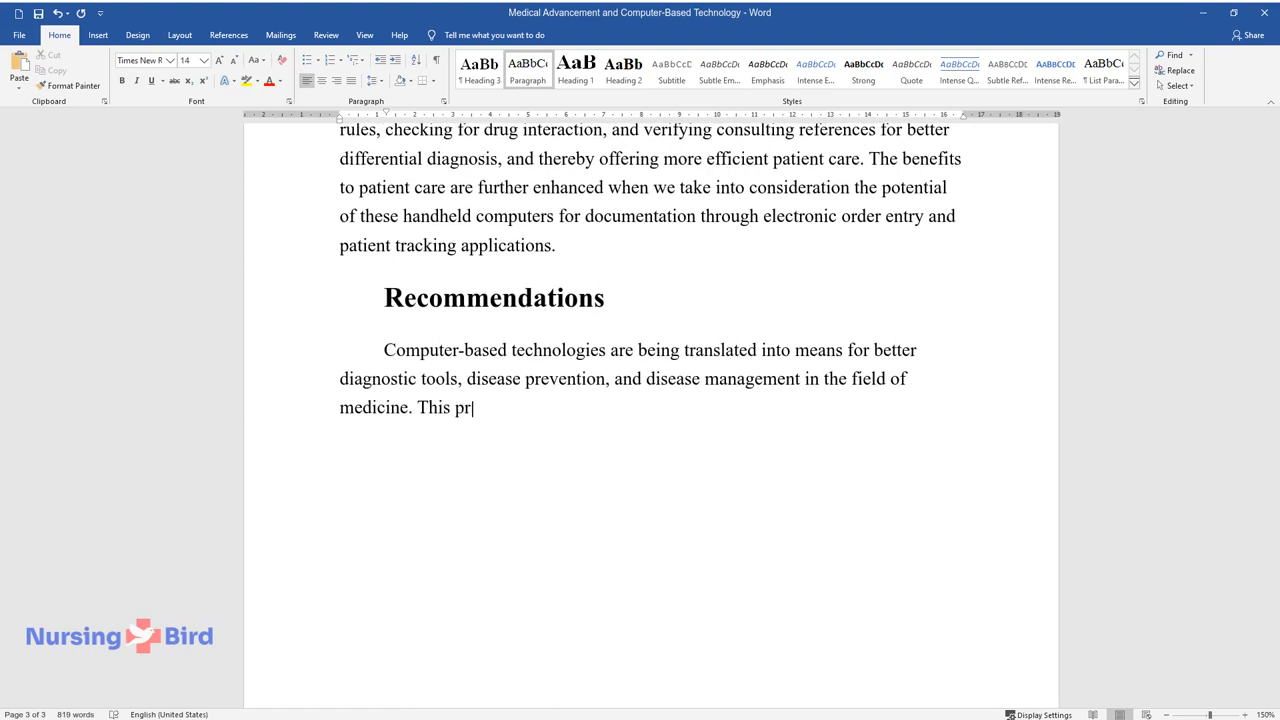
text(ovides the medical field with an ever-growing capacity for more)
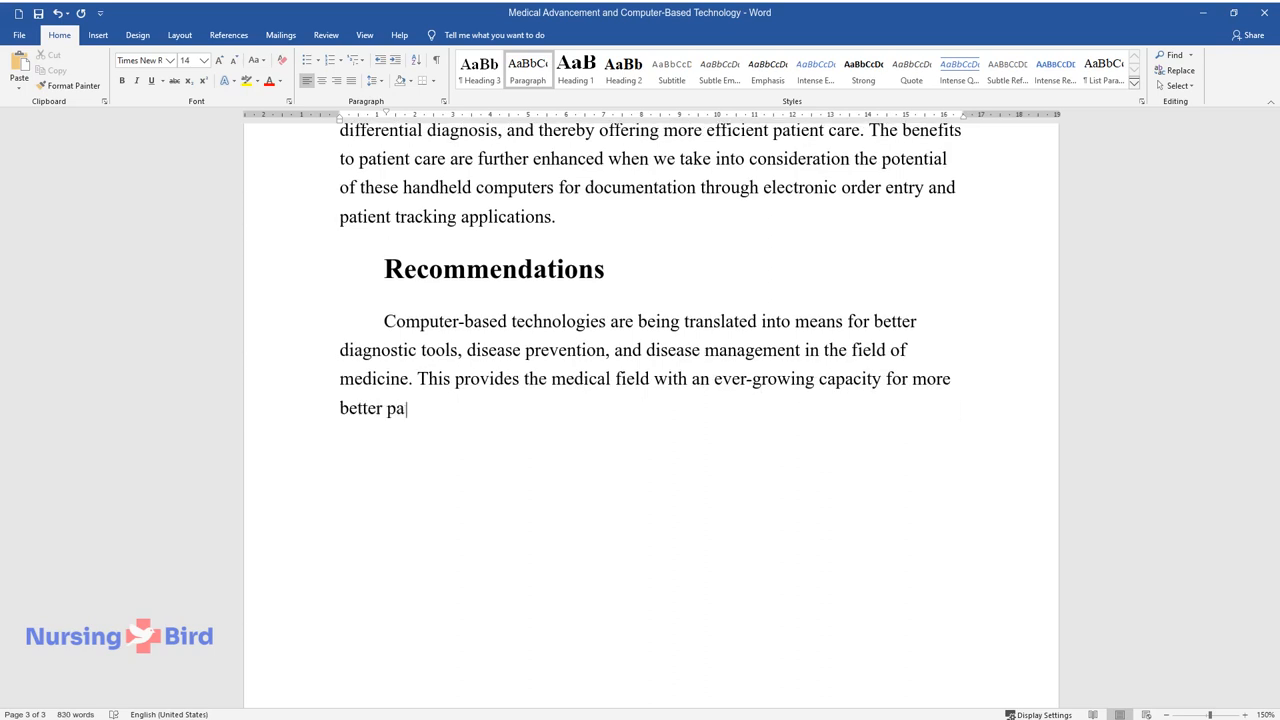
text(tient comfort and patient safety, all compounding for more efficient)
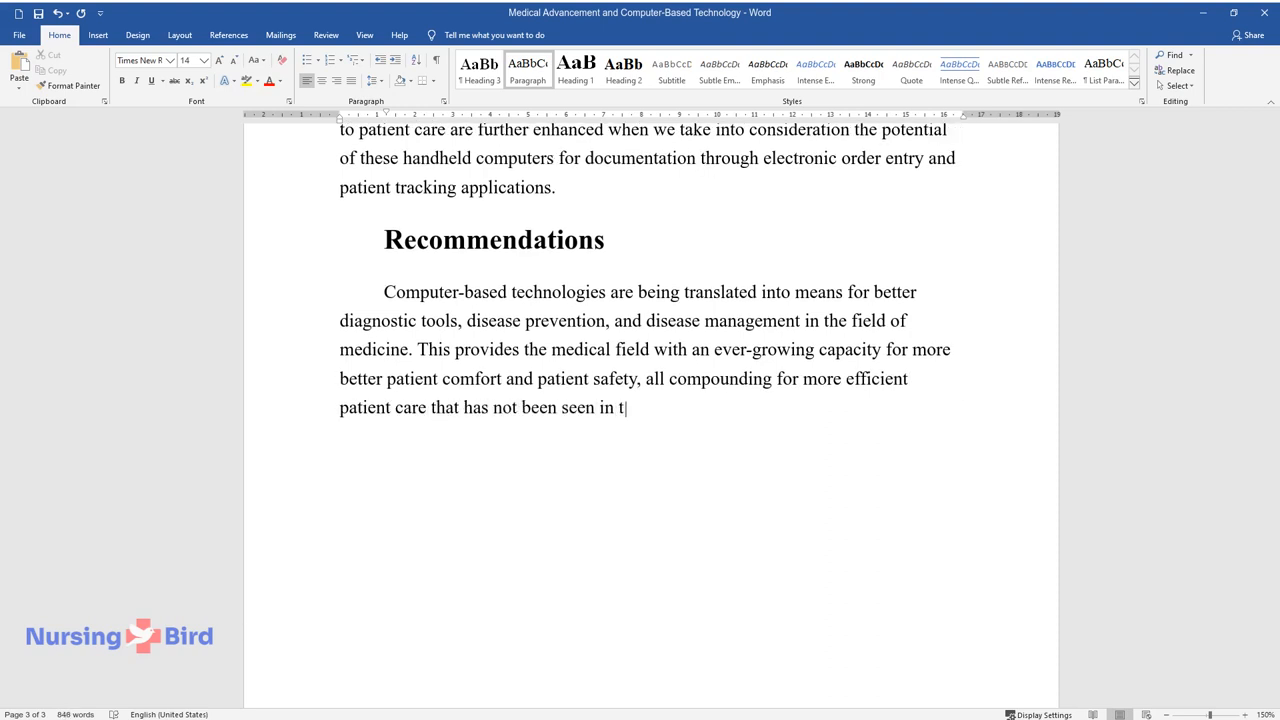
text(he history of man. However, in this)
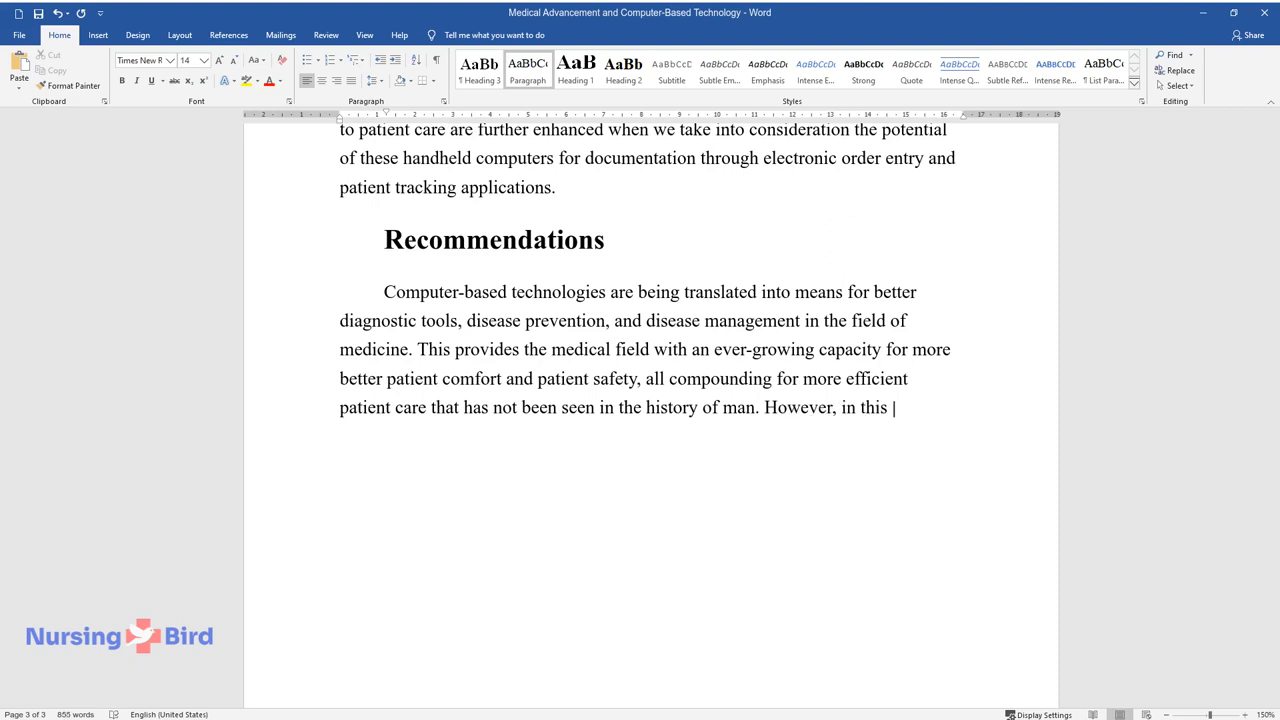
Describe the three concerns: increasing cost, safety of devices and transgression on patient confidentiality rights.
text(pervasiveness of computer-based techn)
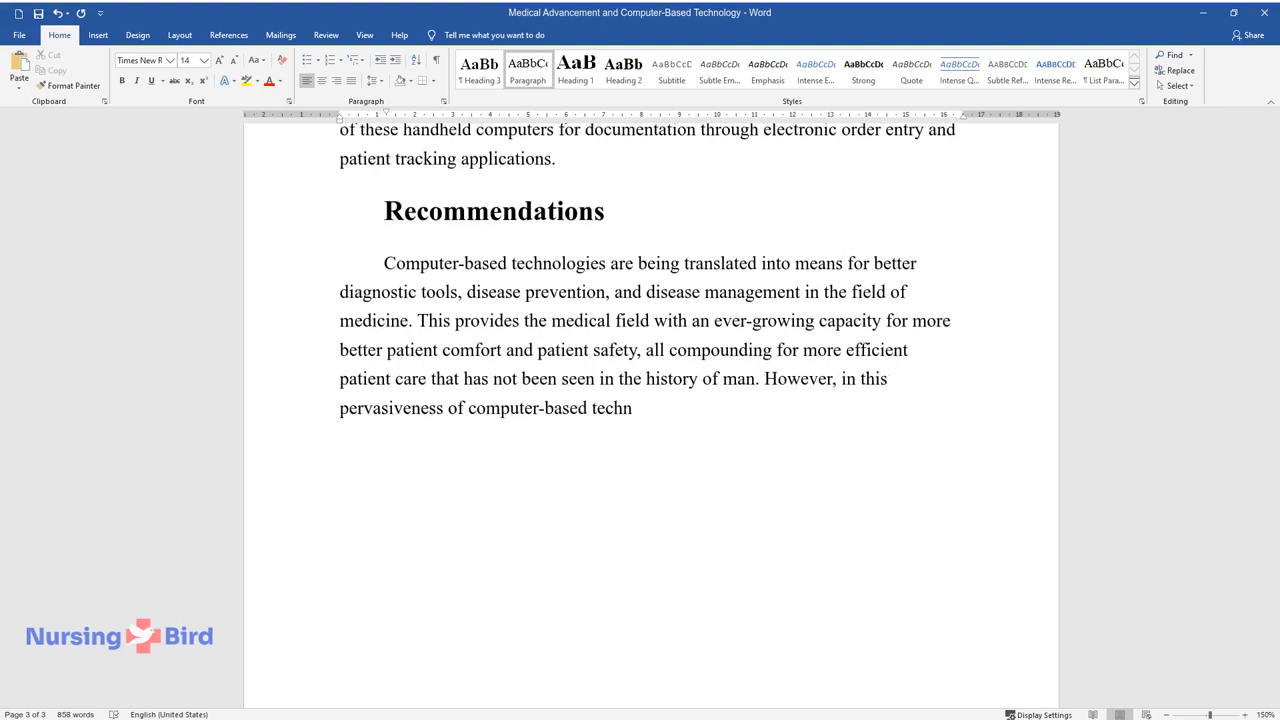
text(ology in the field of medicine, ther)
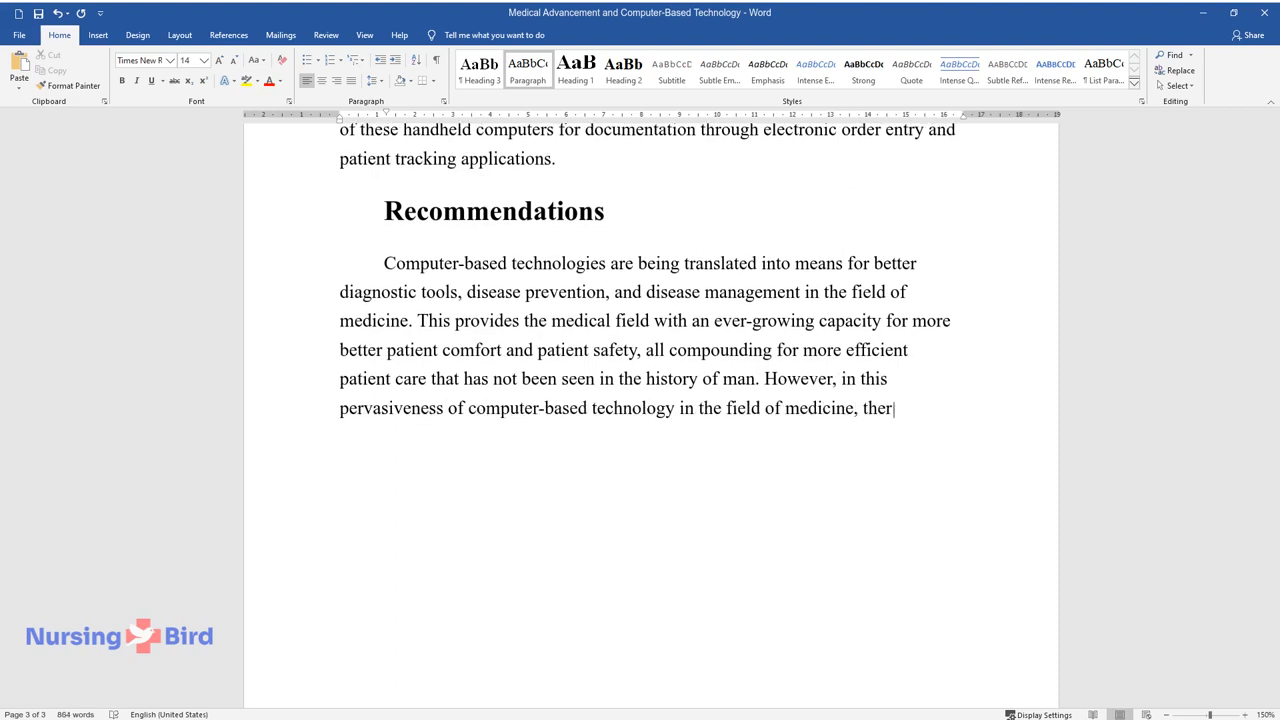
text(e continue to remain three areas of)
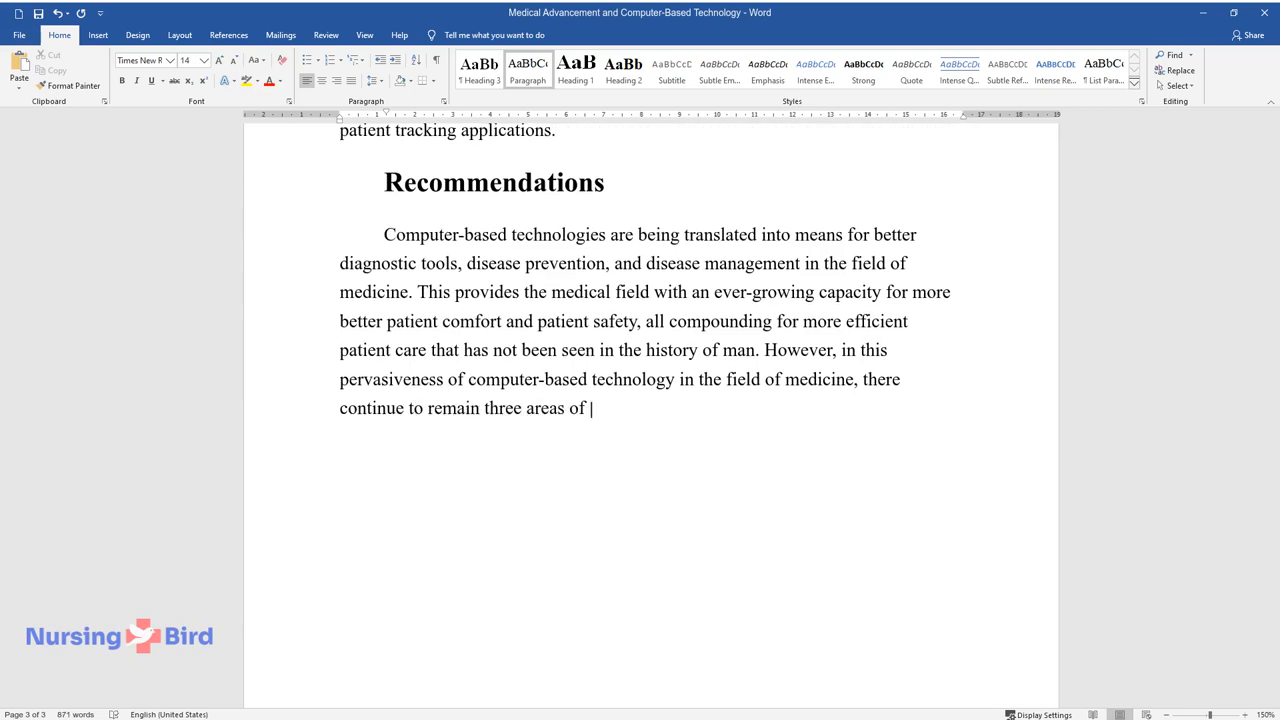
text(concern, these are the increasing cost of)
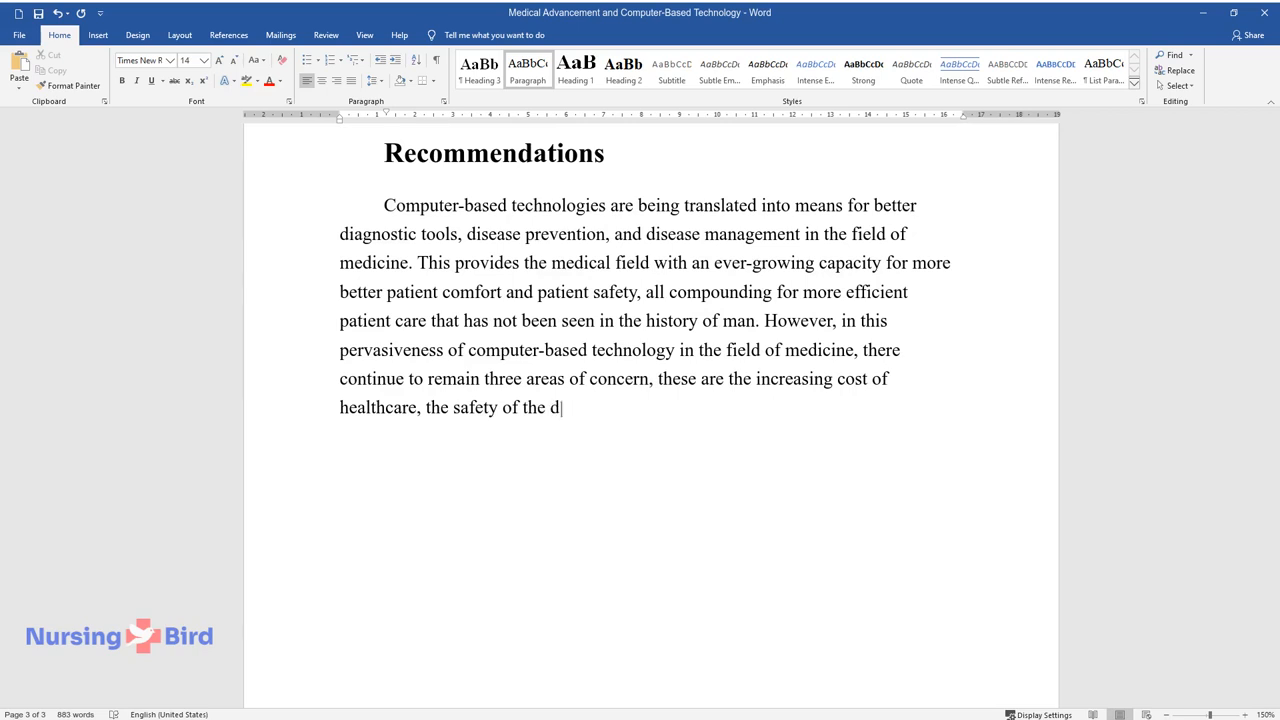
text(evices being employed, and the possib)
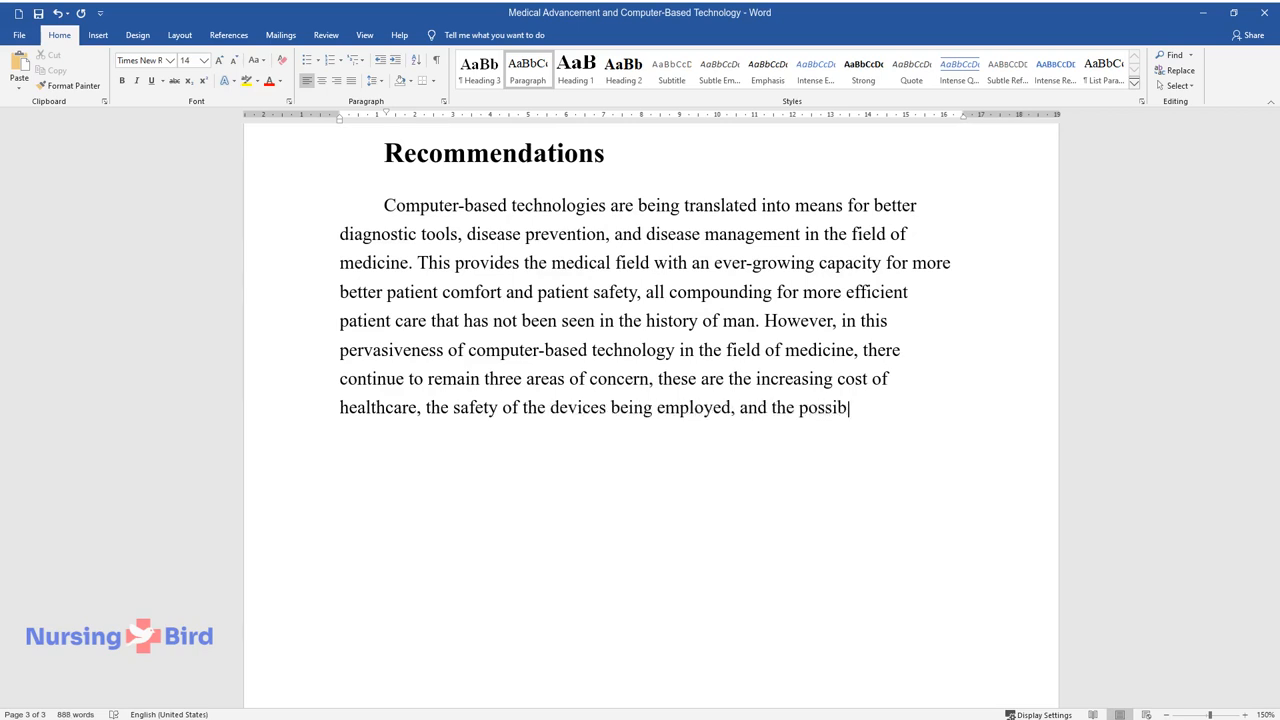
text(ility of transgression on patient ri)
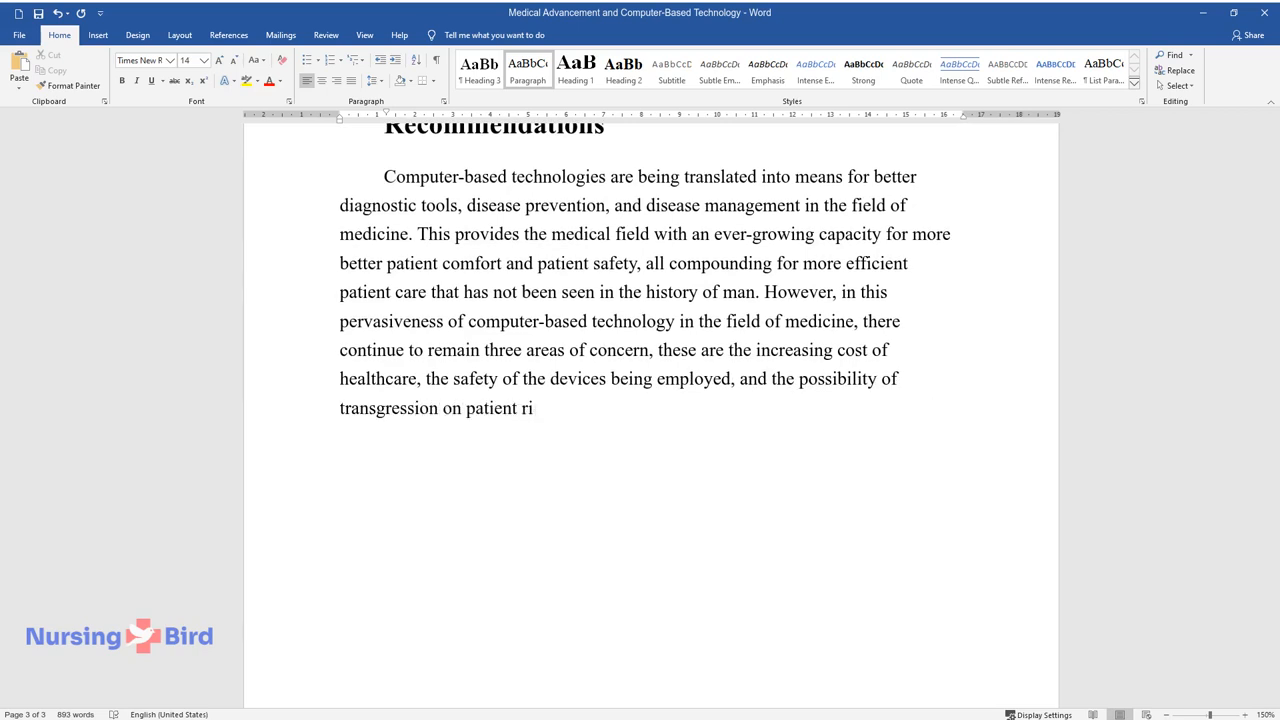
text(ghts to confidentiality of their hea)
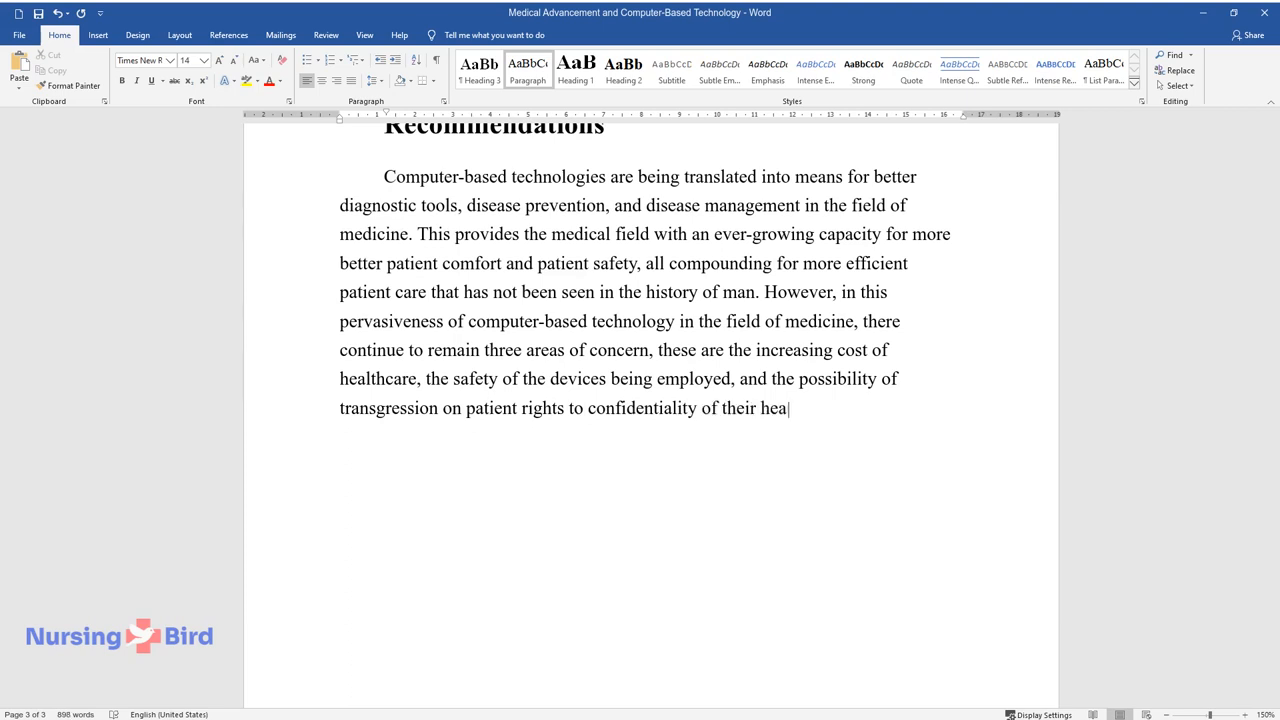
Conclude that computer-based technologies must be evaluated on these three concerns before joining the medical field.
text(healthcare. This suggests that the intro)
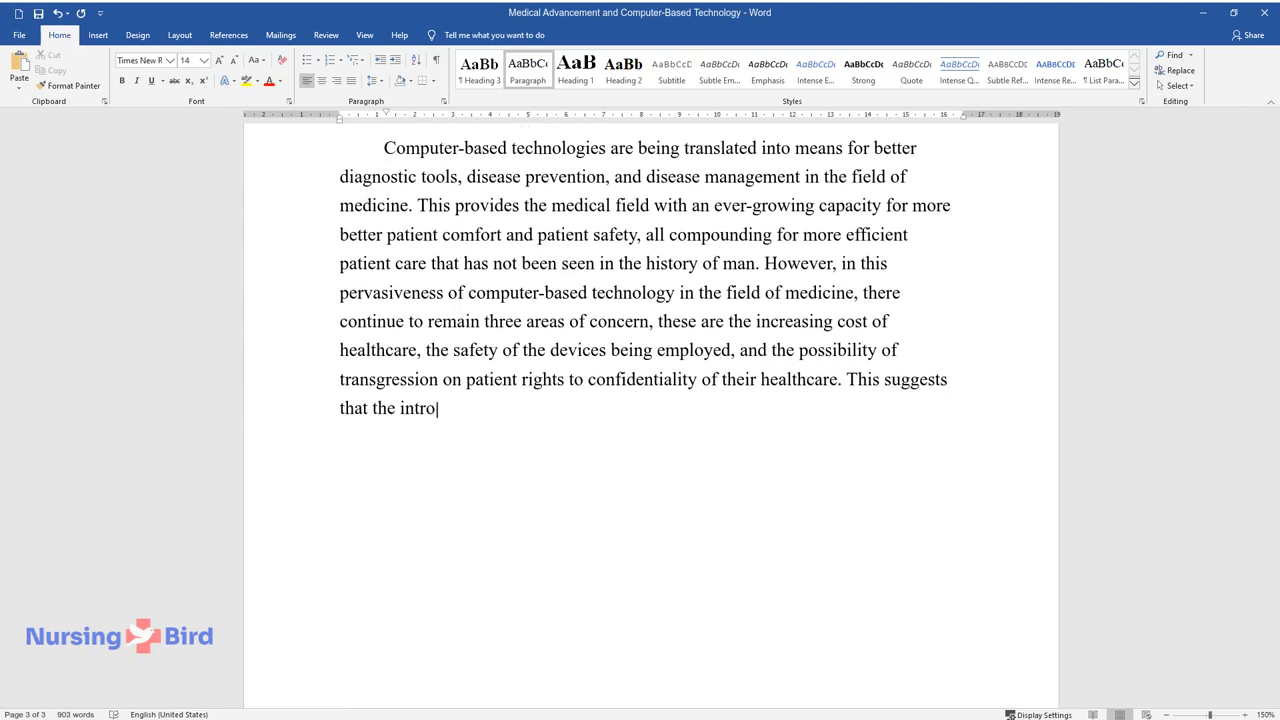
text(duction of computer-based technologies into the field of medicine)
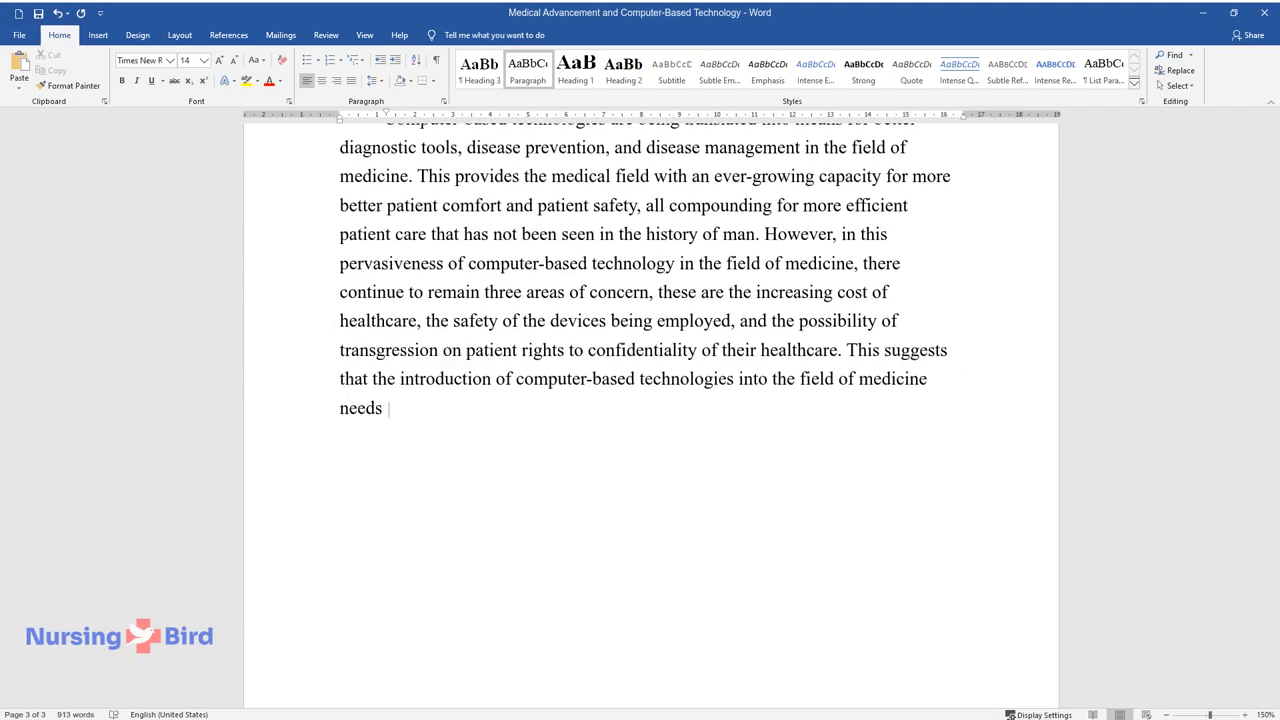
text(to be evaluated based on these three)
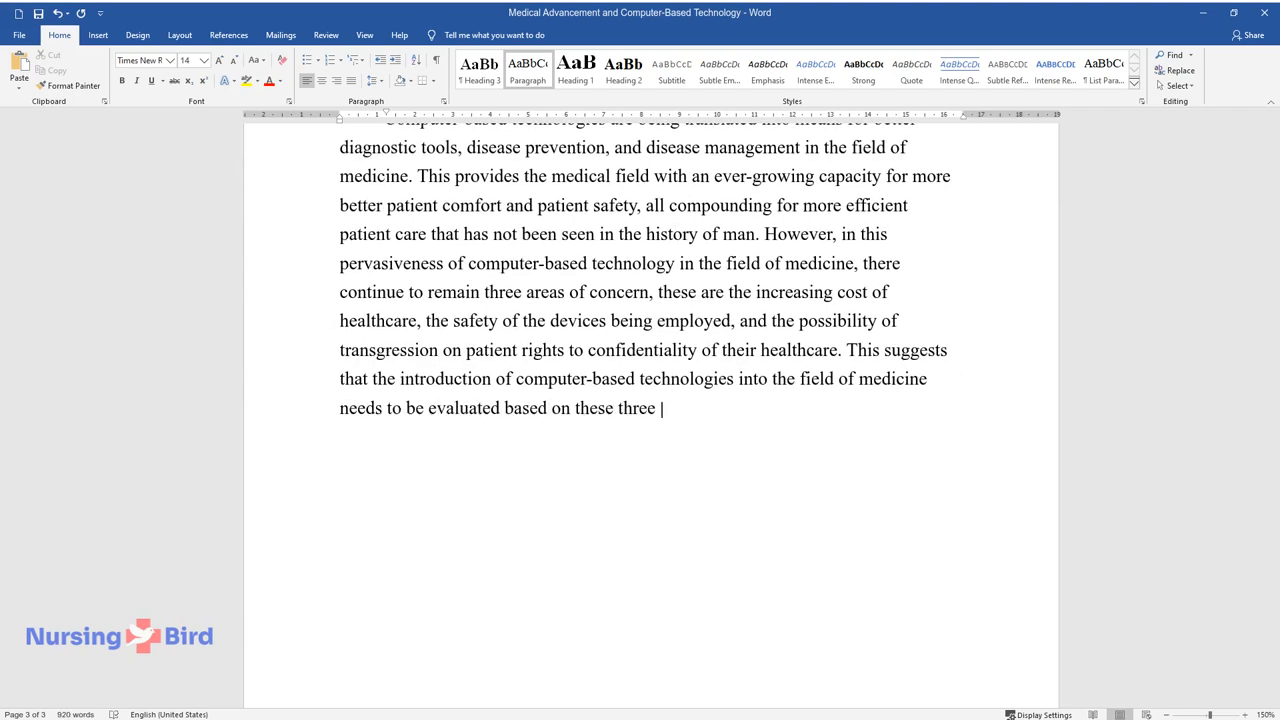
text(concerns before they become part of the)
text(Conclusion)
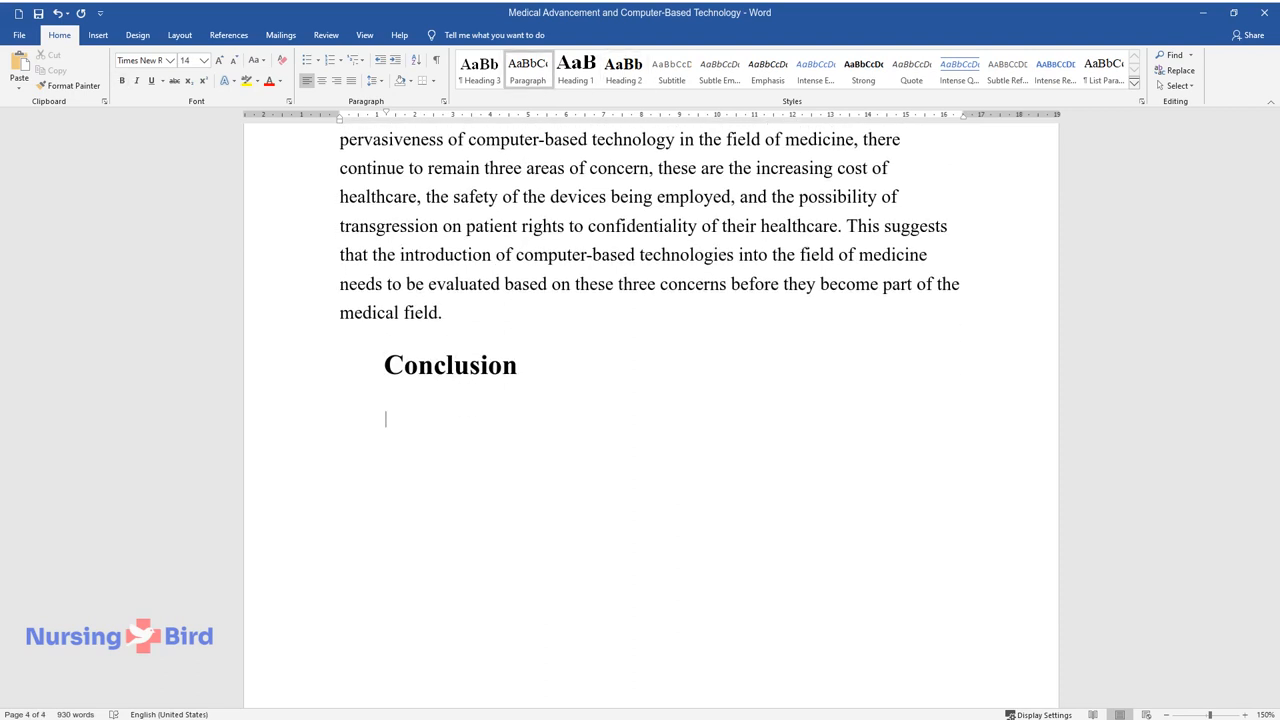
Write the conclusion that an evaluation of three computer-based technologies shows medicine being revolutionized, then raise 'areas of concern'.
text(Computer-based technologies are pervading every area of human activity.)
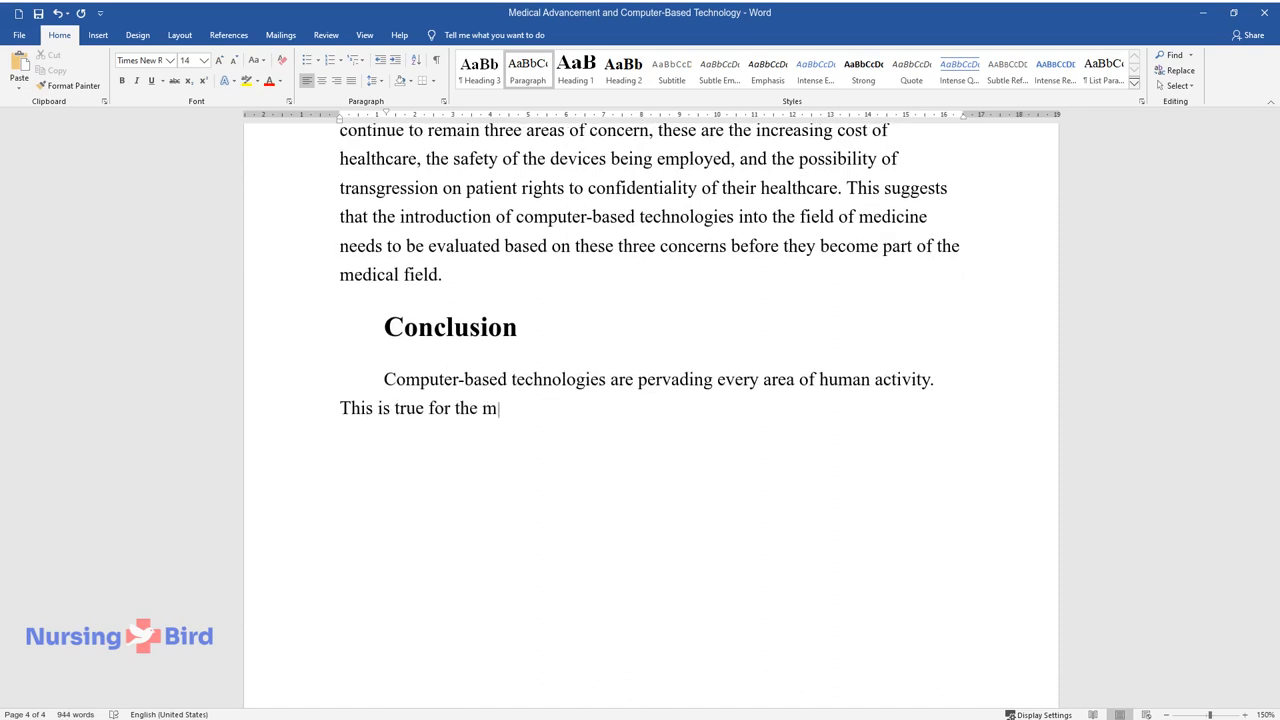
text(edical field too. An evaluation of)
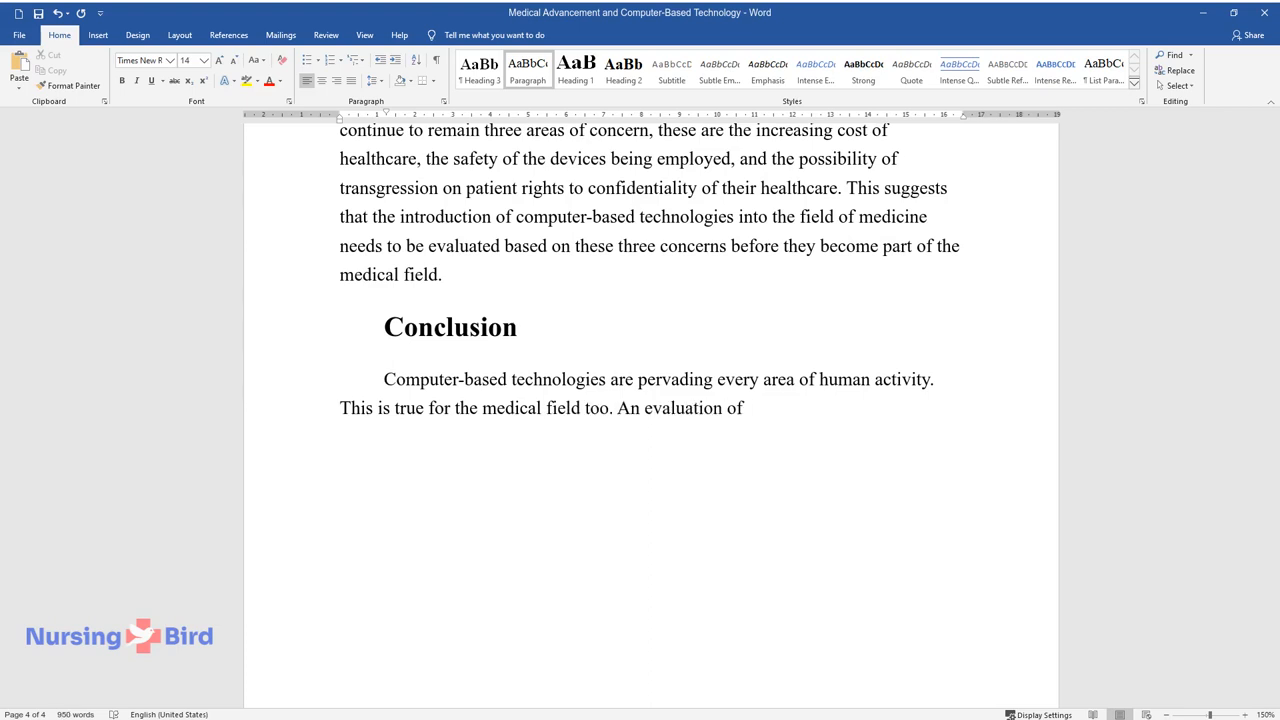
text(three computer-based technologies)
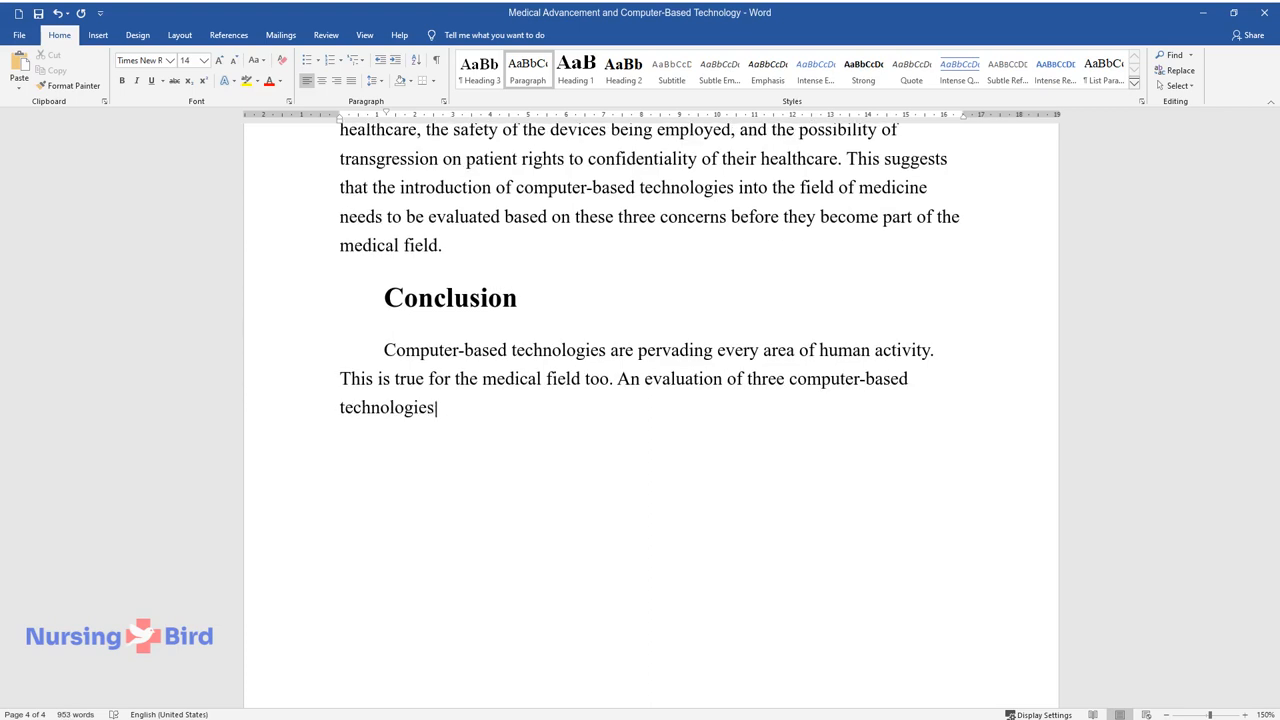
text(demonstrates that these technologies are revolutionizing the practice)
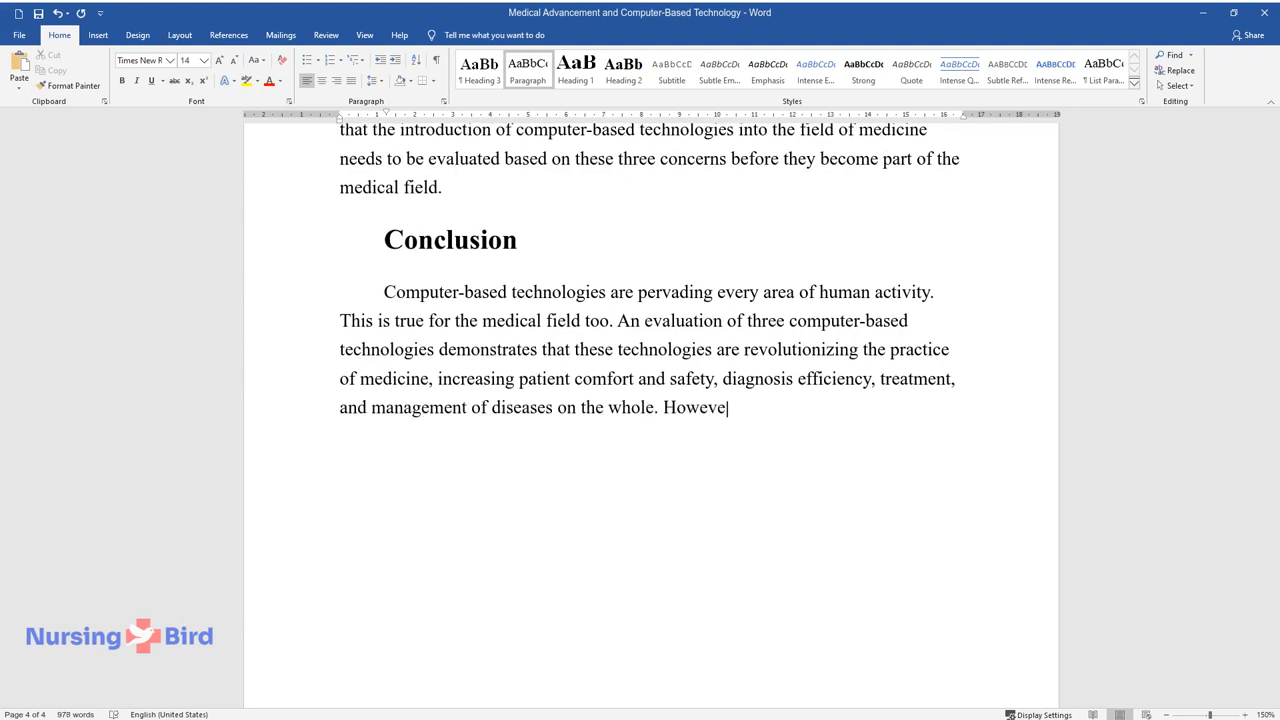
text(r, there are areas of concern, li)
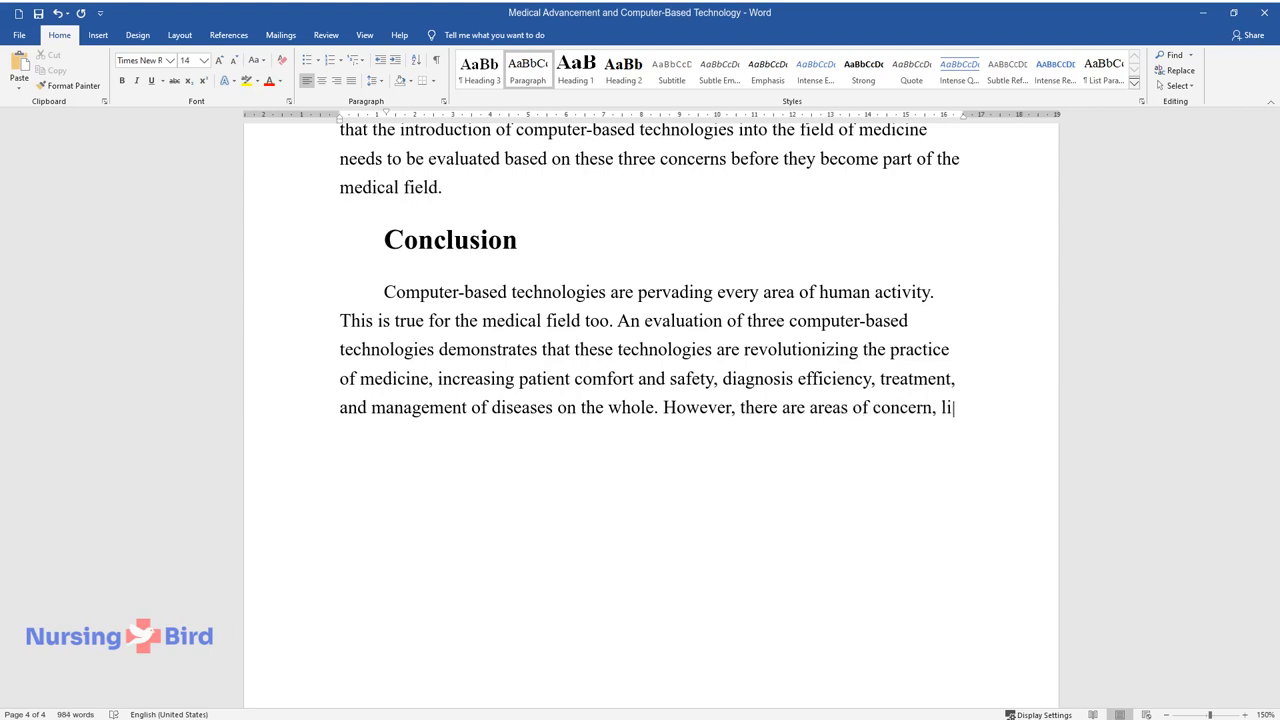